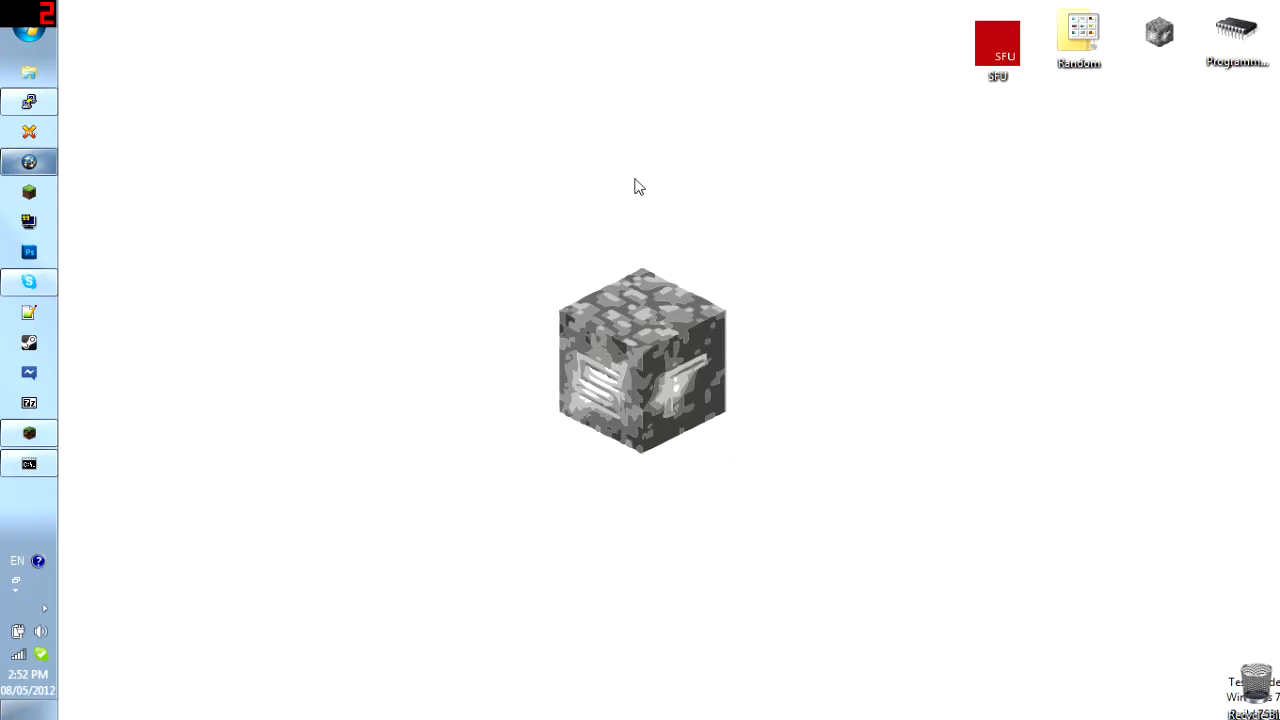
pyautogui.moveTo(88, 168)
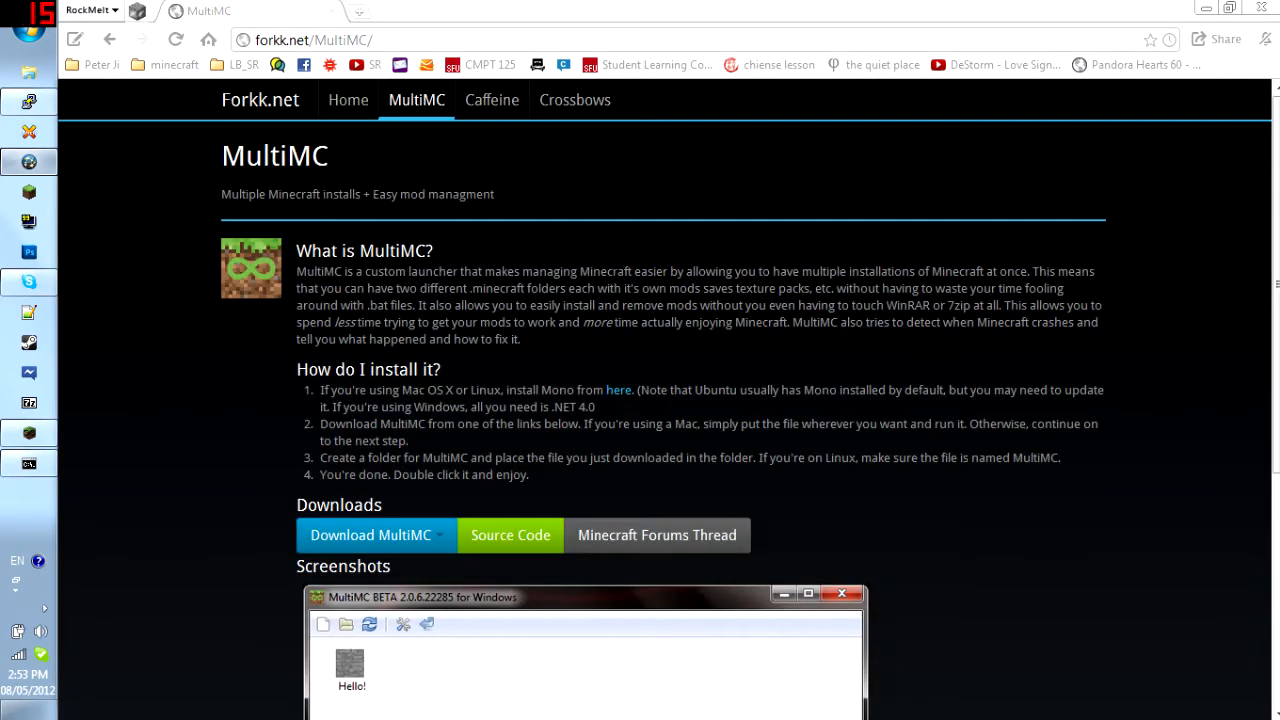
# Step: Start downloading the Windows build of MultiMC from the Forkk.net download dropdown
pyautogui.click(372, 442)
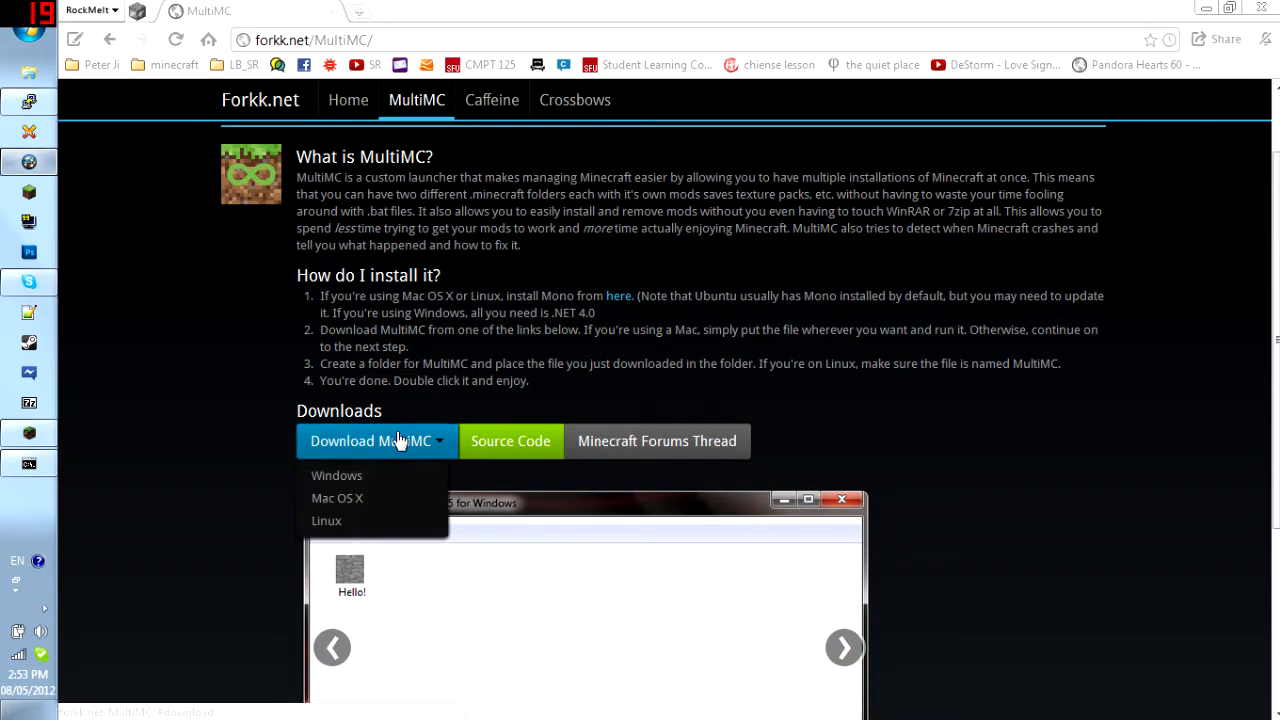
pyautogui.moveTo(336, 476)
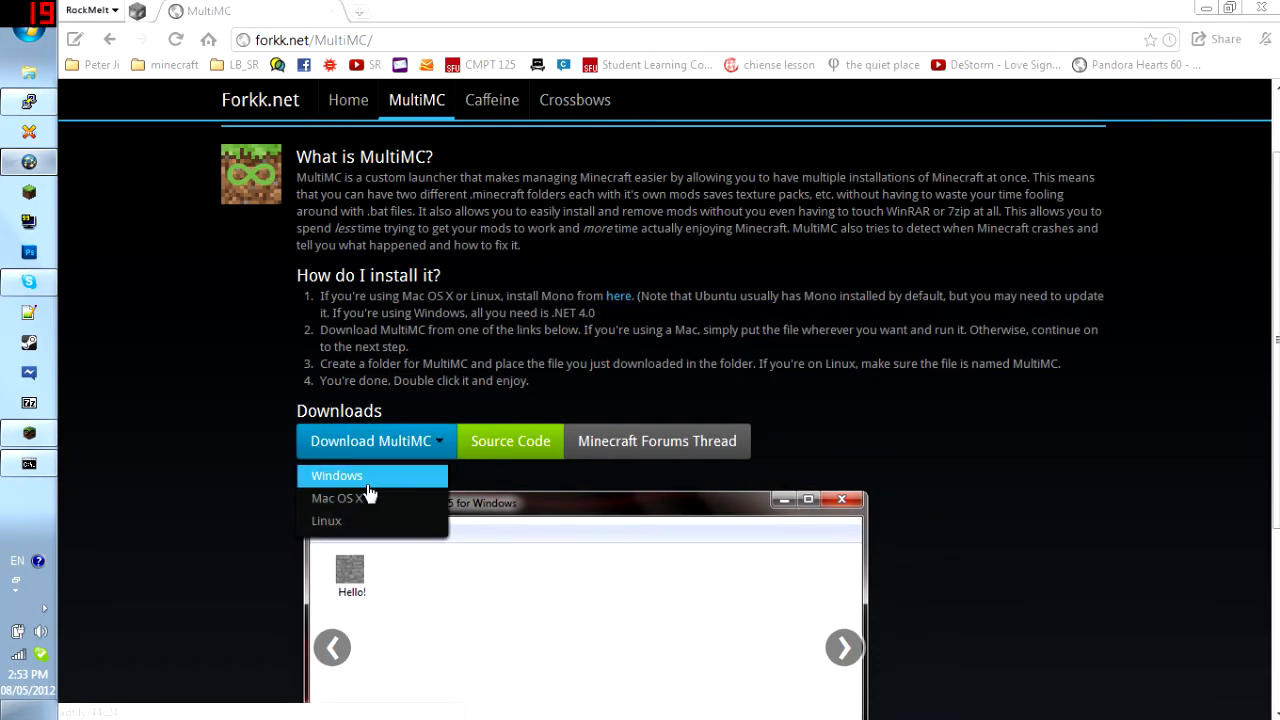
pyautogui.click(336, 476)
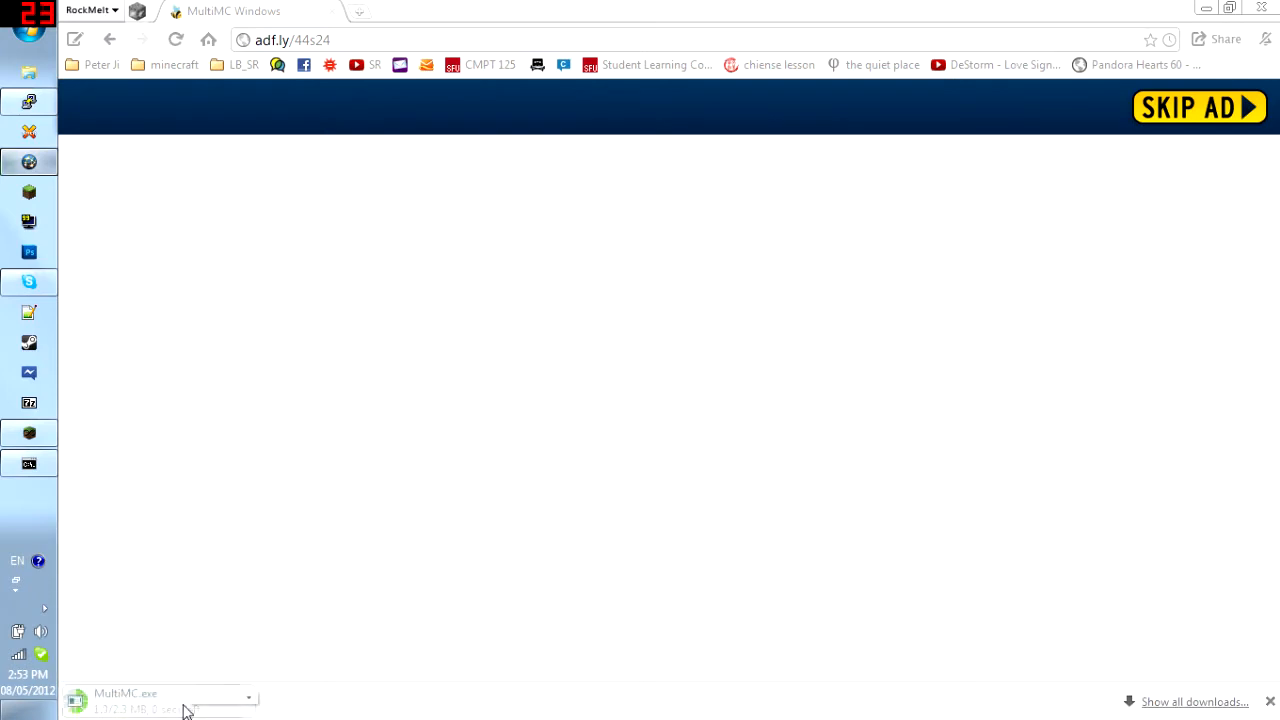
# Step: Run the downloaded MultiMC.exe from the browser's download bar, opening the Beta 3.1 launcher
pyautogui.click(124, 692)
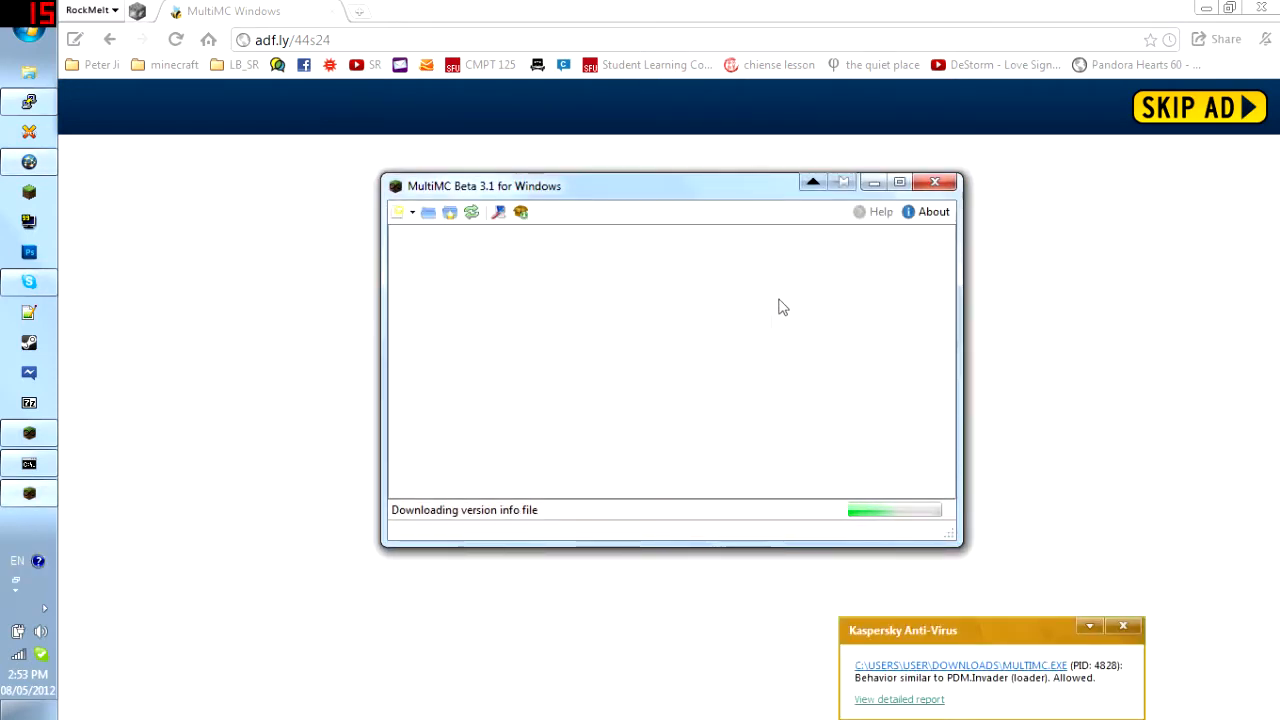
pyautogui.click(934, 180)
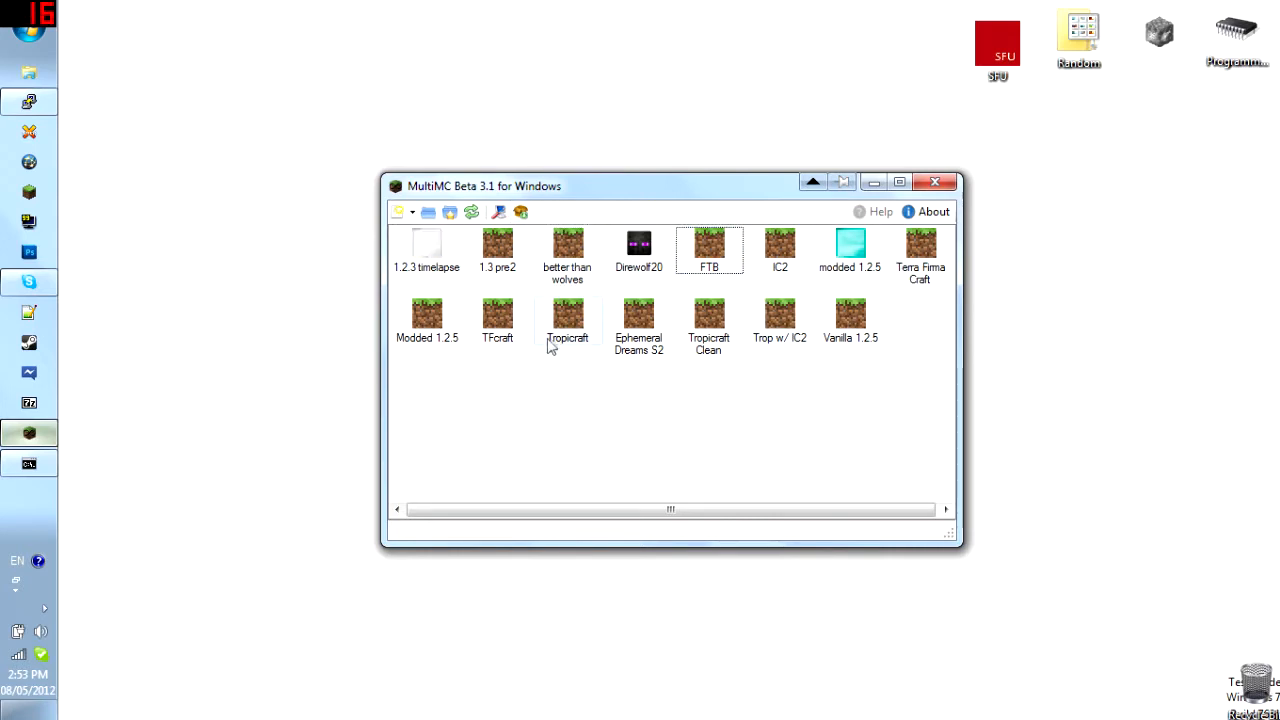
pyautogui.rightClick(568, 312)
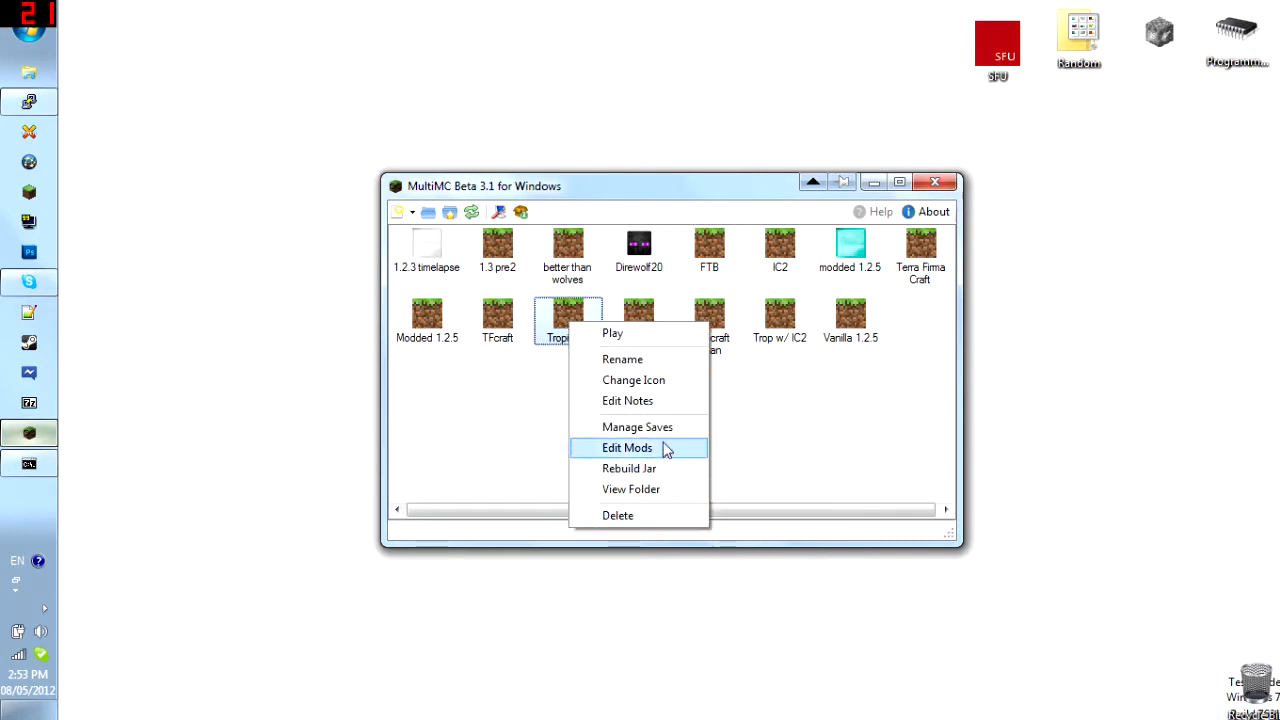
pyautogui.click(628, 400)
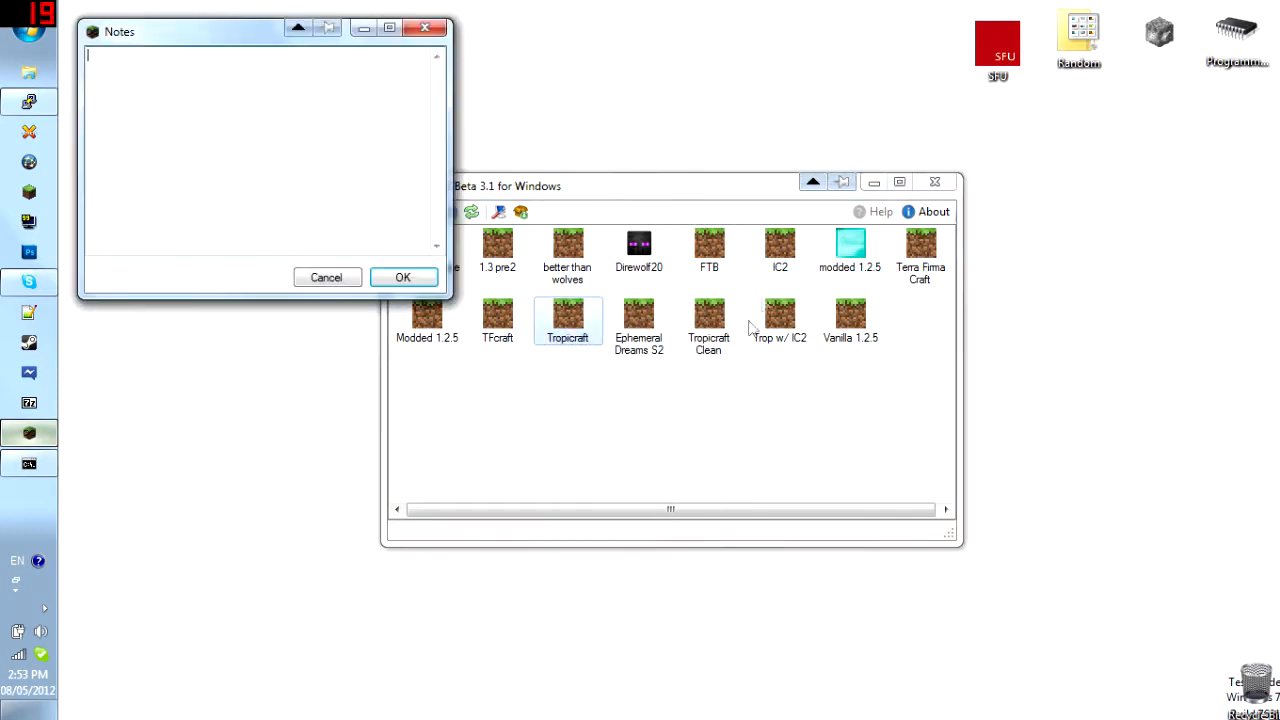
pyautogui.click(404, 276)
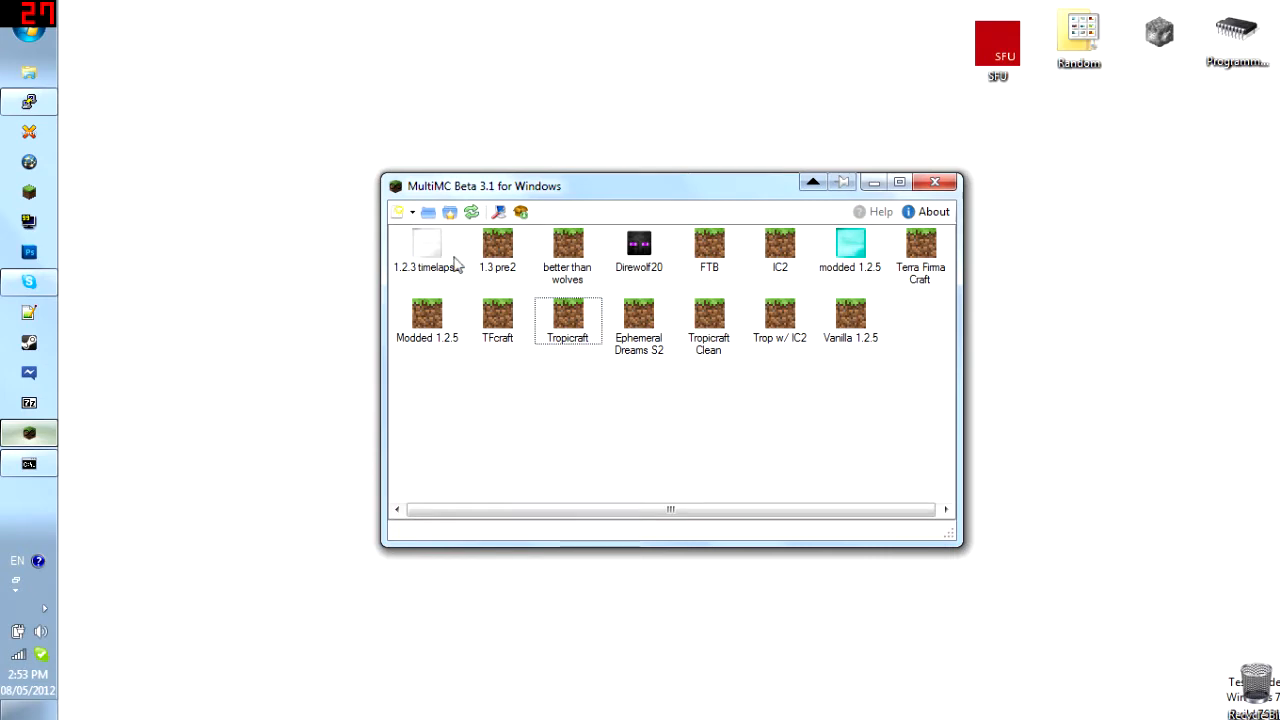
pyautogui.click(638, 244)
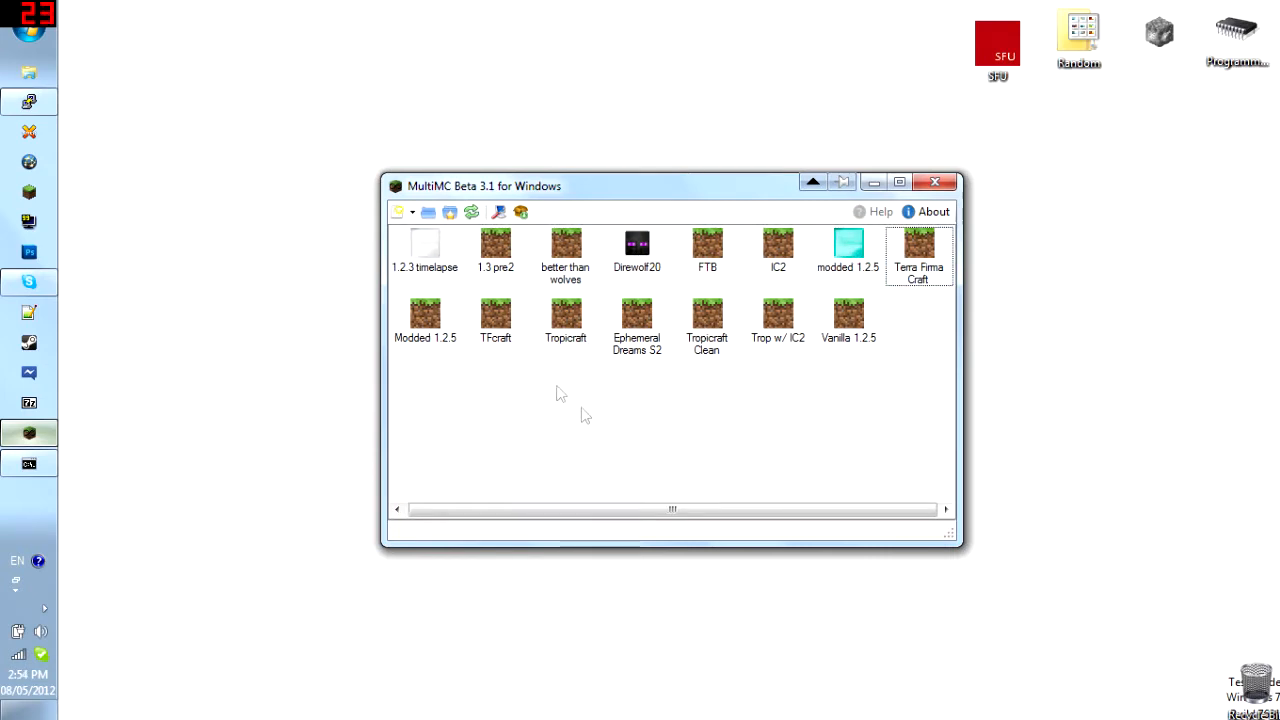
pyautogui.moveTo(450, 212)
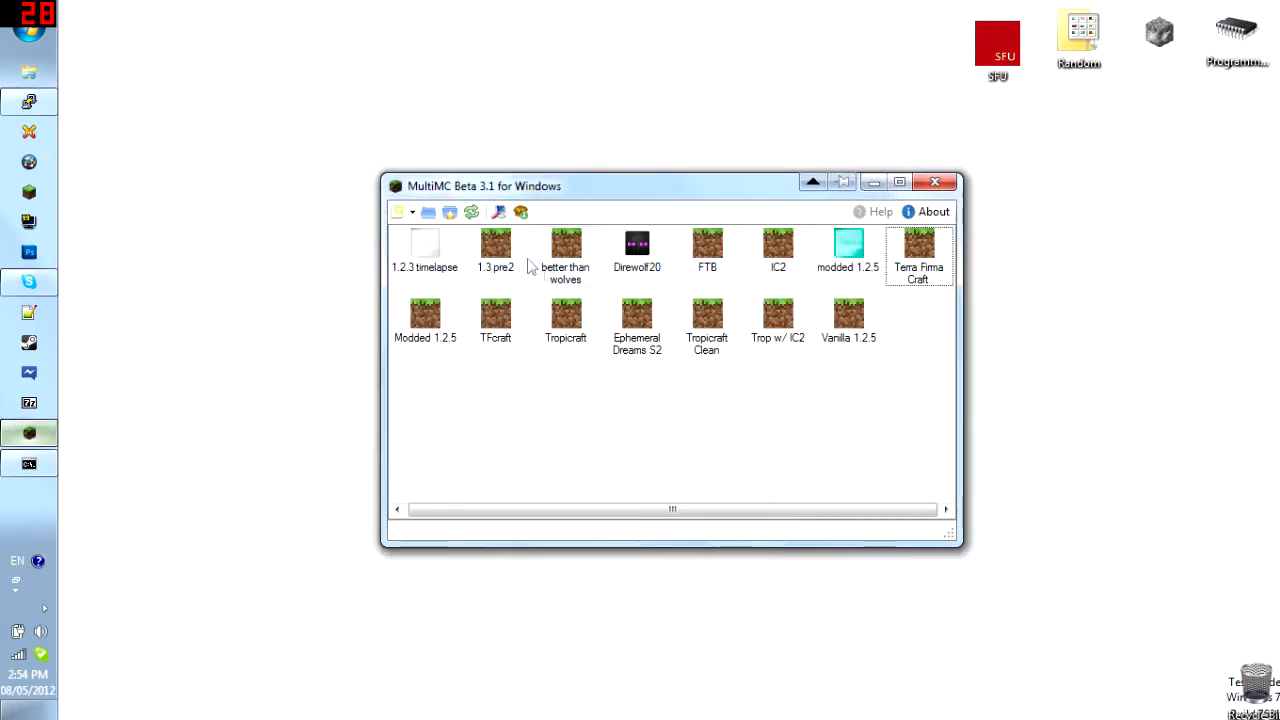
pyautogui.click(848, 312)
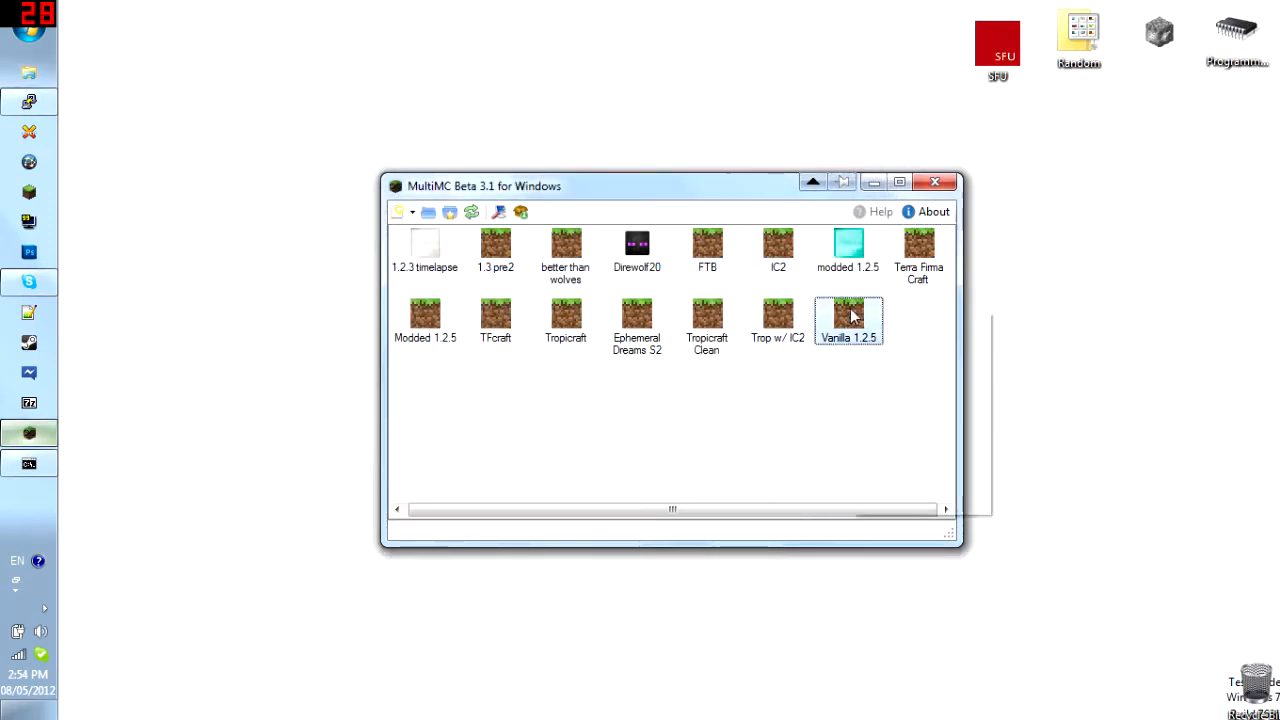
# Step: Copy the Vanilla 1.2.5 instance as a new instance named 'new instance'
pyautogui.rightClick(848, 316)
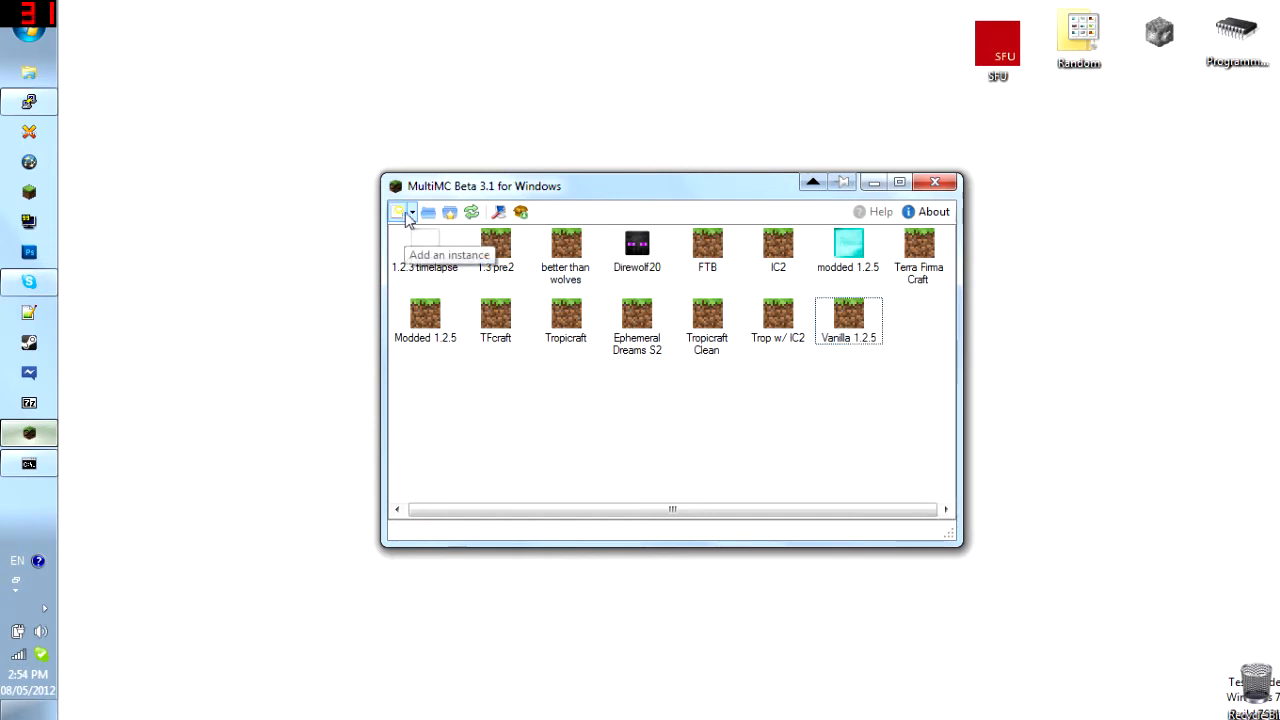
pyautogui.click(412, 212)
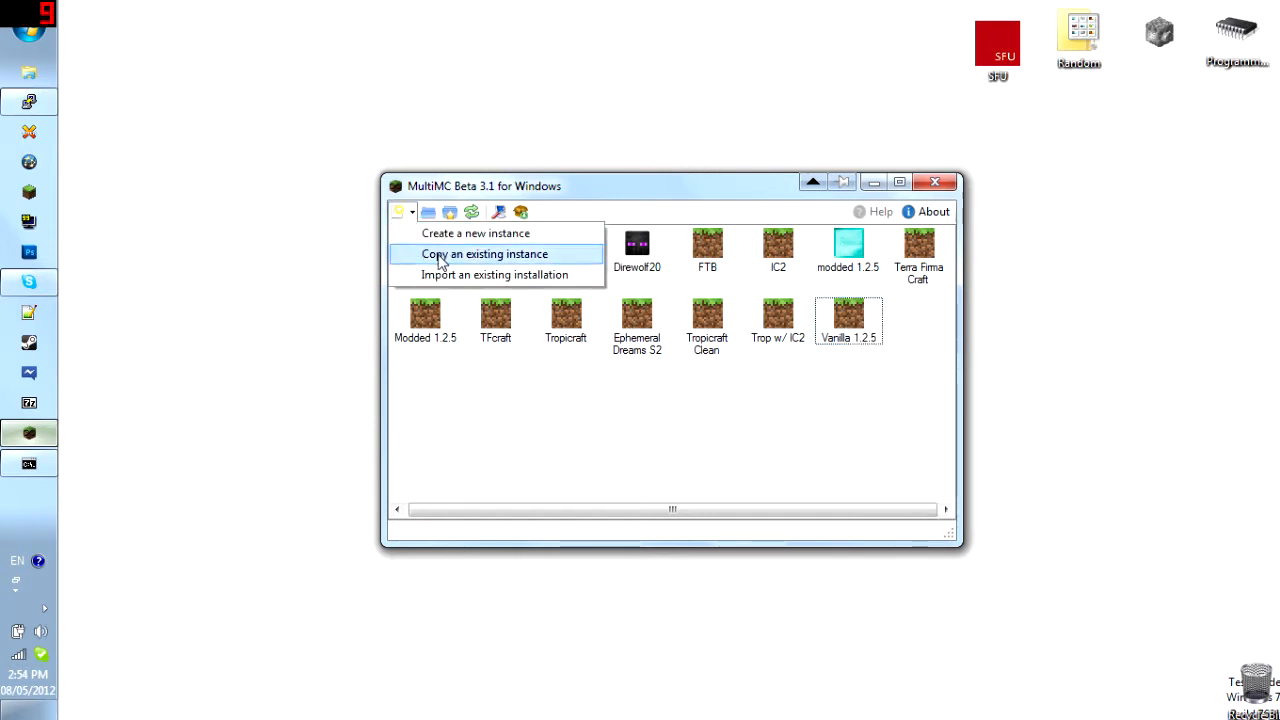
pyautogui.moveTo(560, 262)
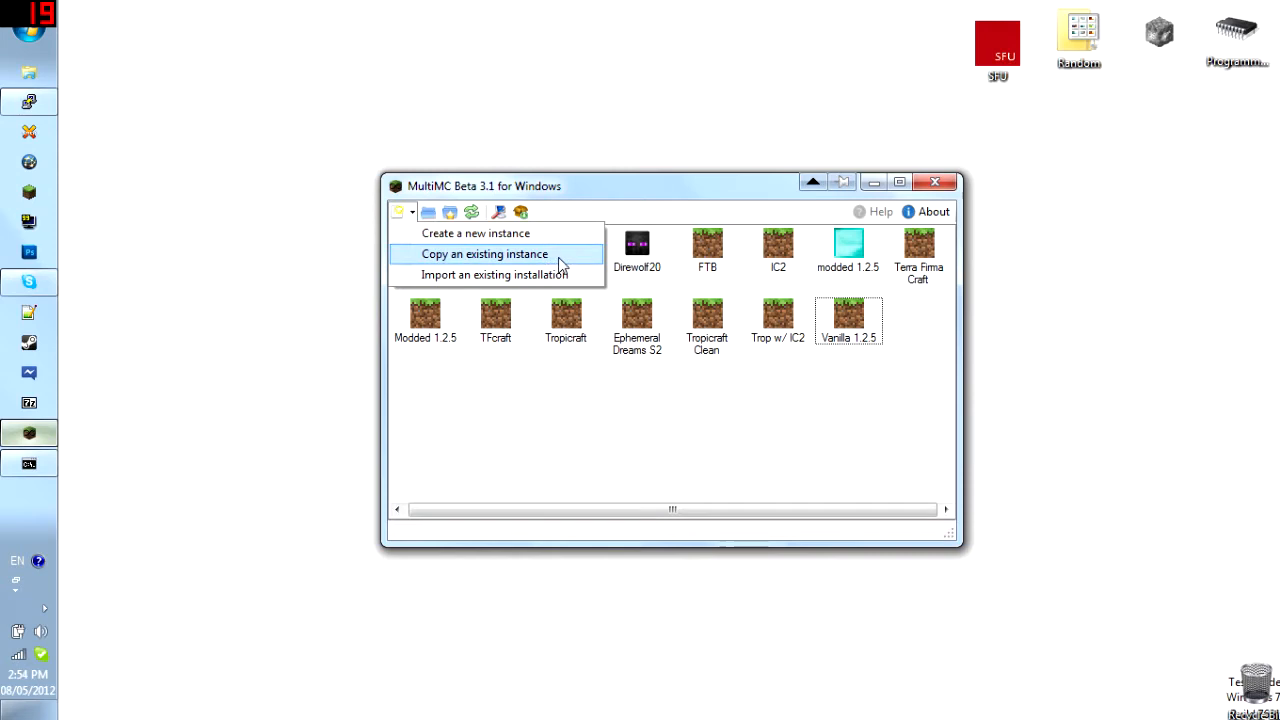
pyautogui.moveTo(504, 284)
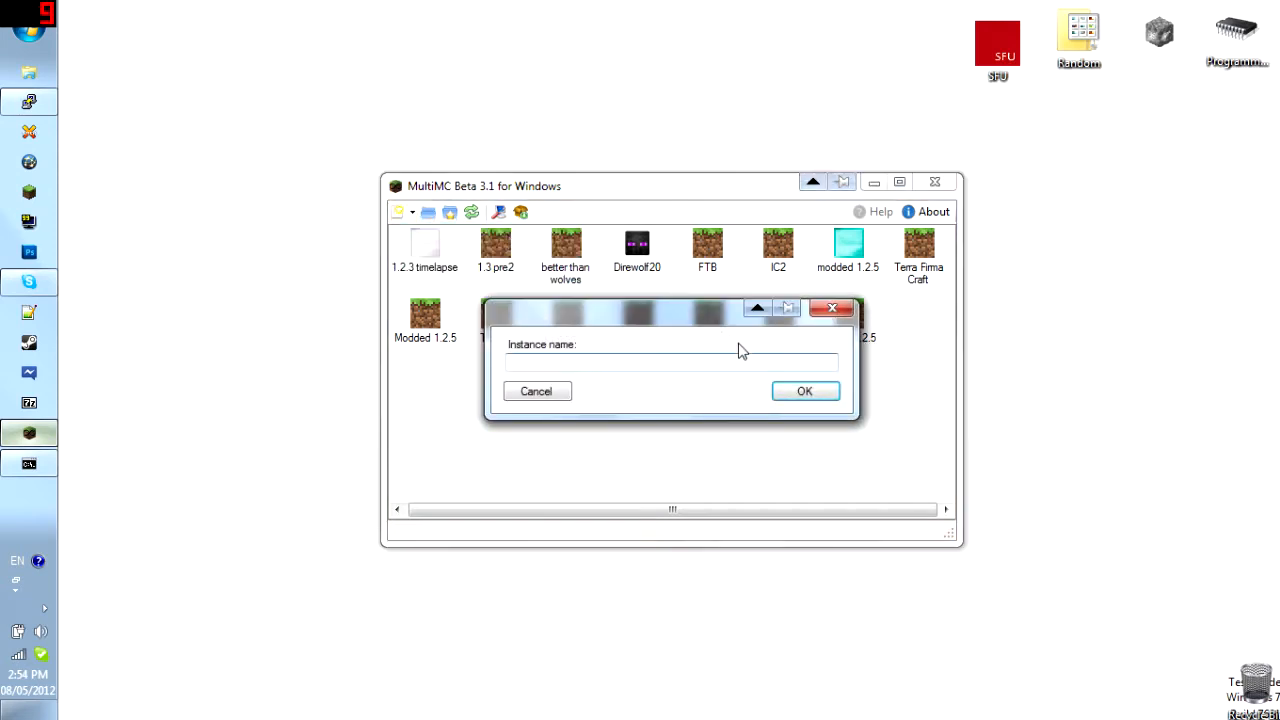
pyautogui.write('new instance')
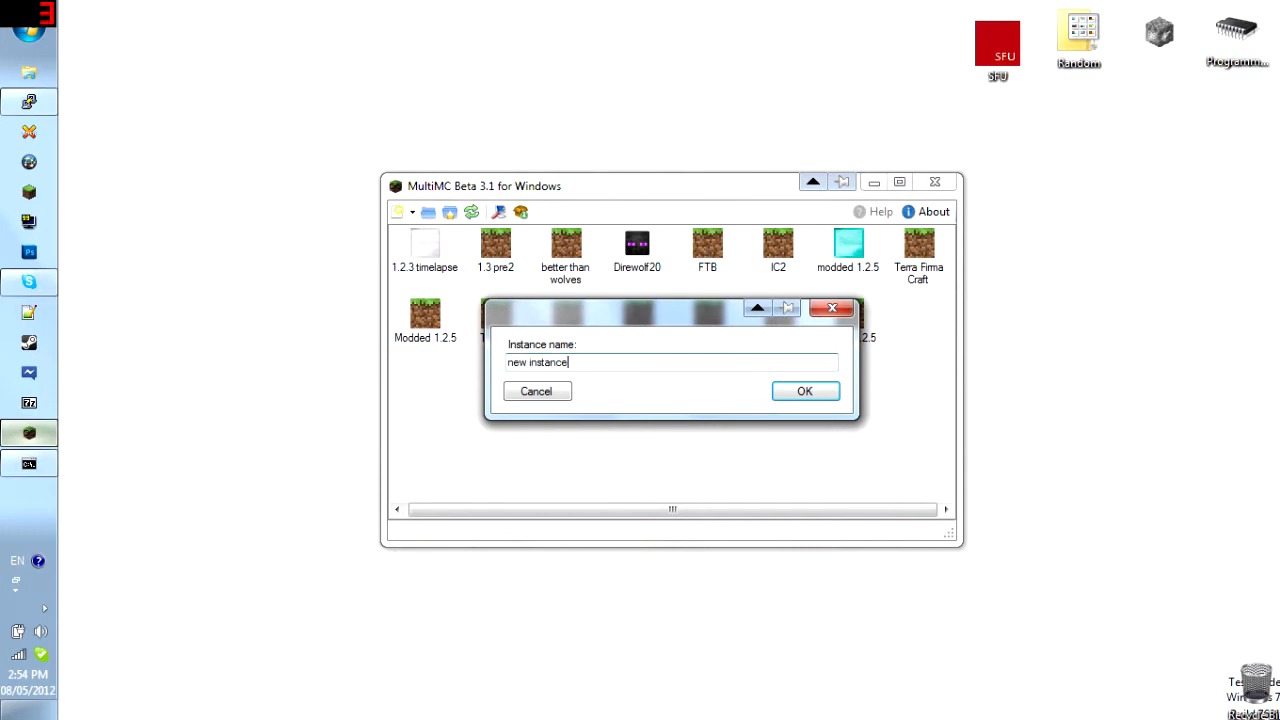
pyautogui.click(804, 390)
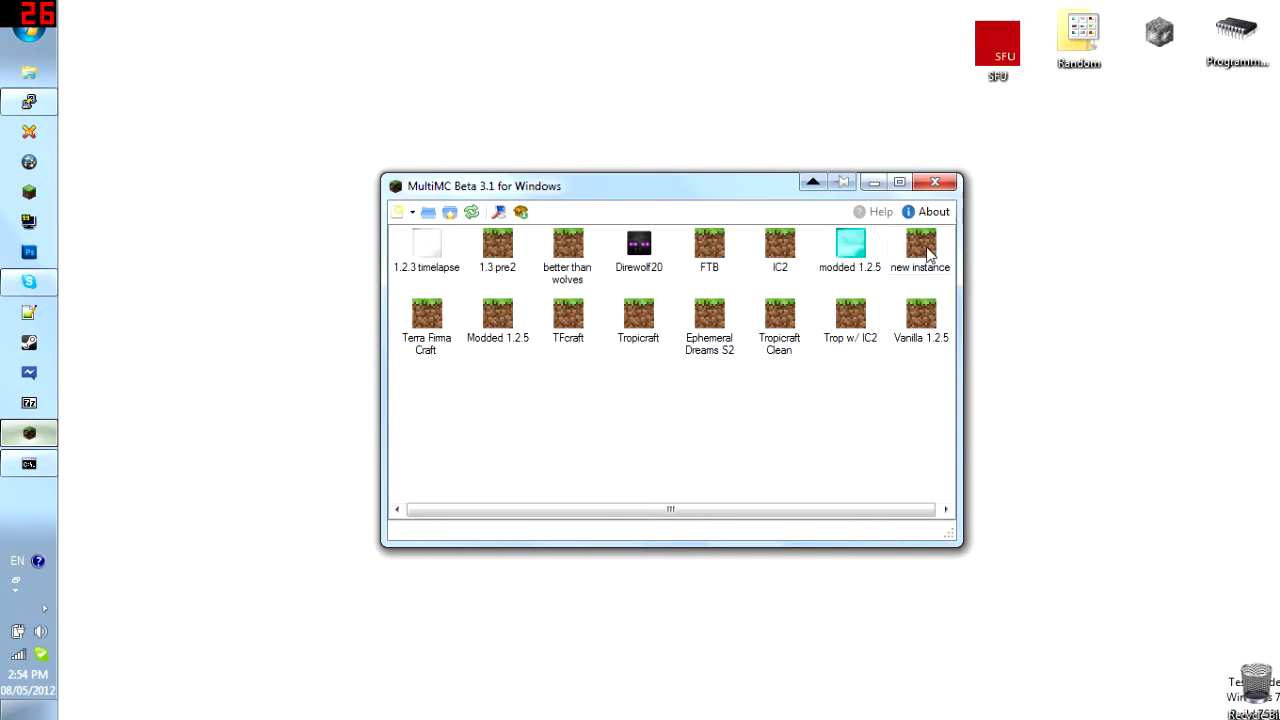
# Step: Change the new instance's icon to TNT, then bring up its Edit Mods window
pyautogui.rightClick(920, 244)
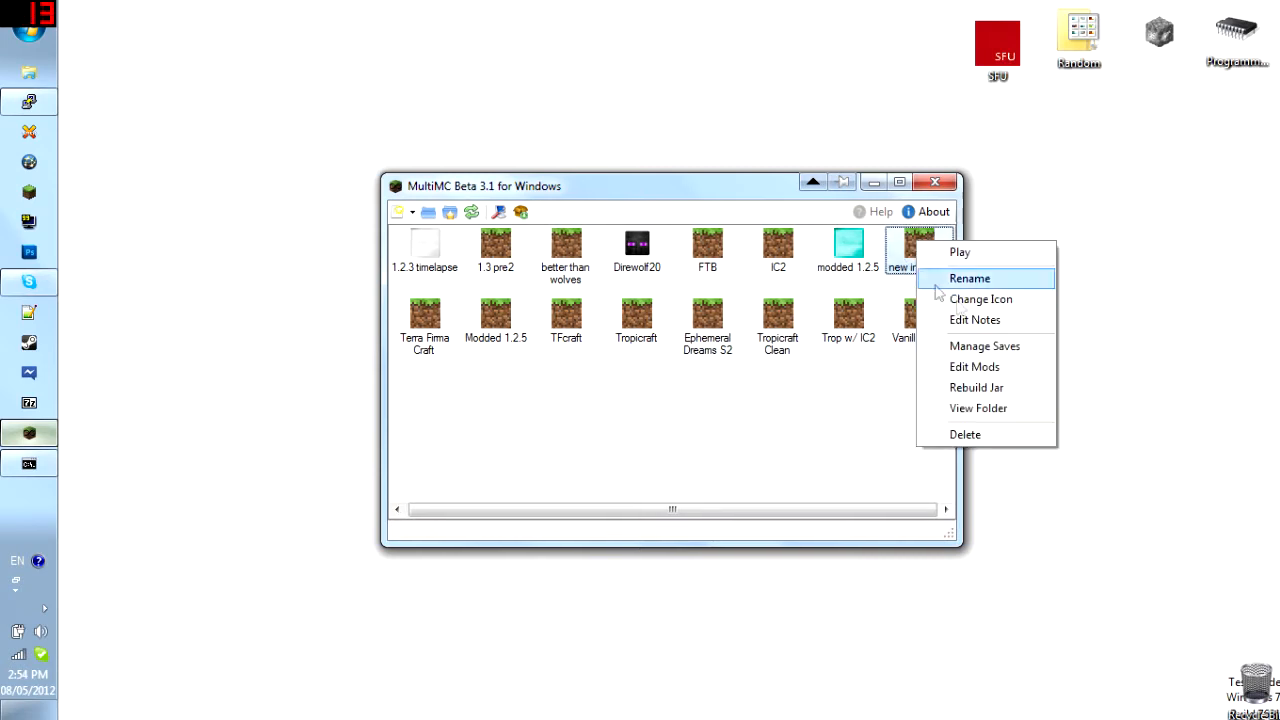
pyautogui.click(980, 300)
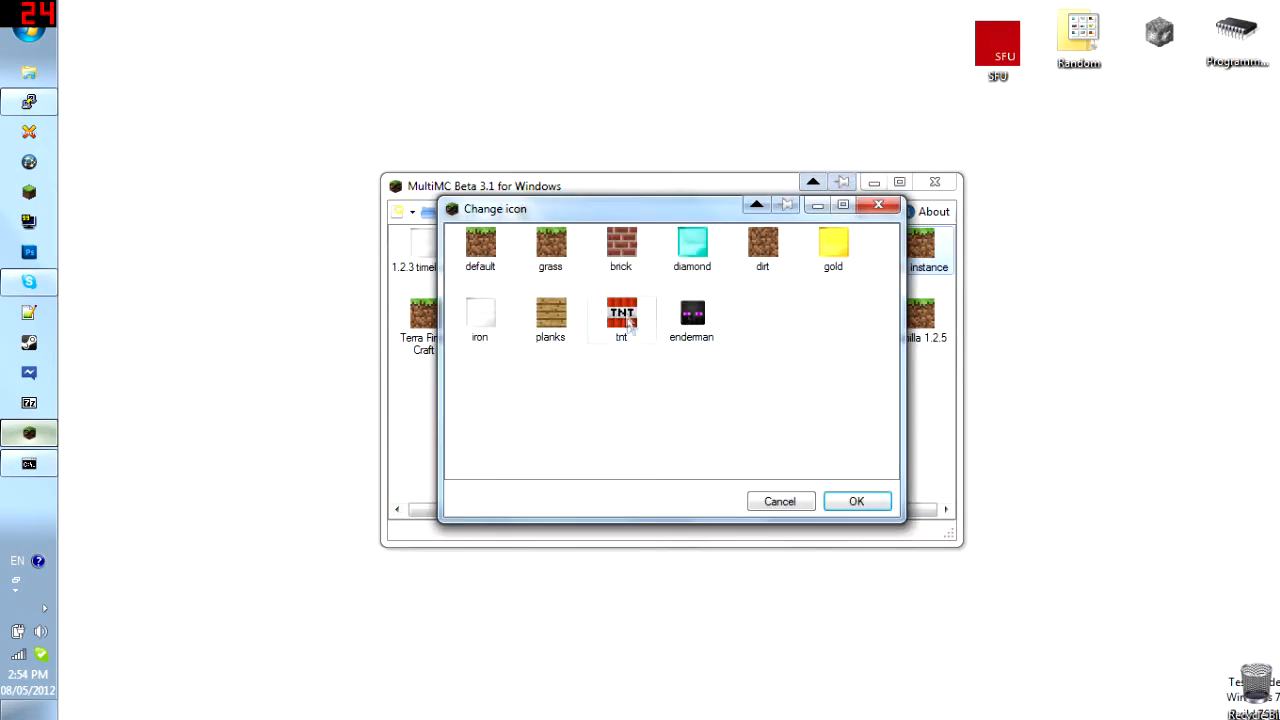
pyautogui.click(856, 500)
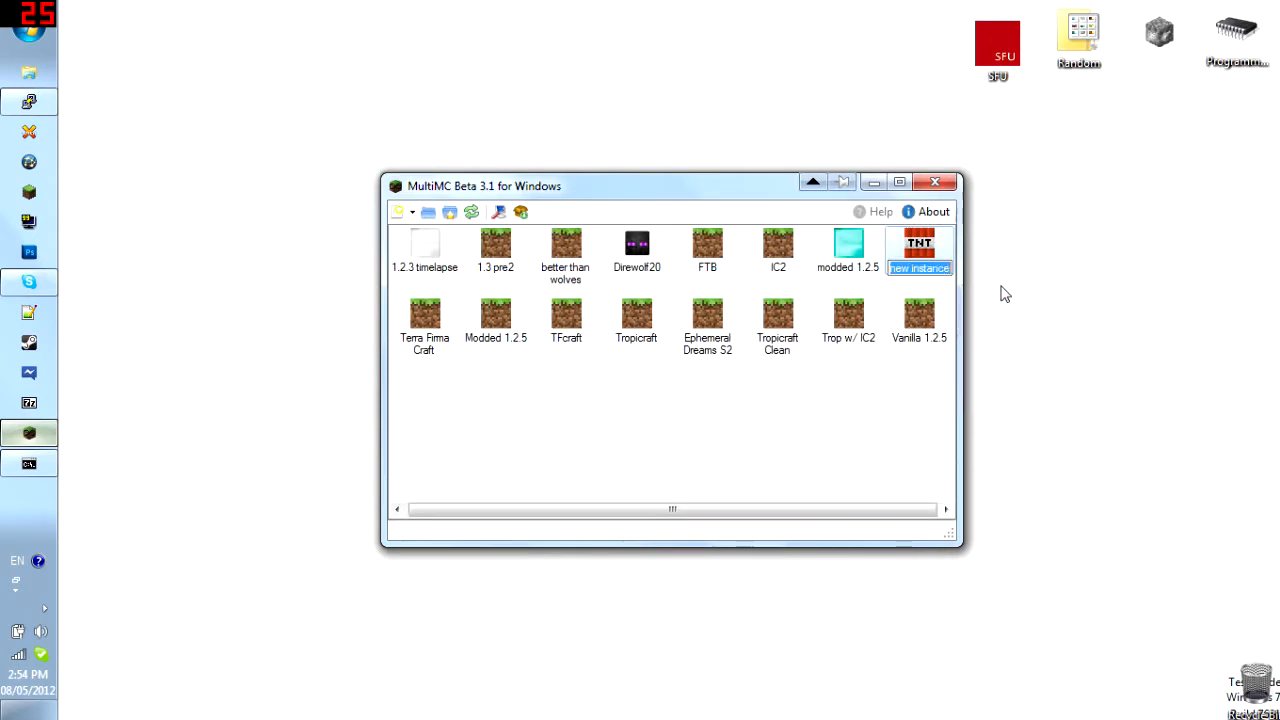
pyautogui.rightClick(918, 248)
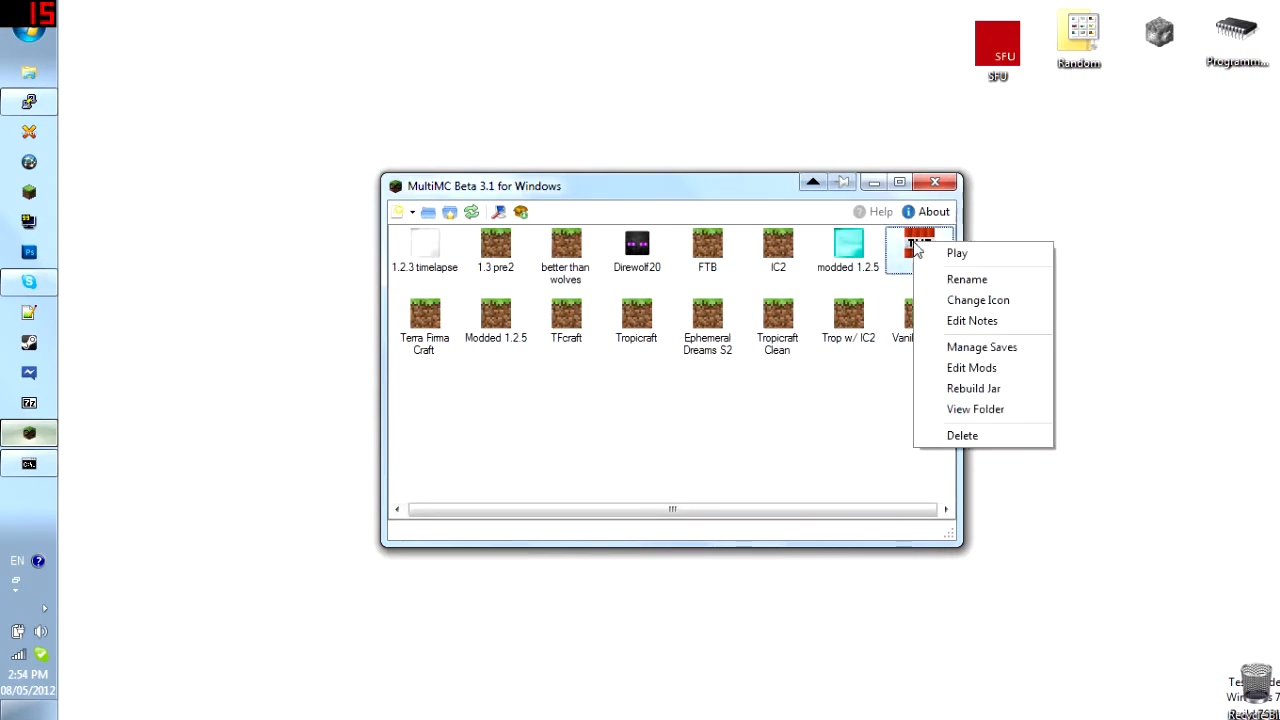
pyautogui.click(796, 384)
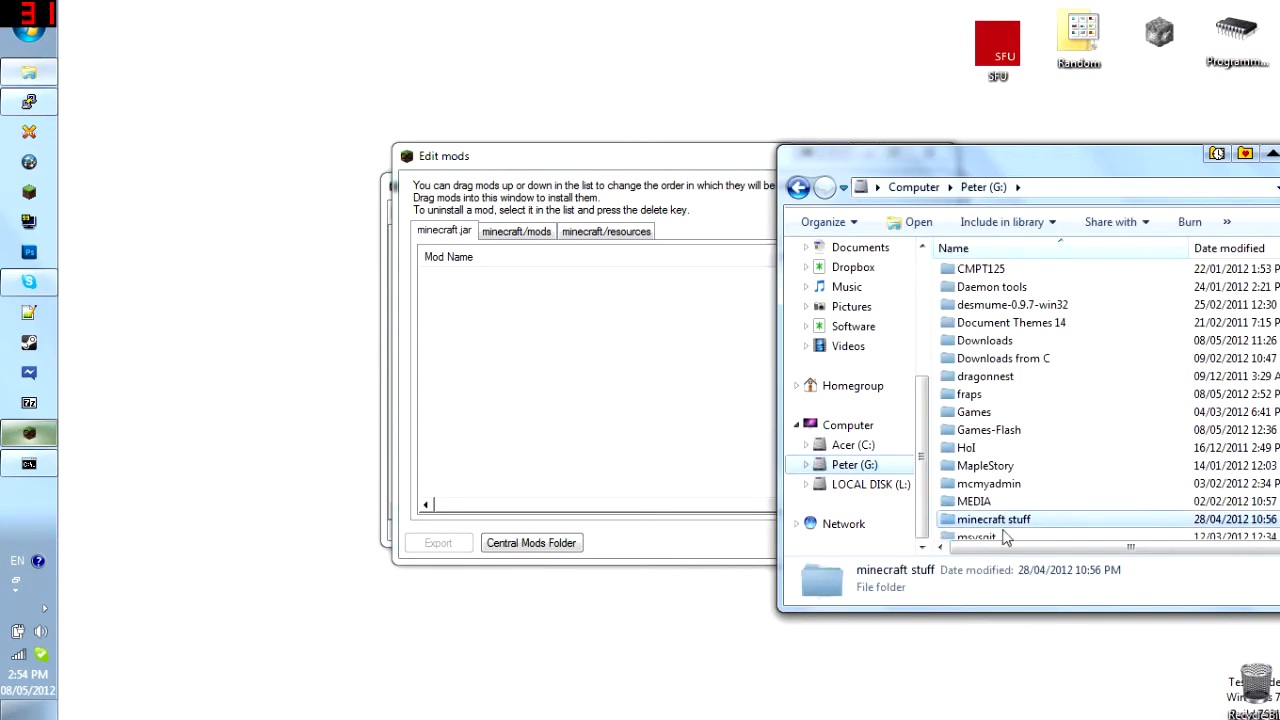
# Step: Browse the minecraft stuff and tfcraft folders in Explorer to locate the mod files
pyautogui.doubleClick(994, 520)
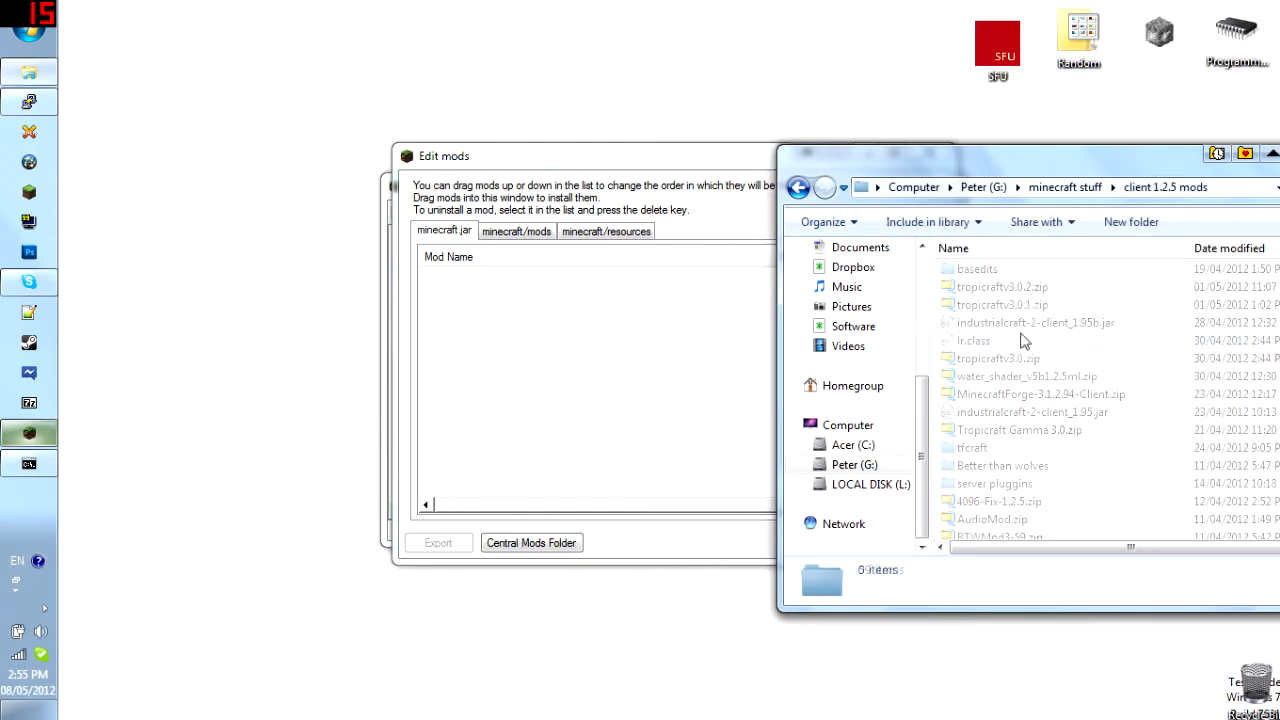
pyautogui.click(972, 448)
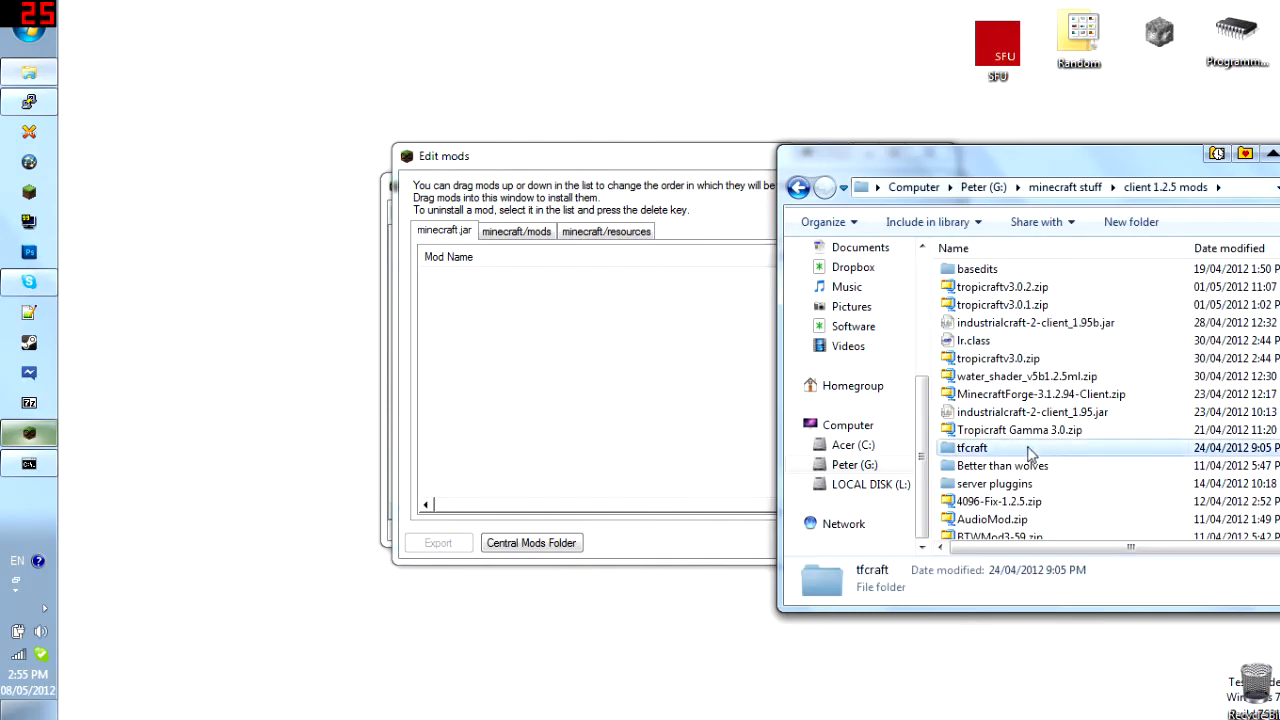
pyautogui.scroll(-3)
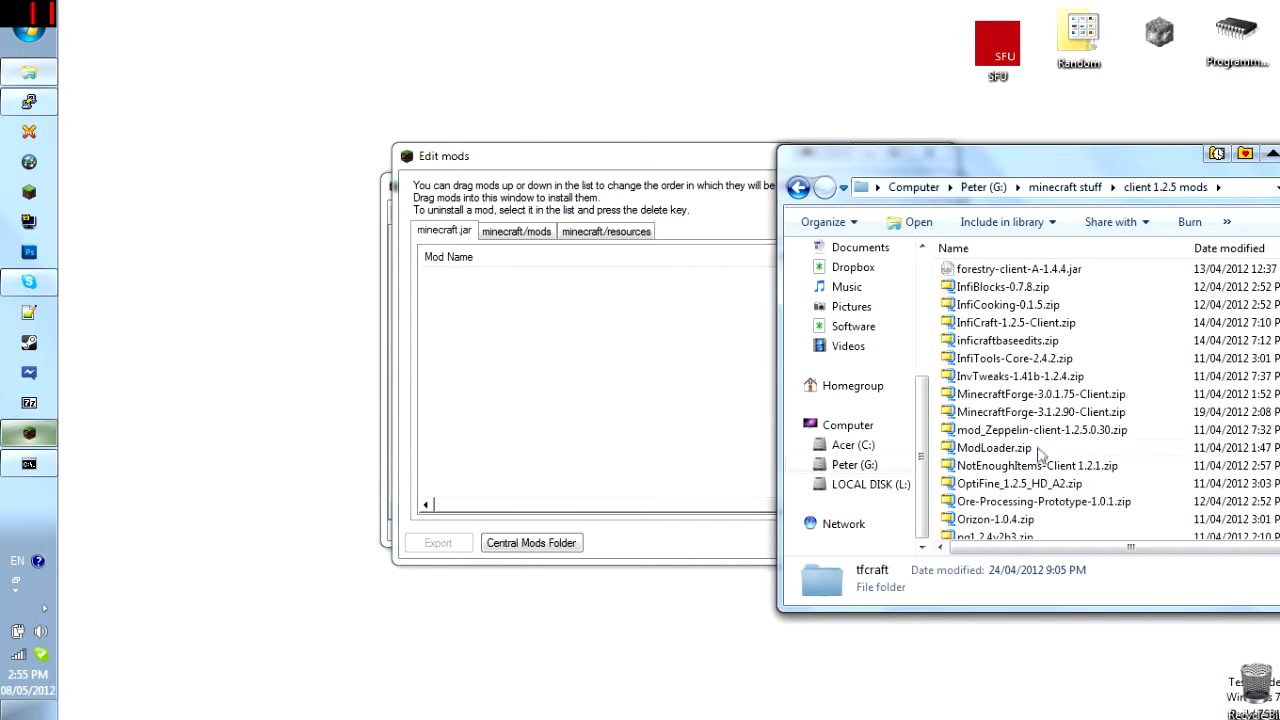
pyautogui.click(994, 448)
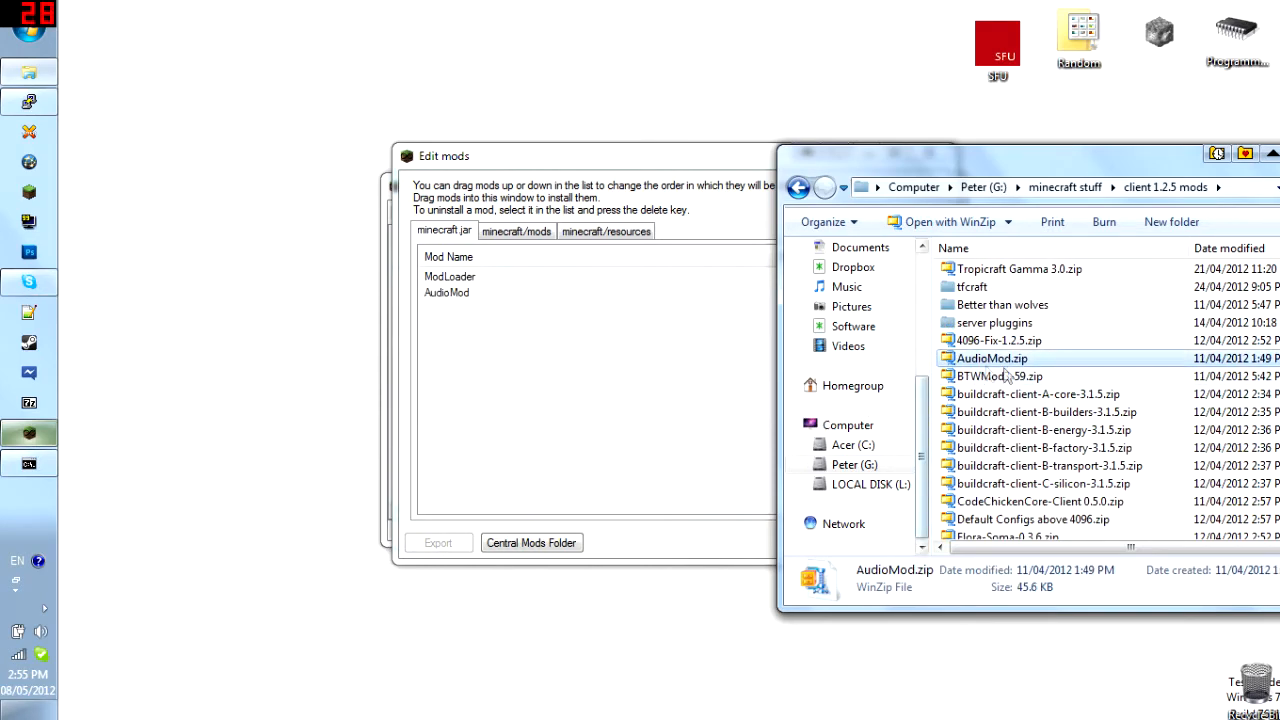
pyautogui.scroll(-3)
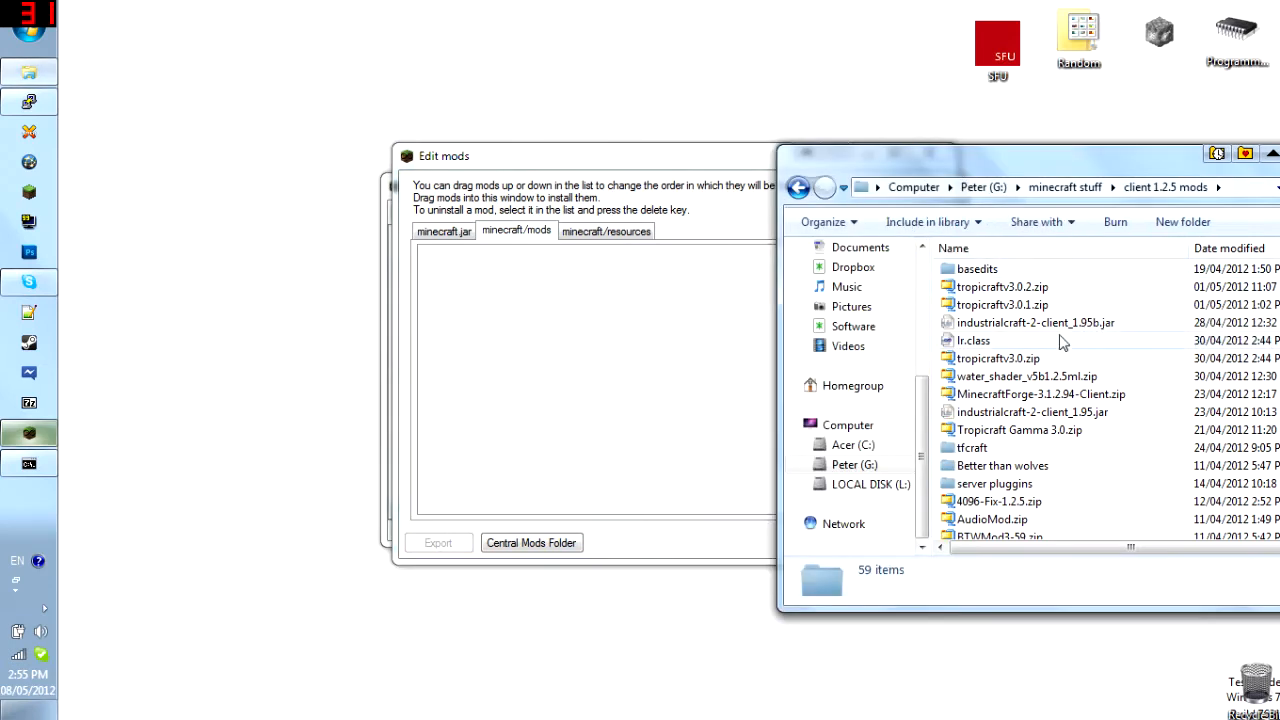
# Step: Drag ModLoader, AudioMod and 4096-Fix into minecraft.jar and DoggyTalents201, tropicraftv3.0.2 into mods
pyautogui.click(1004, 288)
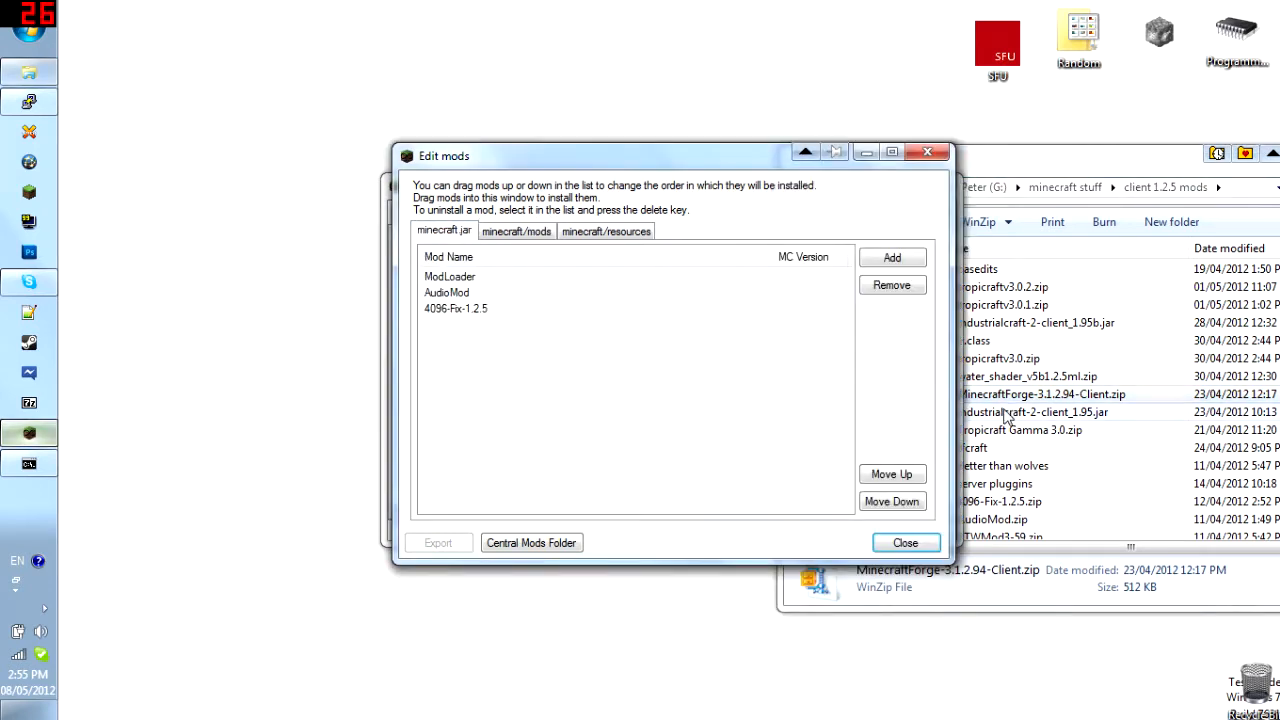
pyautogui.click(1040, 392)
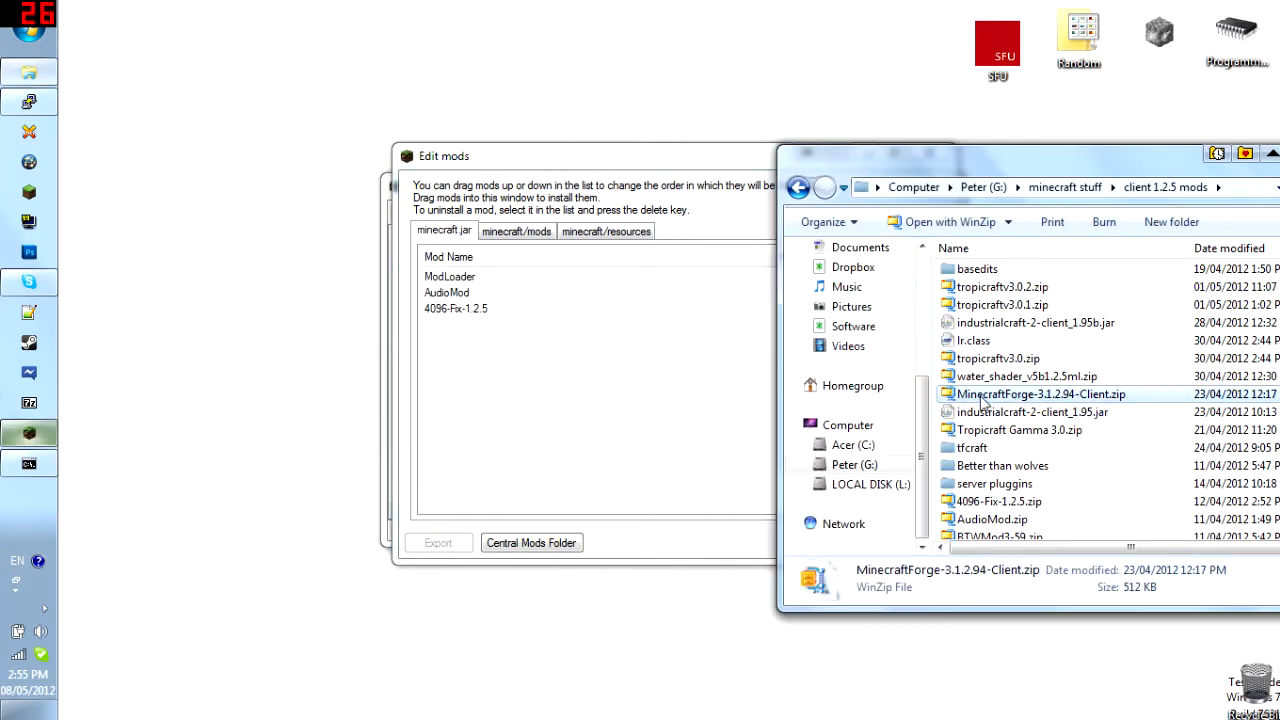
pyautogui.moveTo(1032, 412)
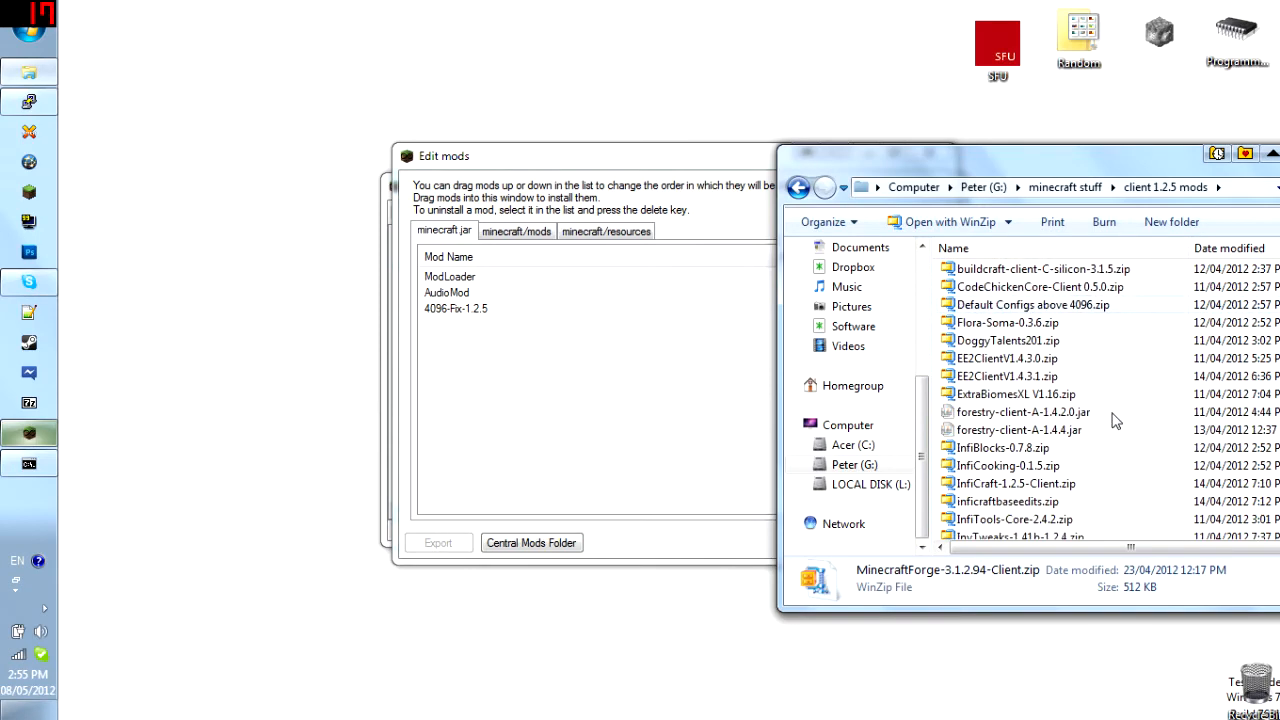
pyautogui.scroll(-3)
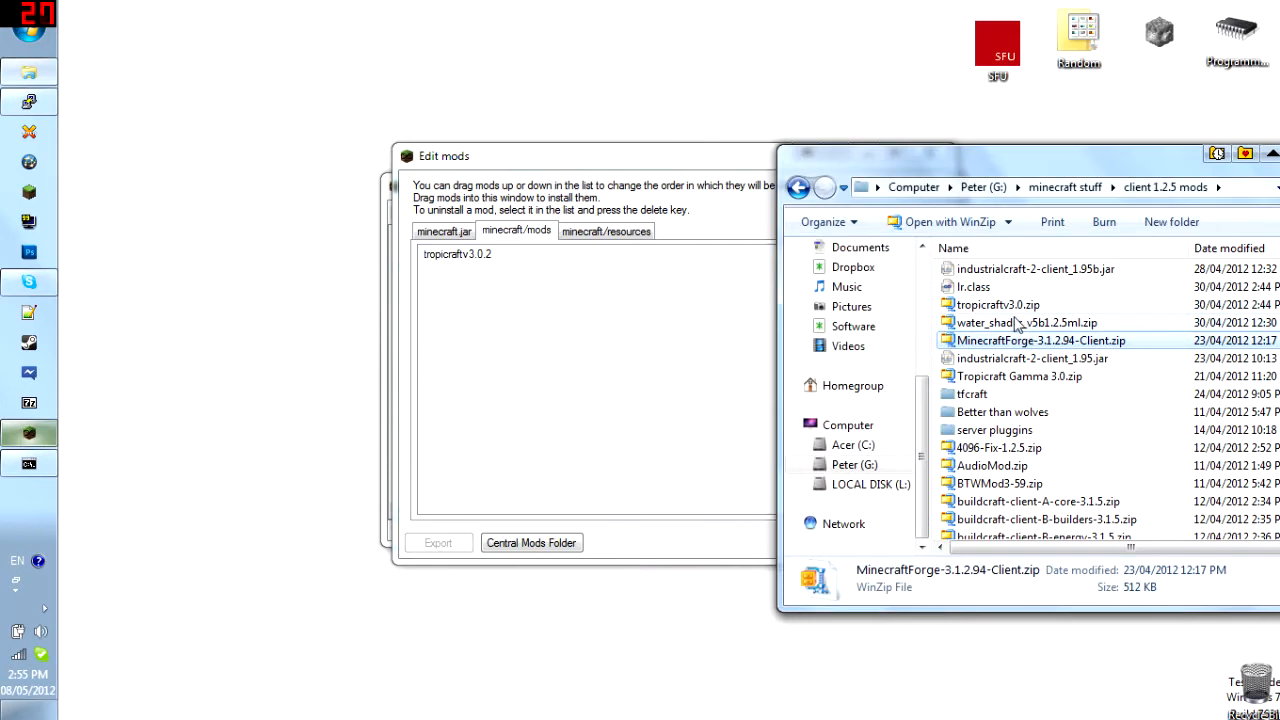
pyautogui.scroll(-3)
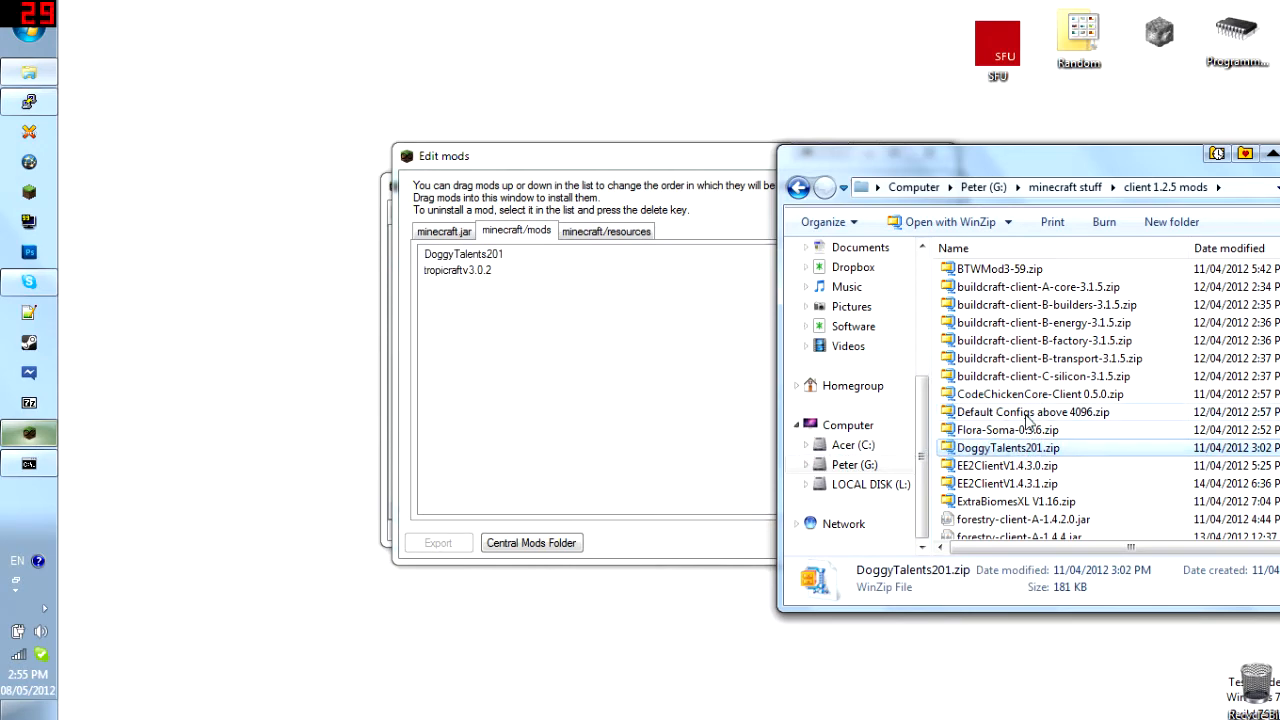
pyautogui.scroll(-3)
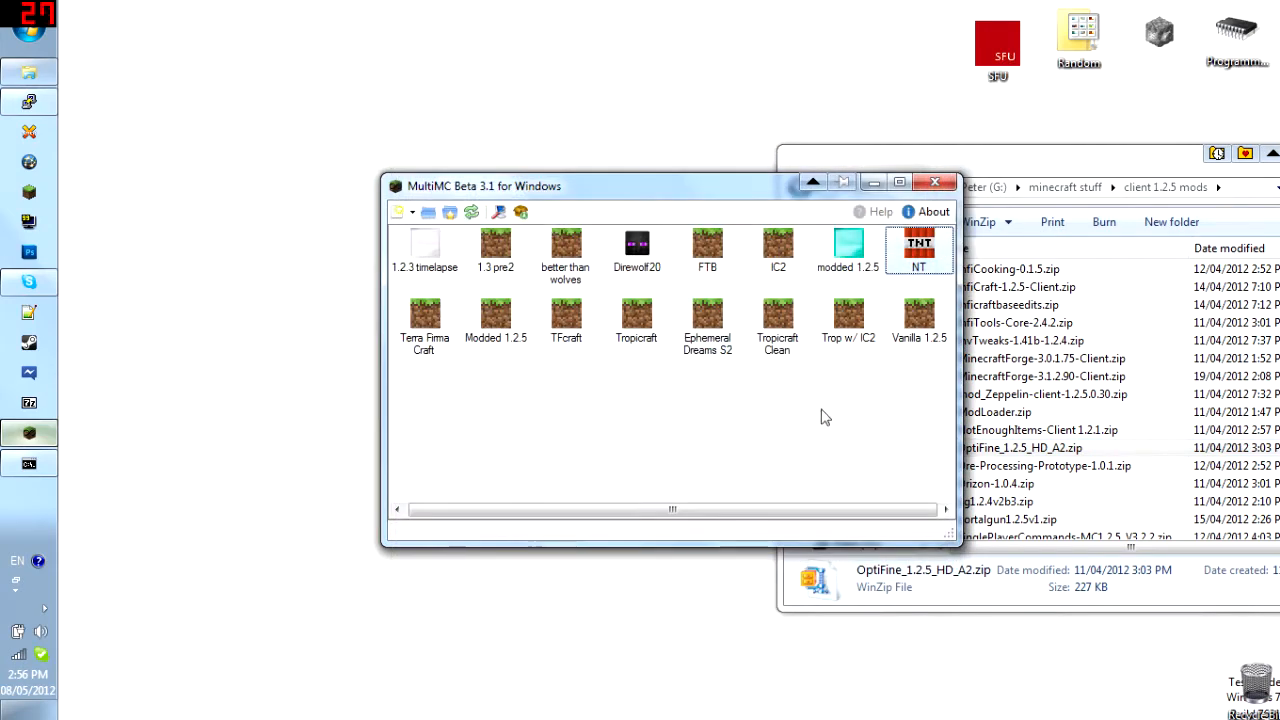
# Step: Play the NT instance and log in so Minecraft starts loading
pyautogui.rightClick(918, 248)
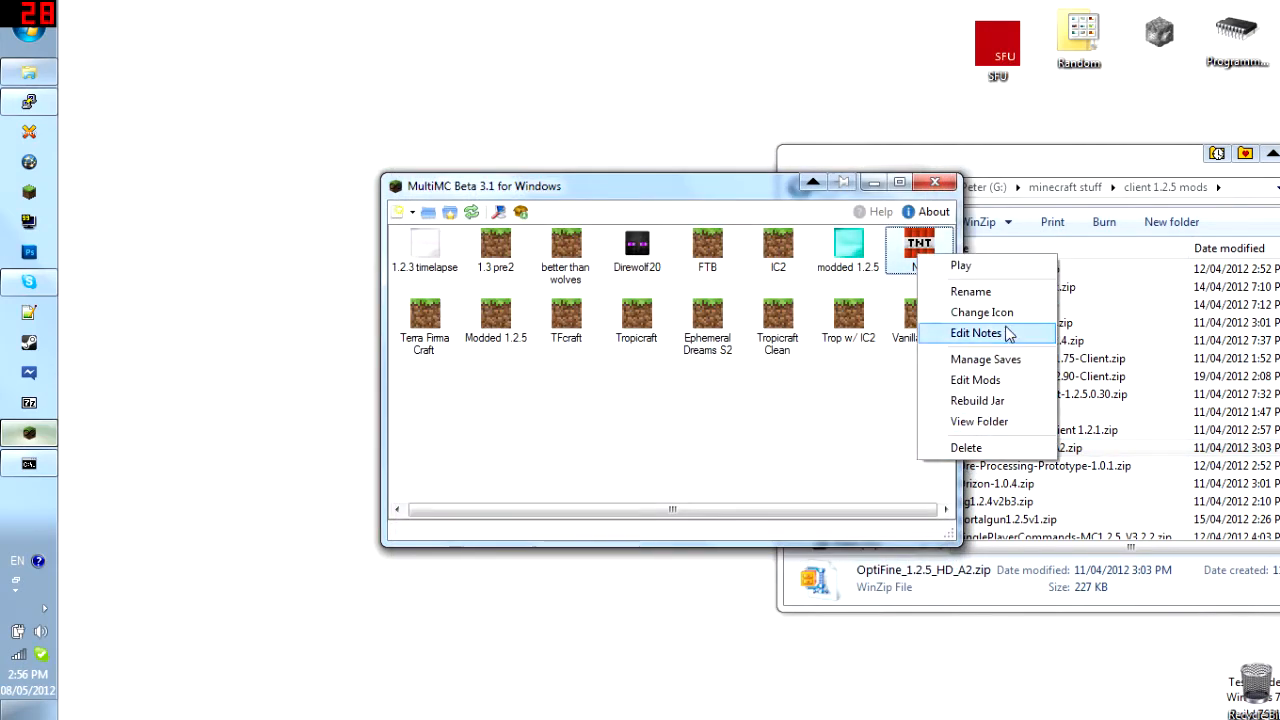
pyautogui.click(960, 264)
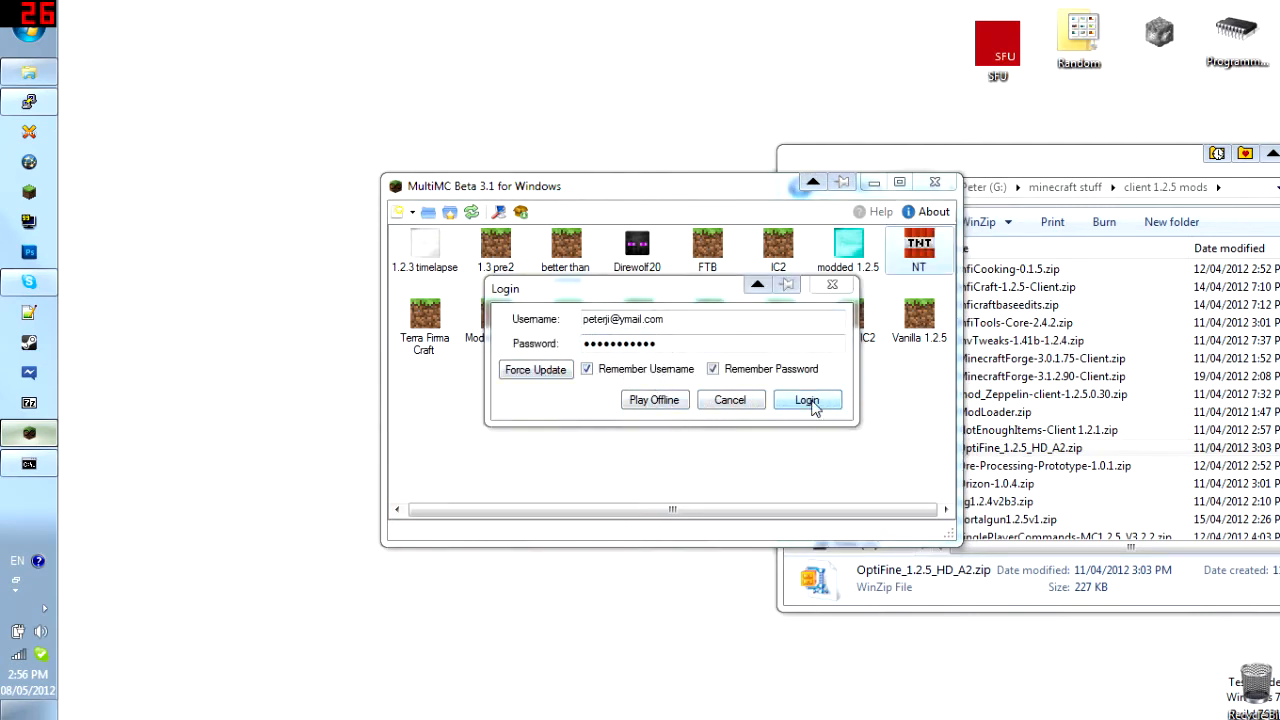
pyautogui.click(808, 400)
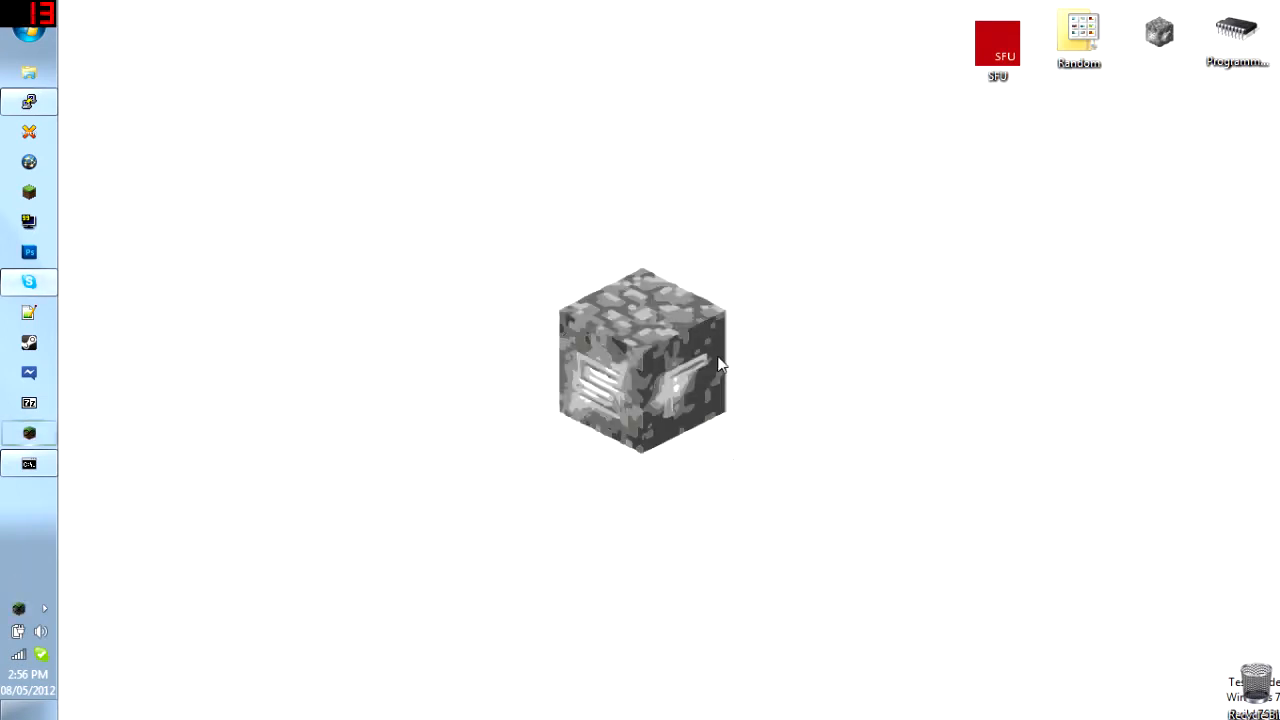
pyautogui.moveTo(328, 348)
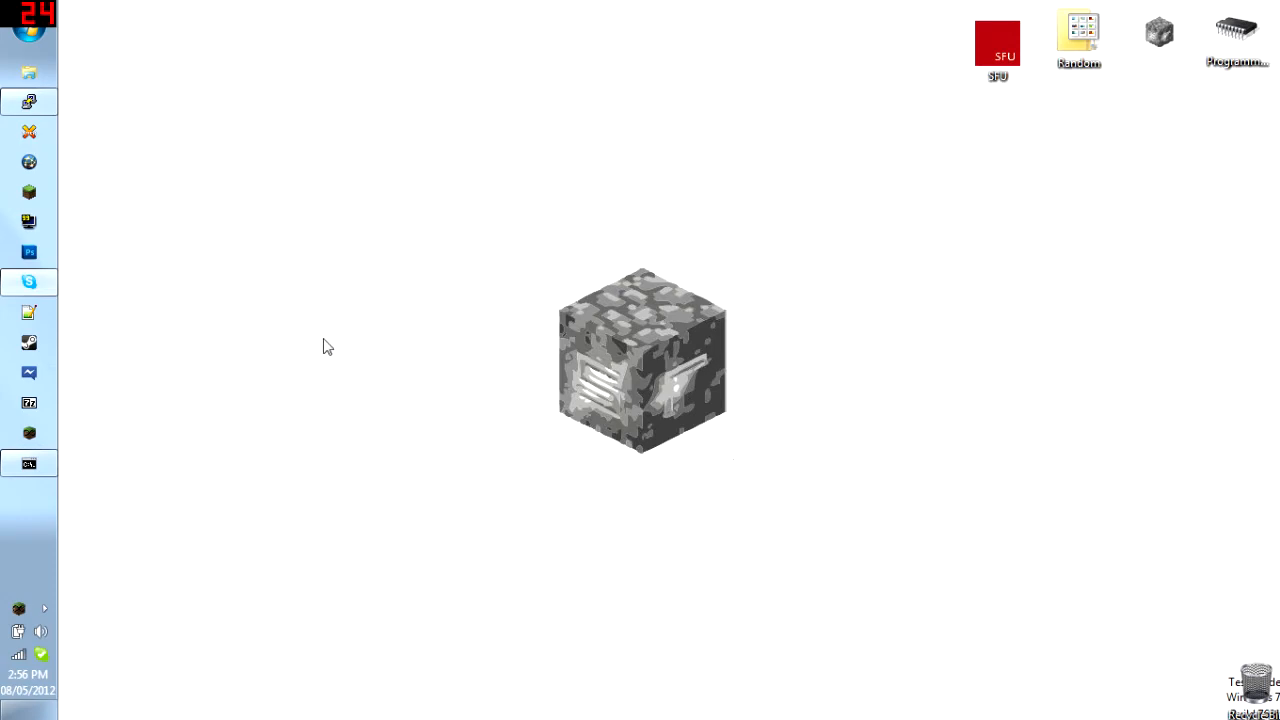
pyautogui.moveTo(324, 352)
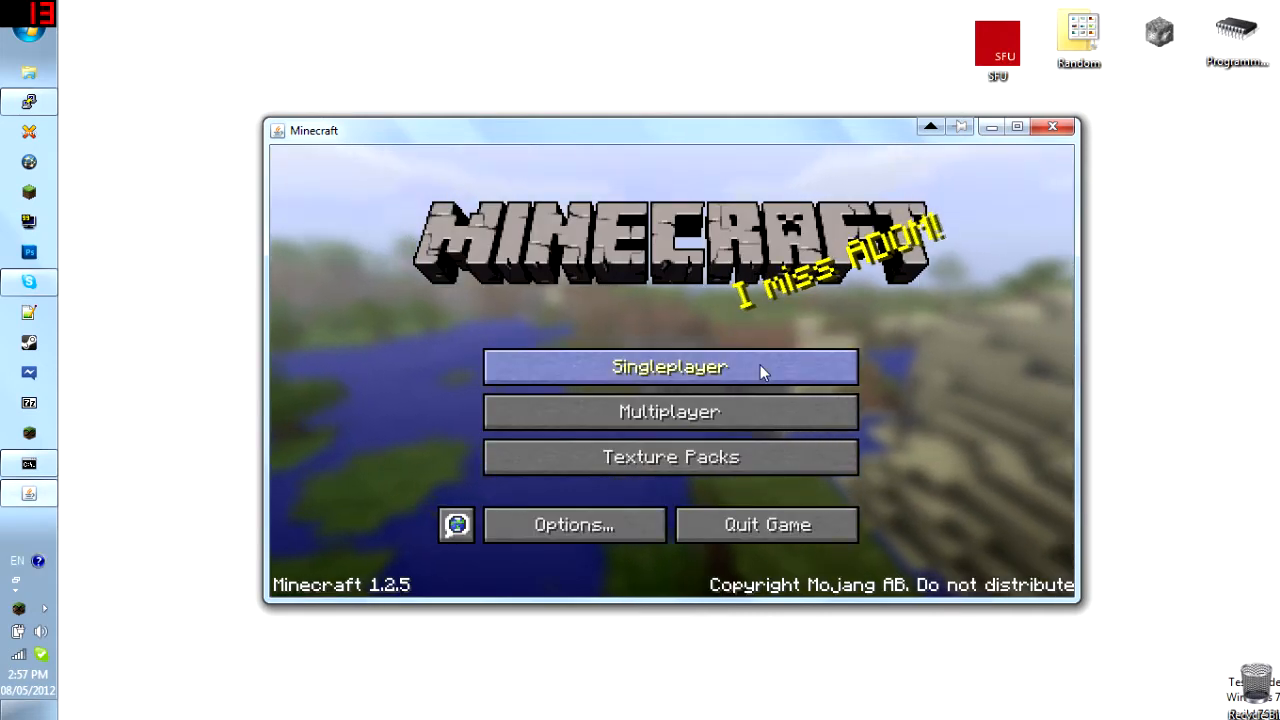
# Step: Create a new singleplayer survival world named MultiMC
pyautogui.click(668, 366)
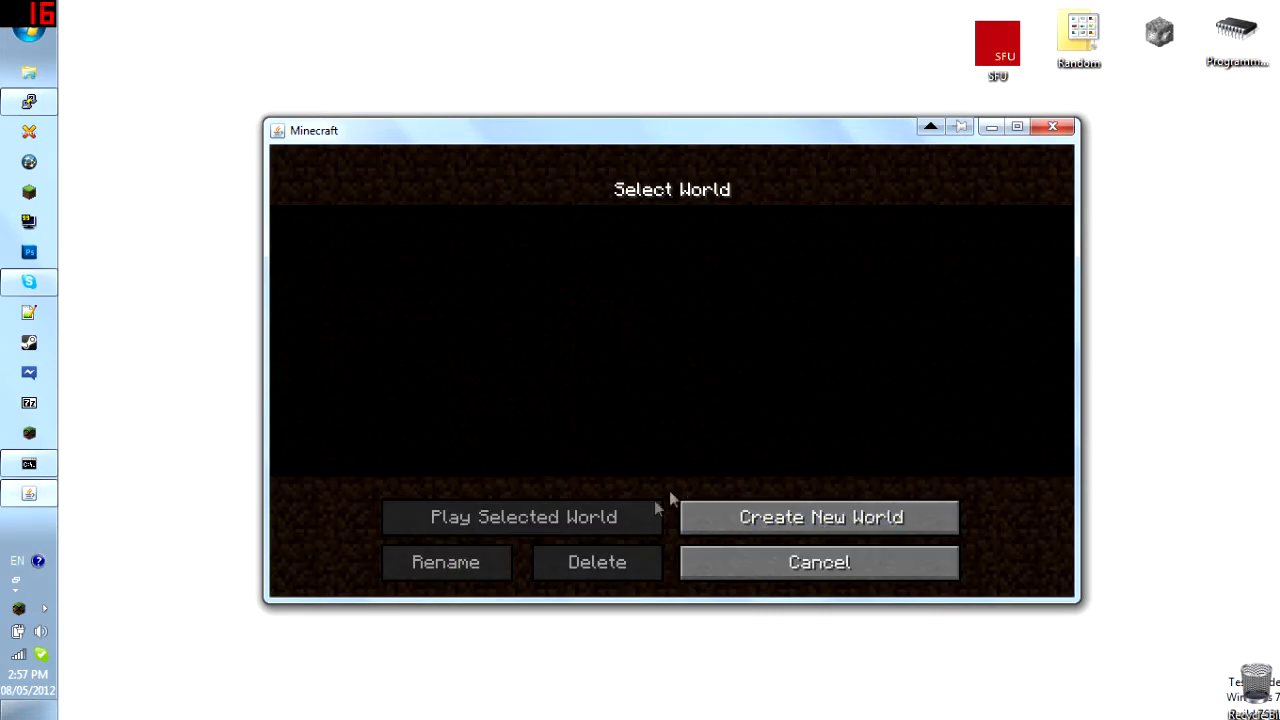
pyautogui.click(820, 516)
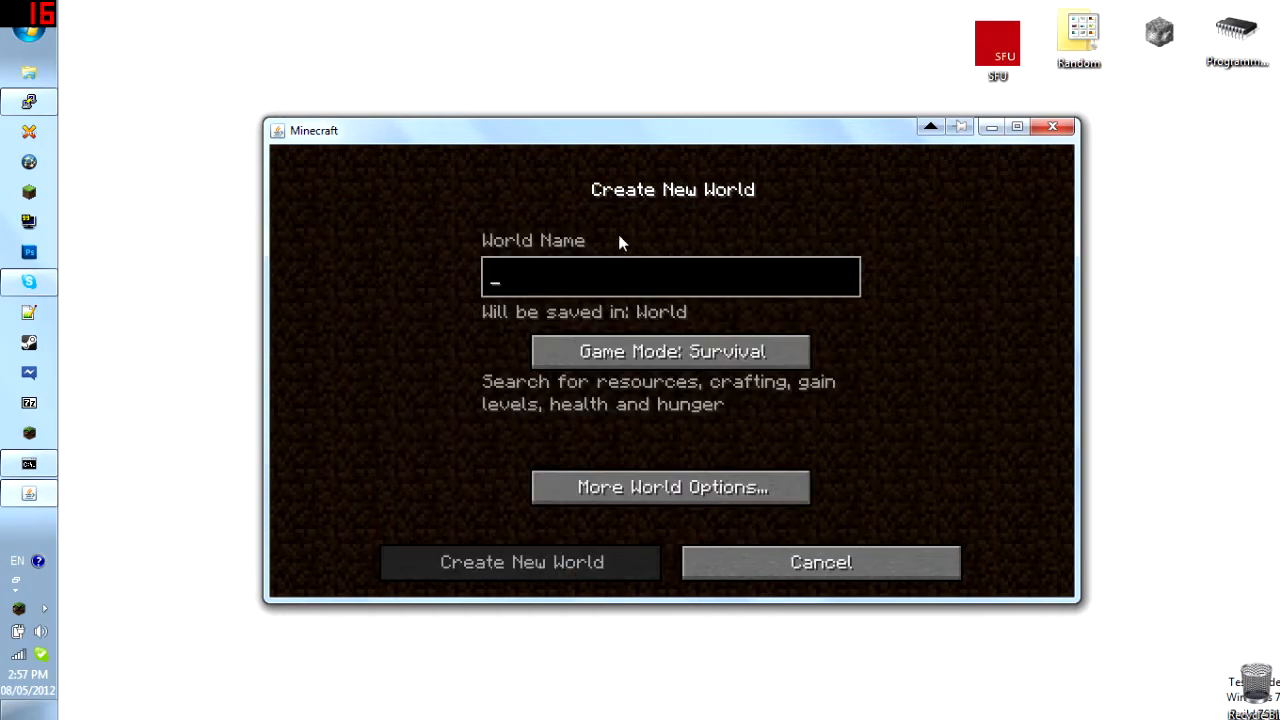
pyautogui.write('MultiMC')
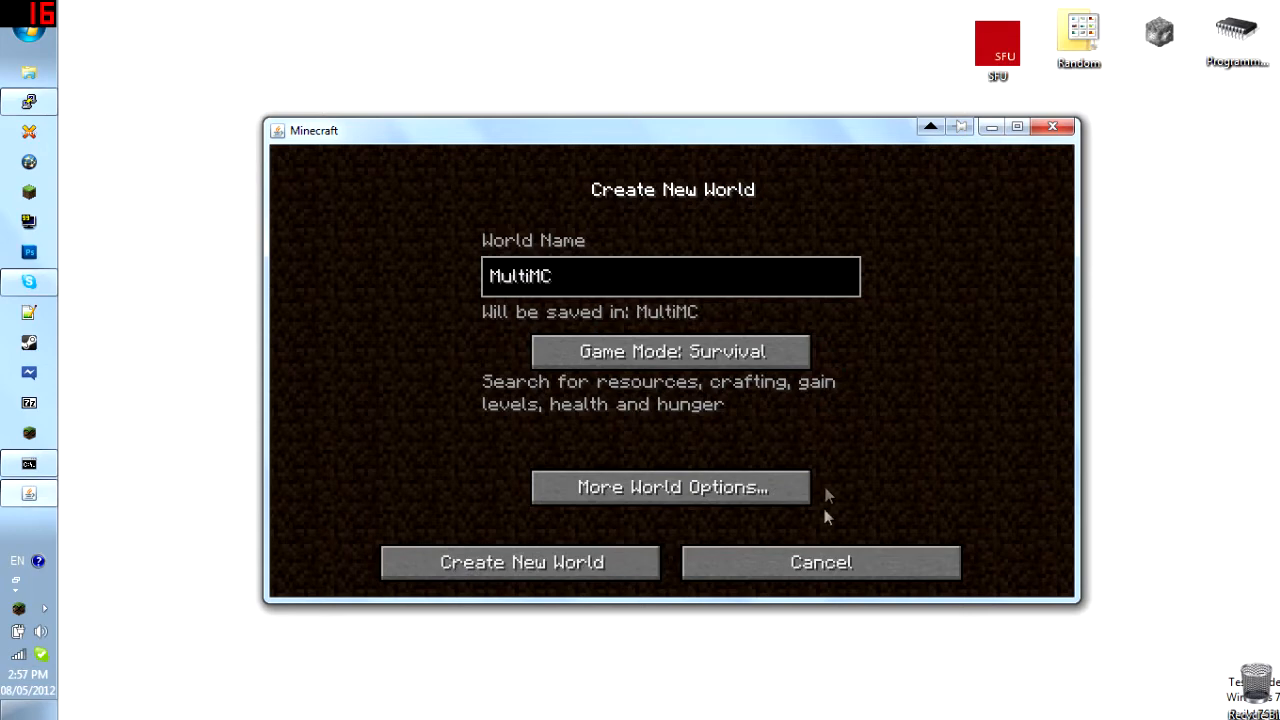
pyautogui.click(670, 488)
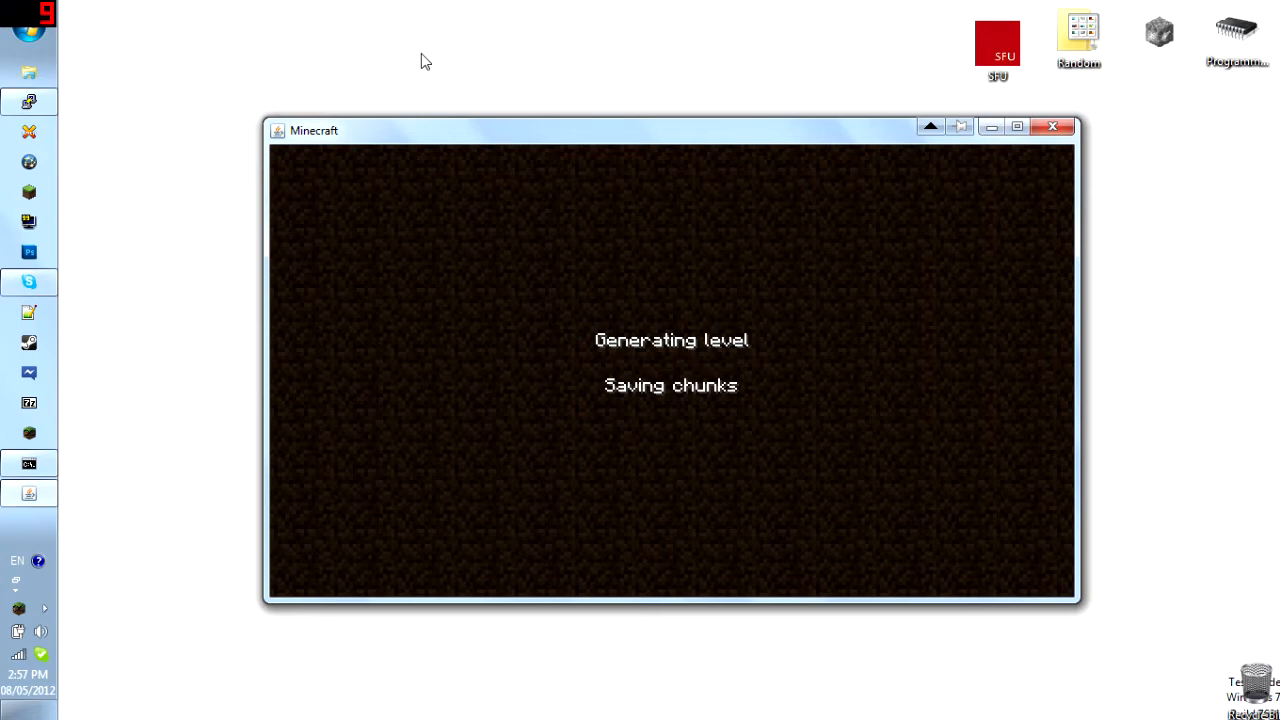
pyautogui.moveTo(476, 40)
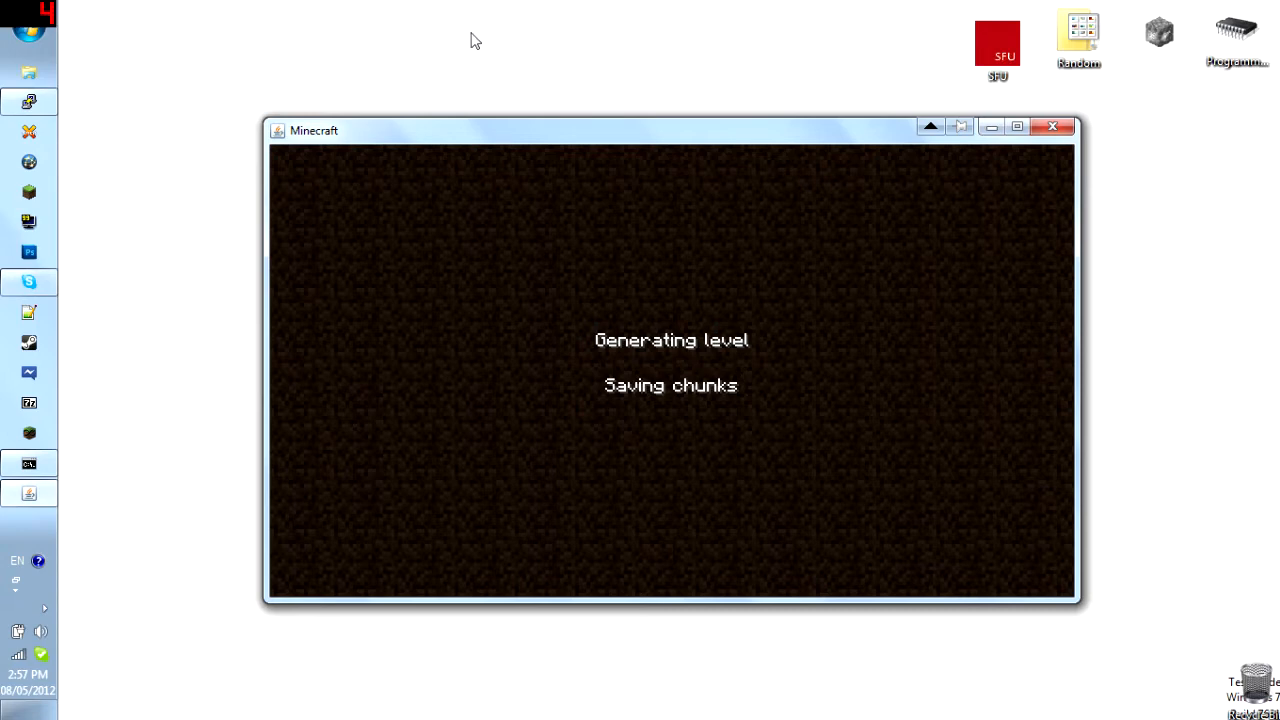
pyautogui.moveTo(490, 162)
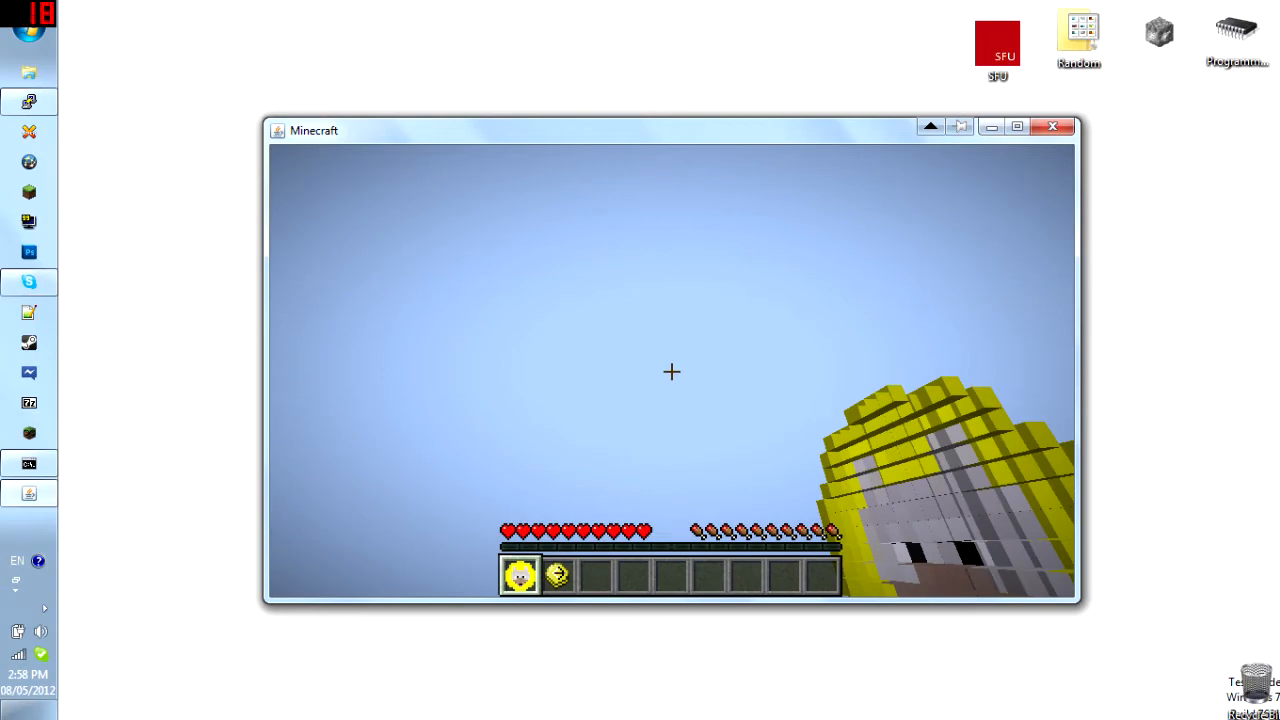
# Step: Save and quit the MultiMC world to the title screen, then quit the game
pyautogui.press('Escape')
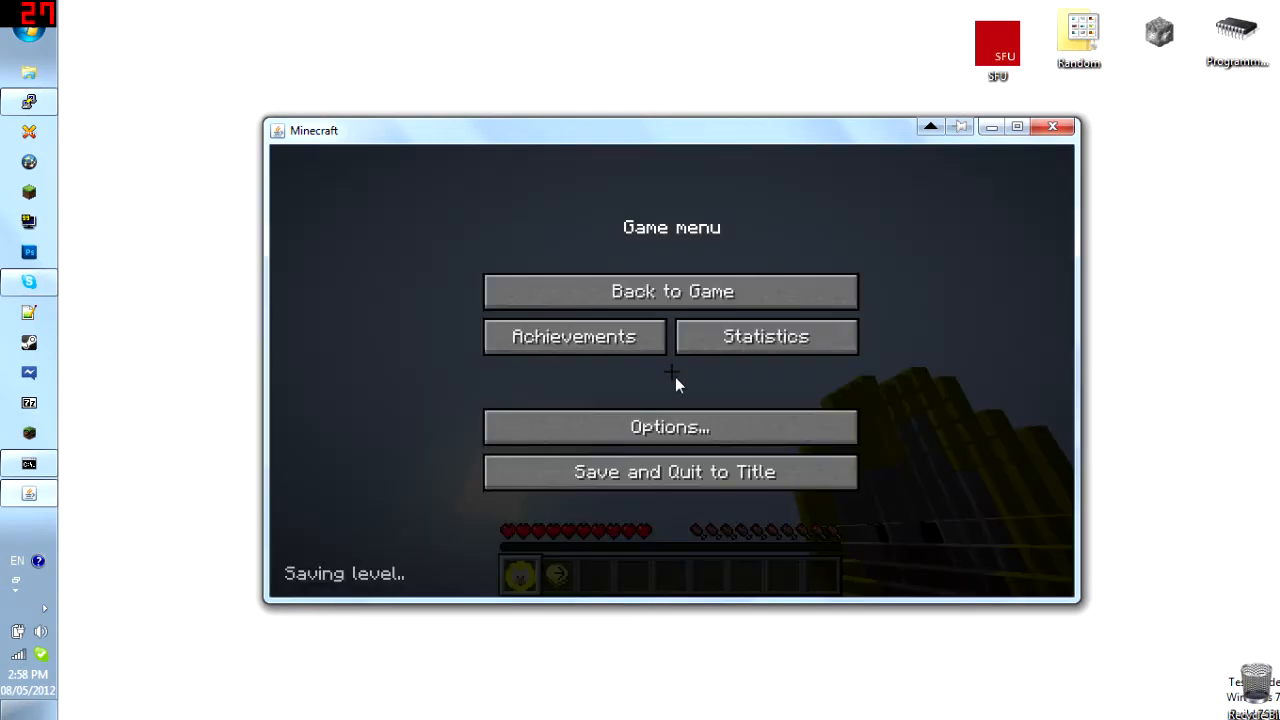
pyautogui.click(672, 292)
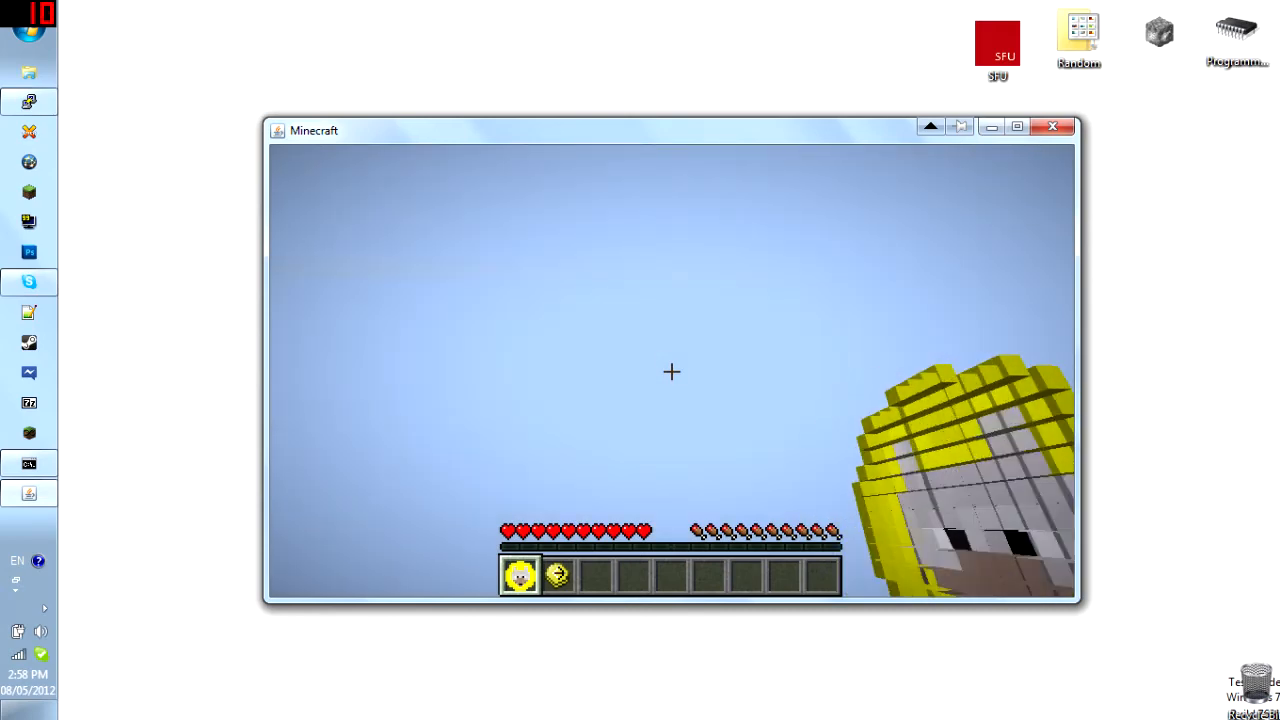
pyautogui.press('Escape')
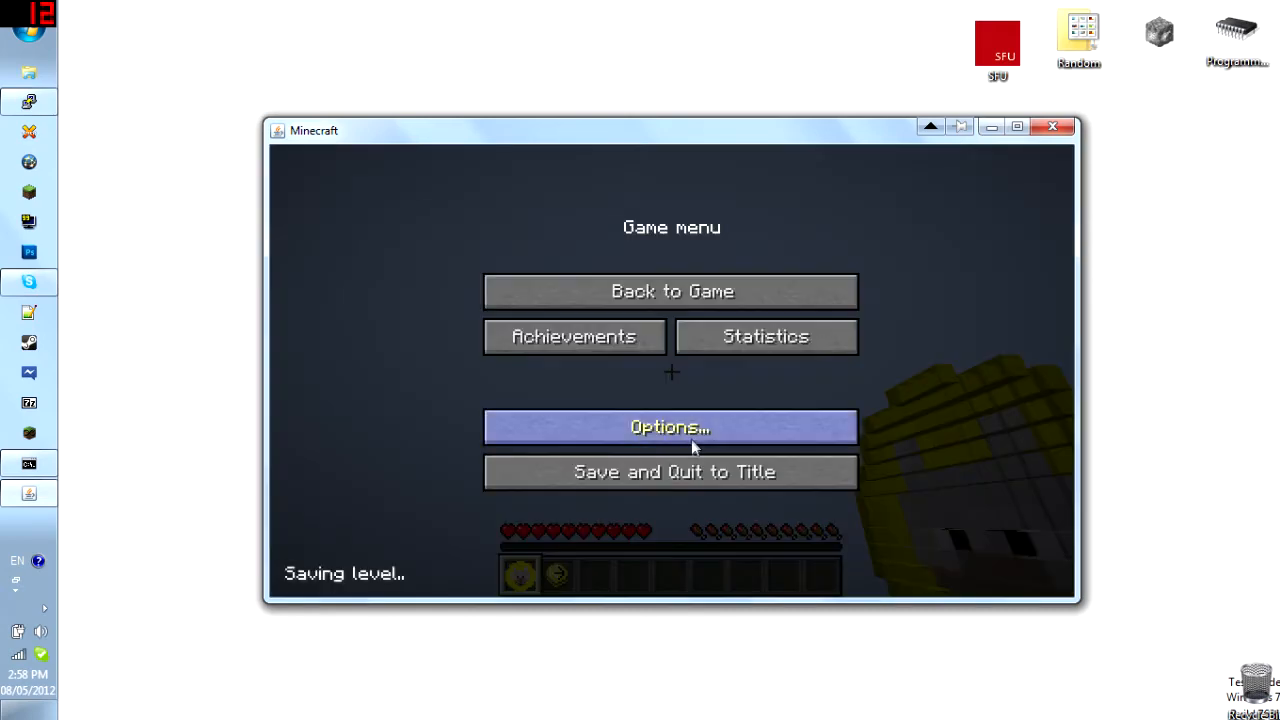
pyautogui.click(672, 472)
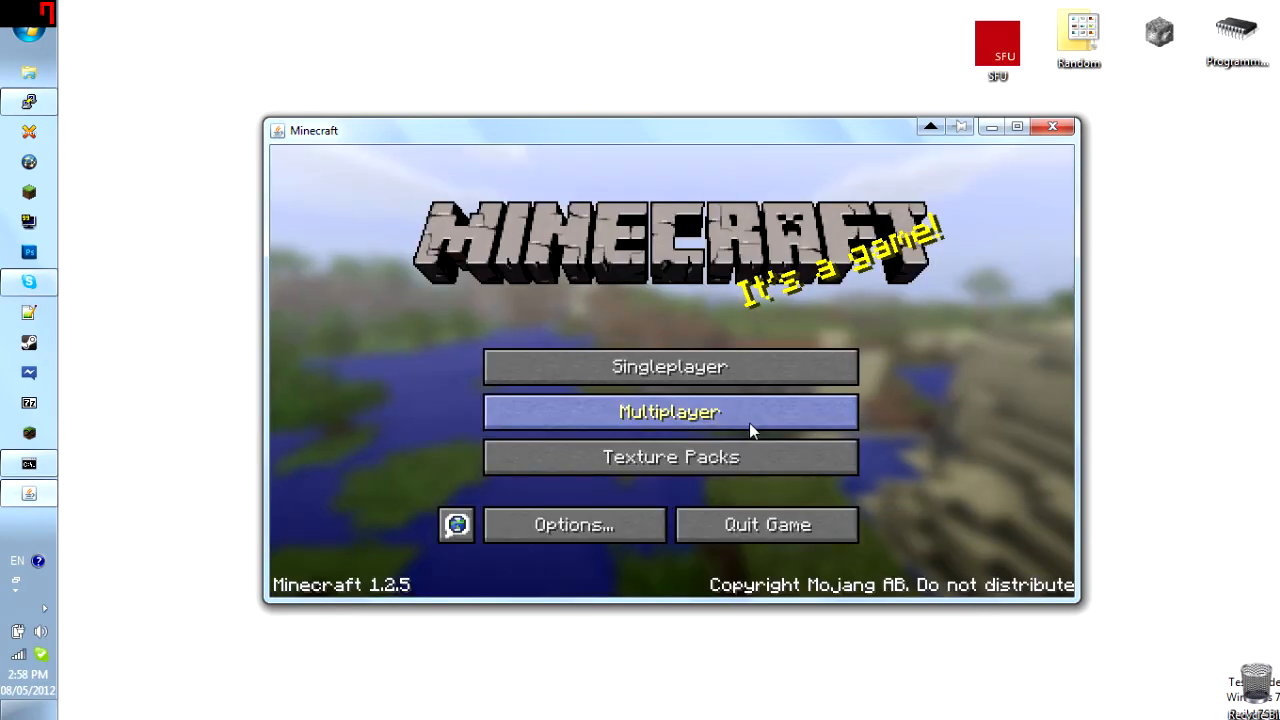
pyautogui.click(668, 412)
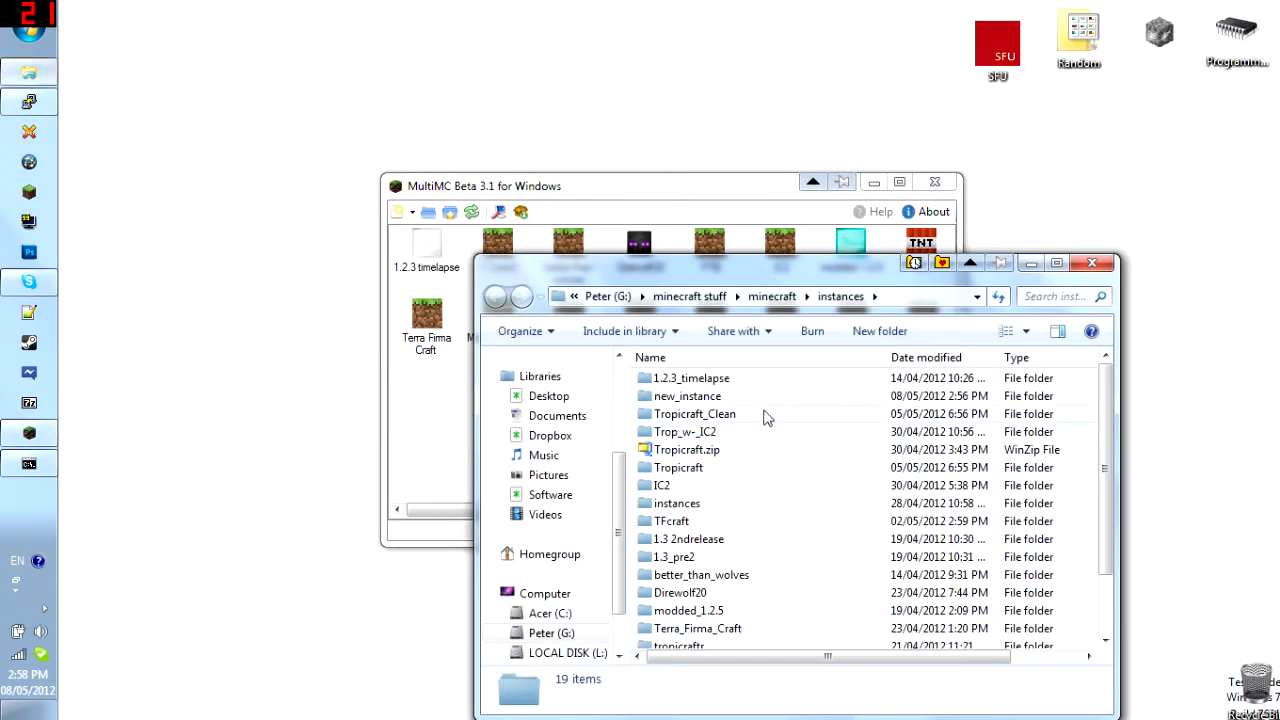
# Step: Browse into the Tropicraft instance folder and its .minecraft subfolder
pyautogui.scroll(-3)
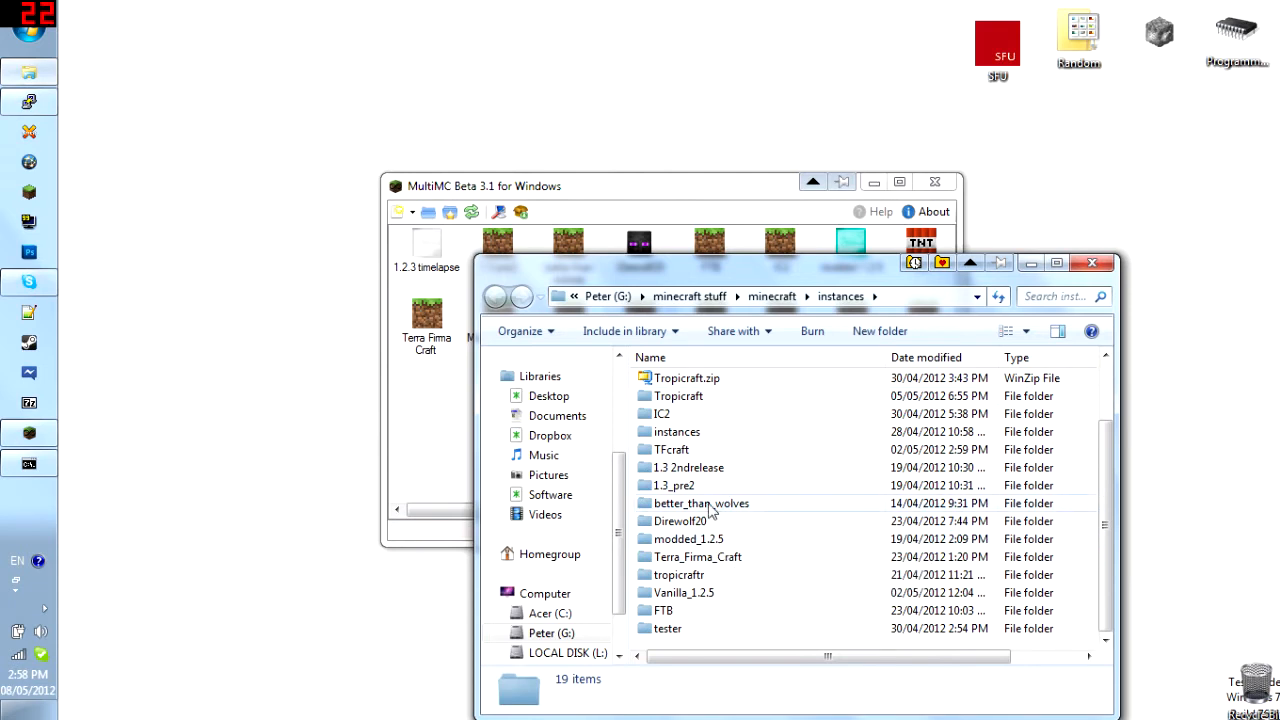
pyautogui.click(678, 448)
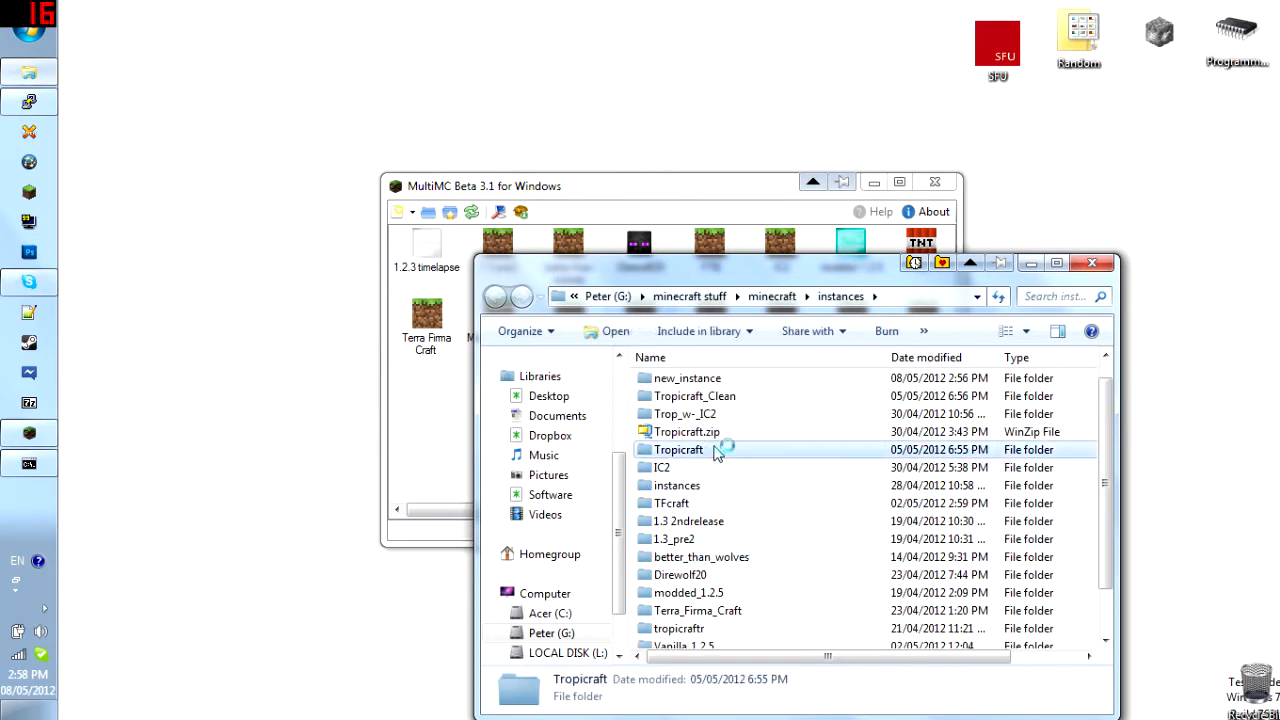
pyautogui.doubleClick(680, 448)
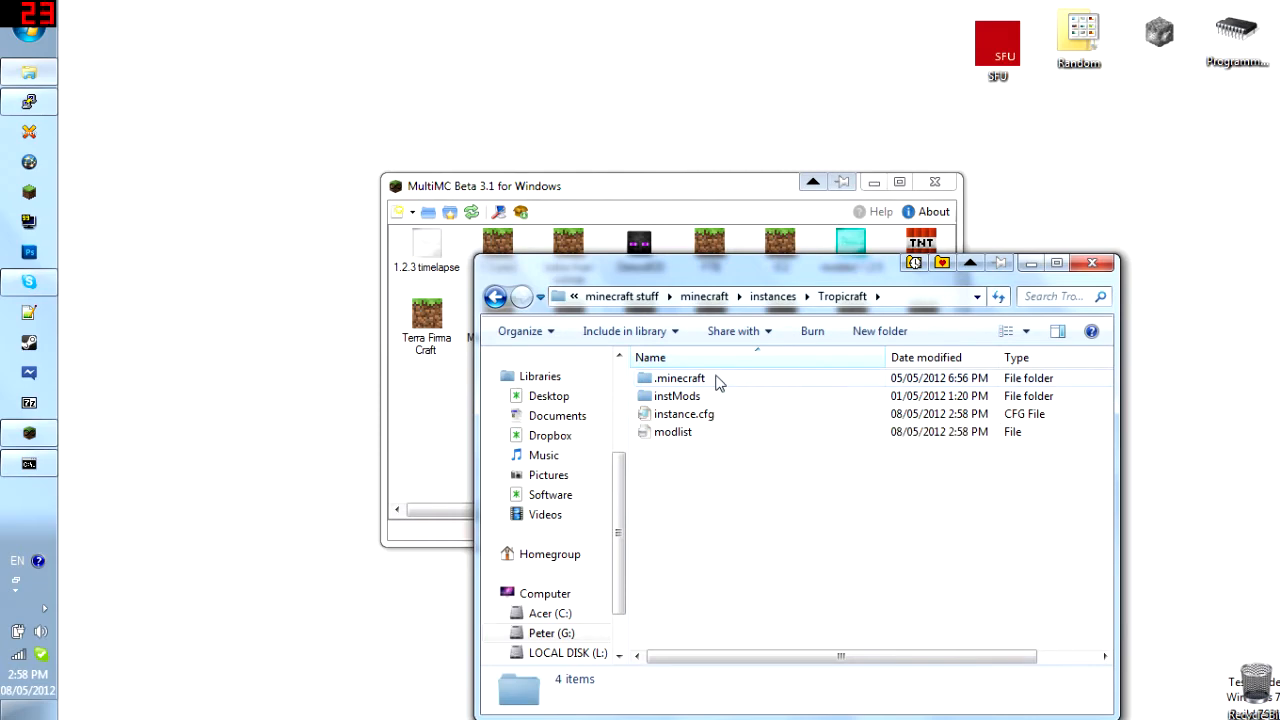
pyautogui.doubleClick(680, 376)
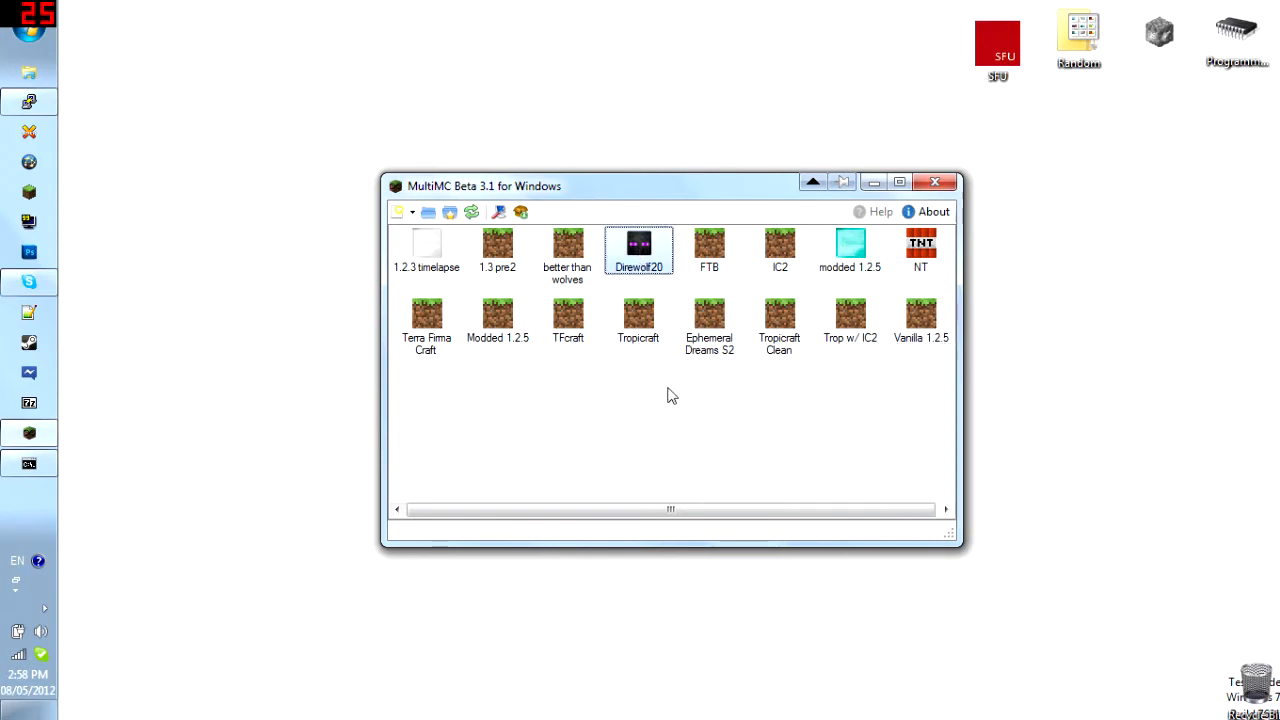
pyautogui.rightClick(638, 250)
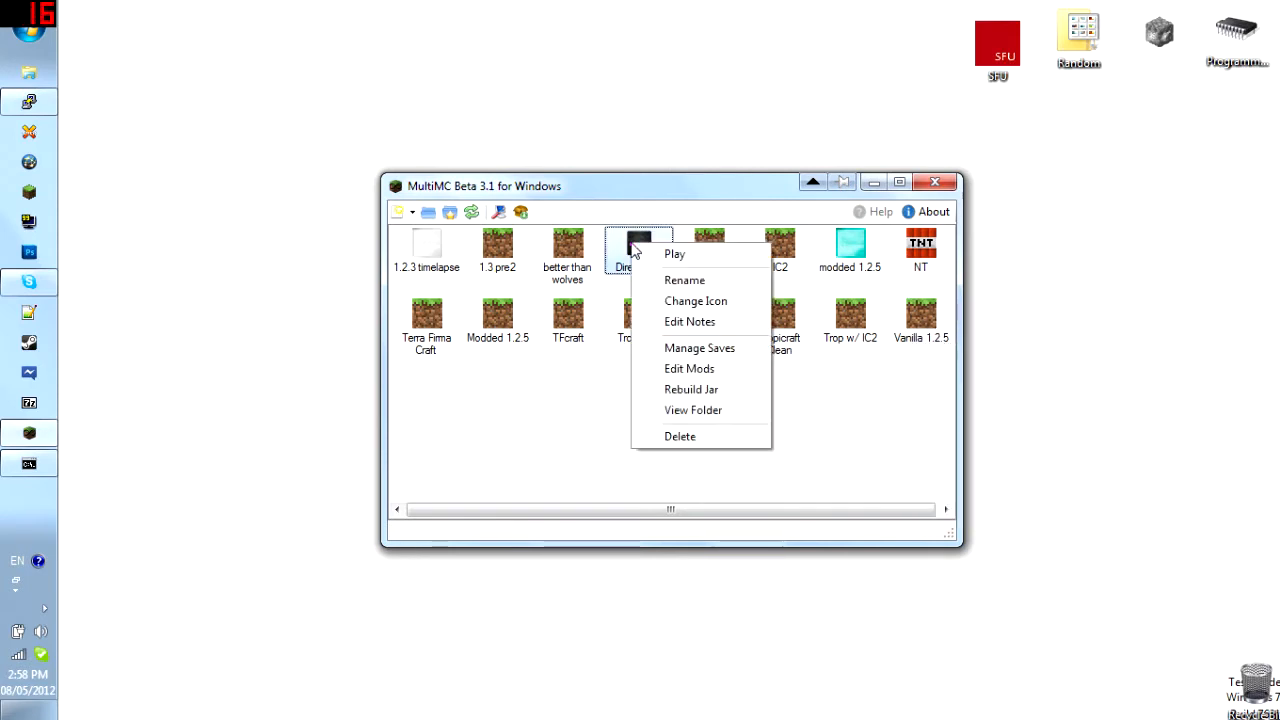
pyautogui.click(688, 368)
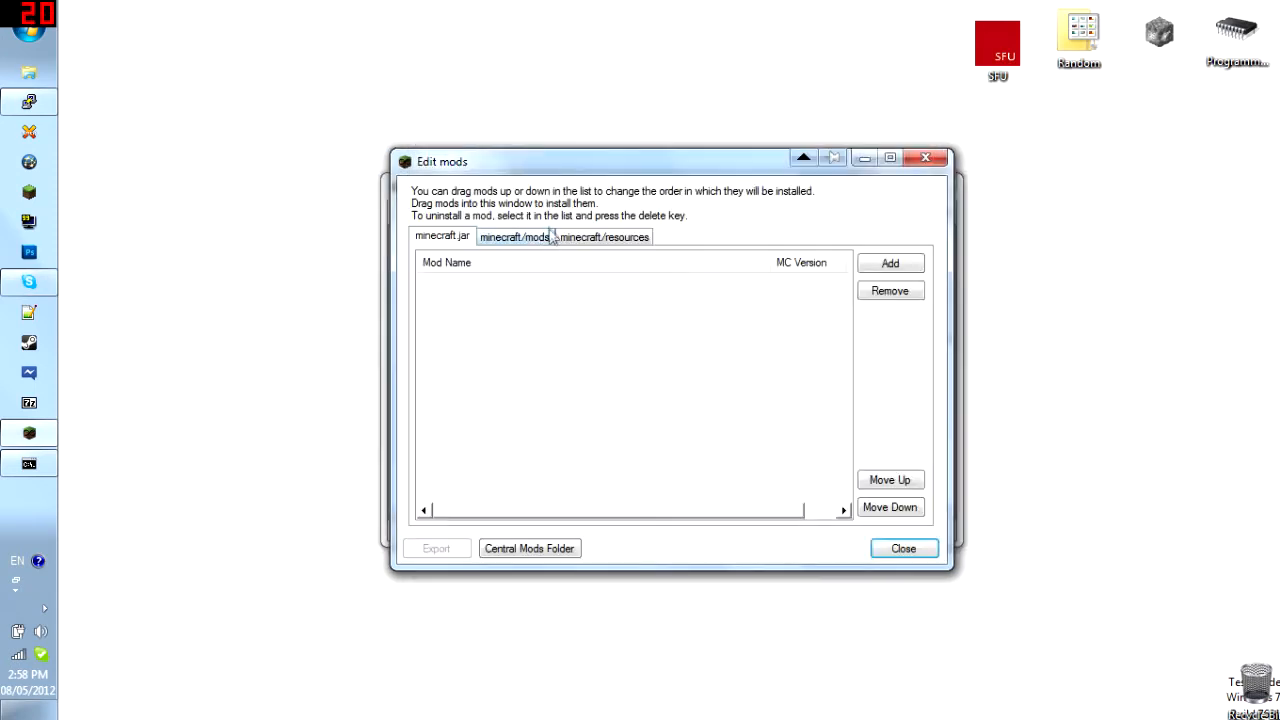
pyautogui.click(902, 548)
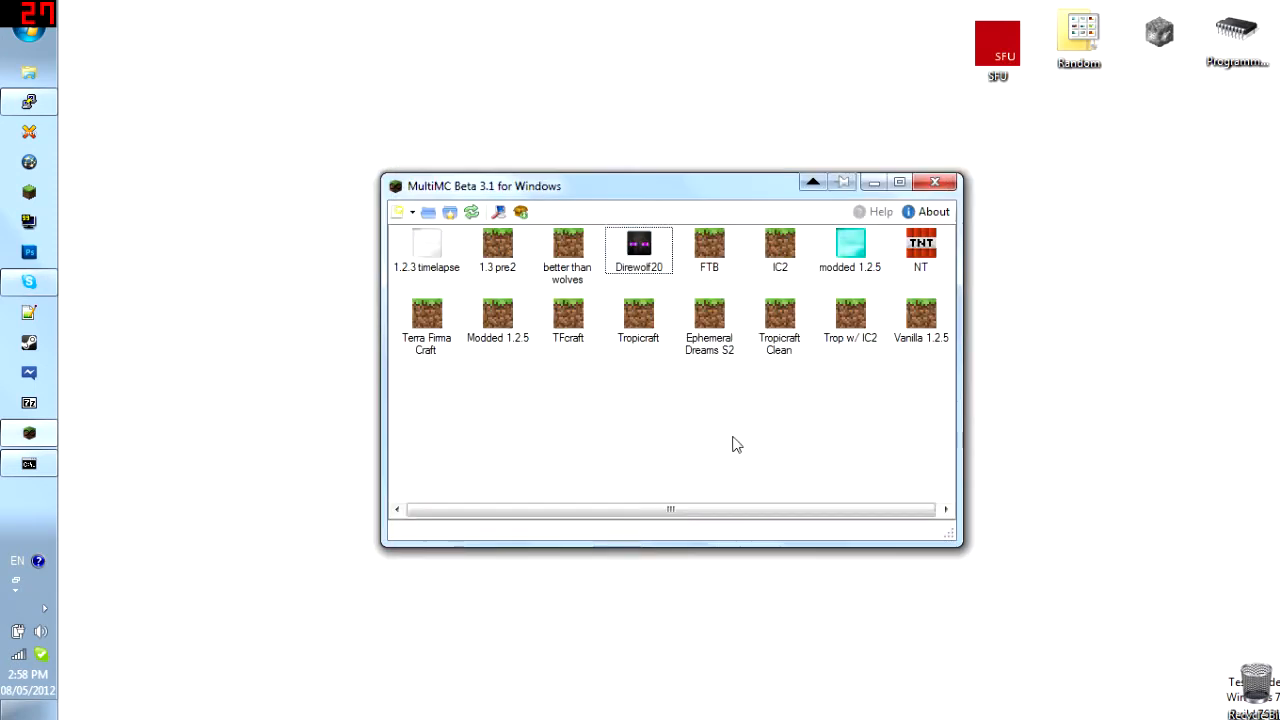
pyautogui.moveTo(932, 212)
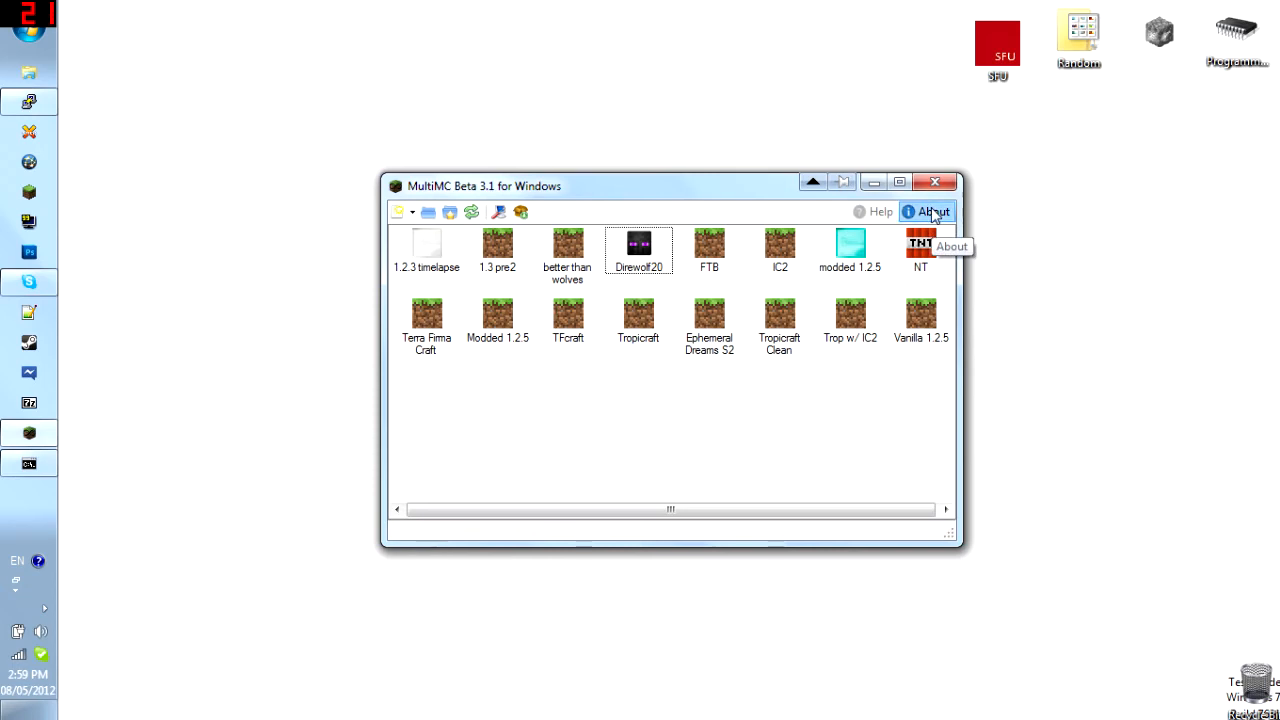
# Step: View the About MultiMC dialog (version 3.1.2.0) and its changelog, then dismiss it
pyautogui.click(932, 212)
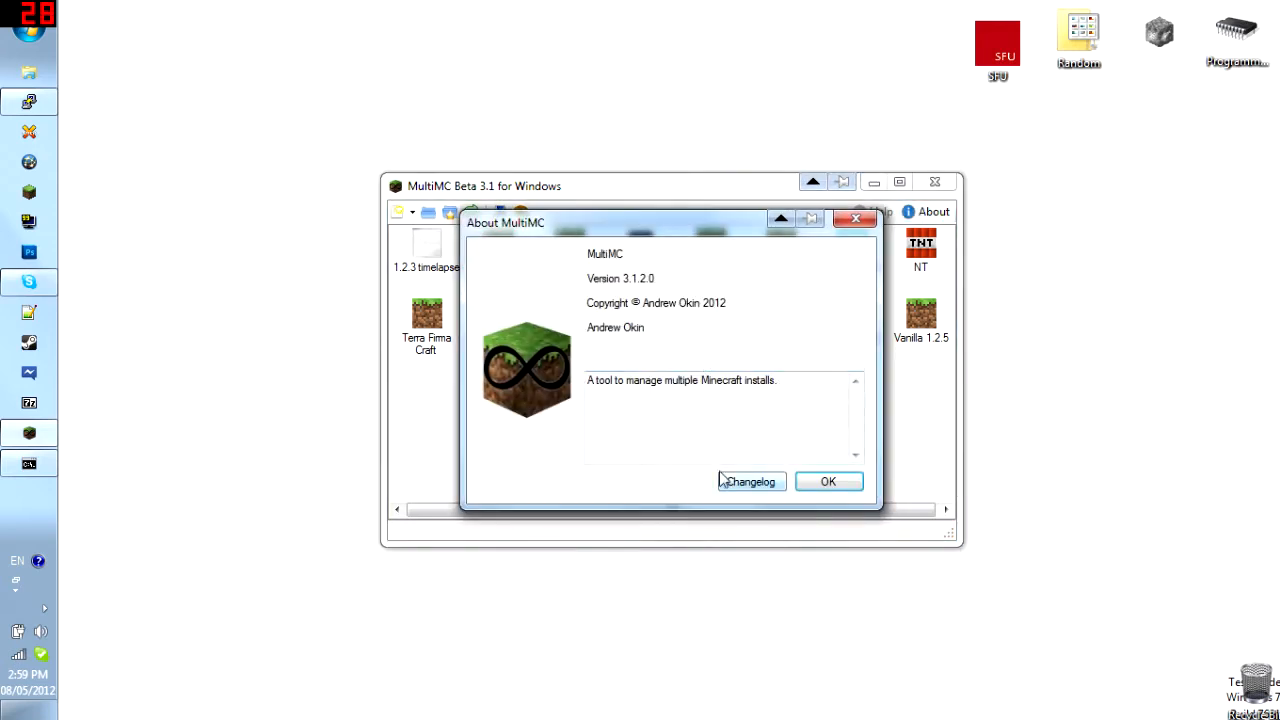
pyautogui.click(750, 480)
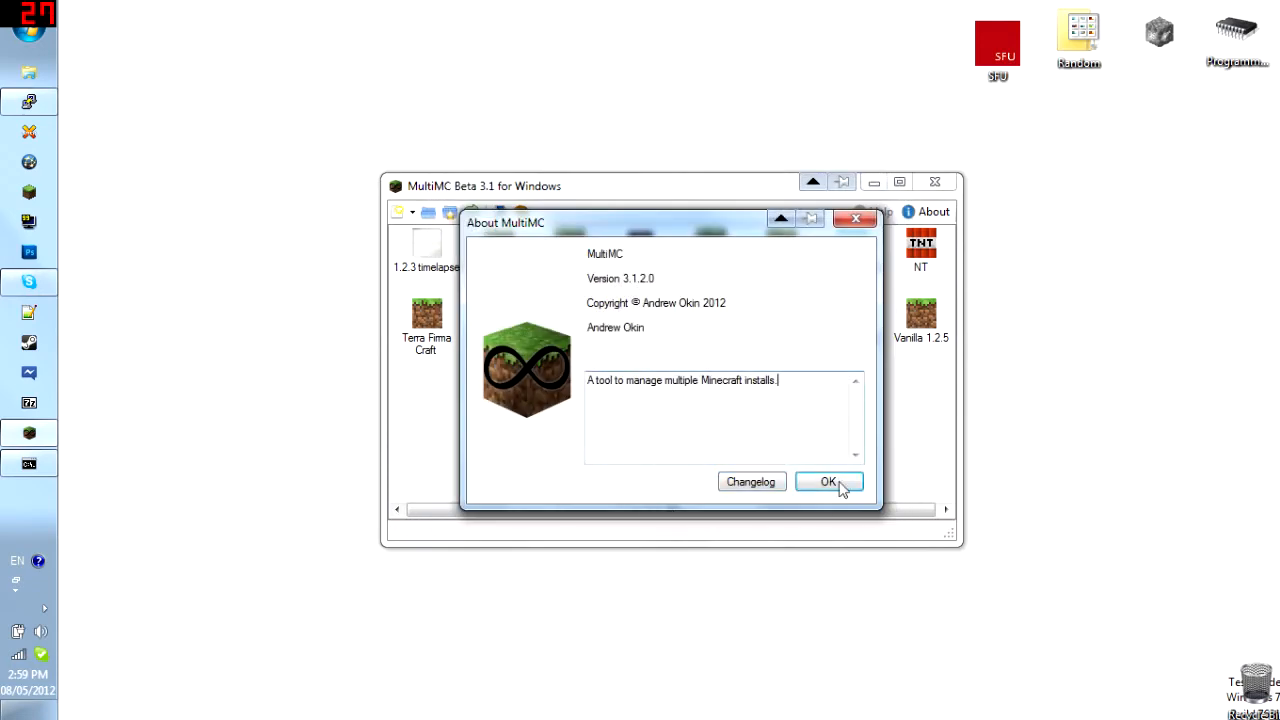
pyautogui.click(828, 480)
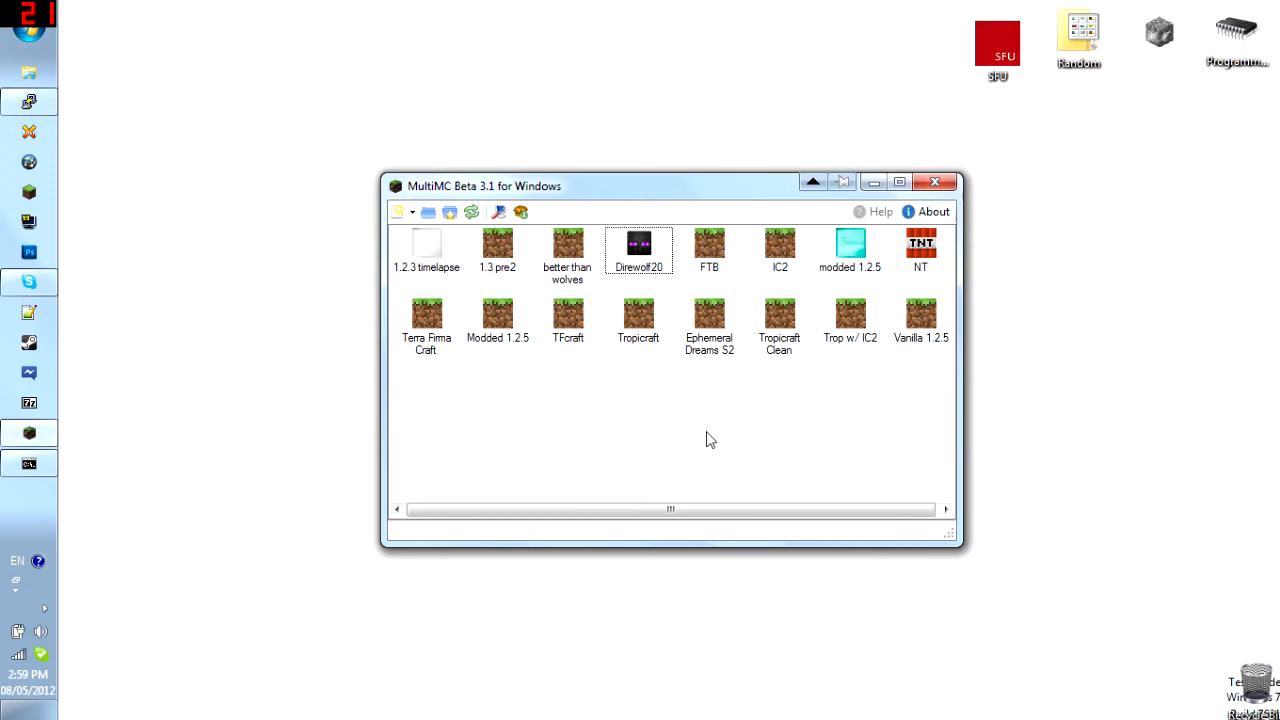
pyautogui.moveTo(704, 396)
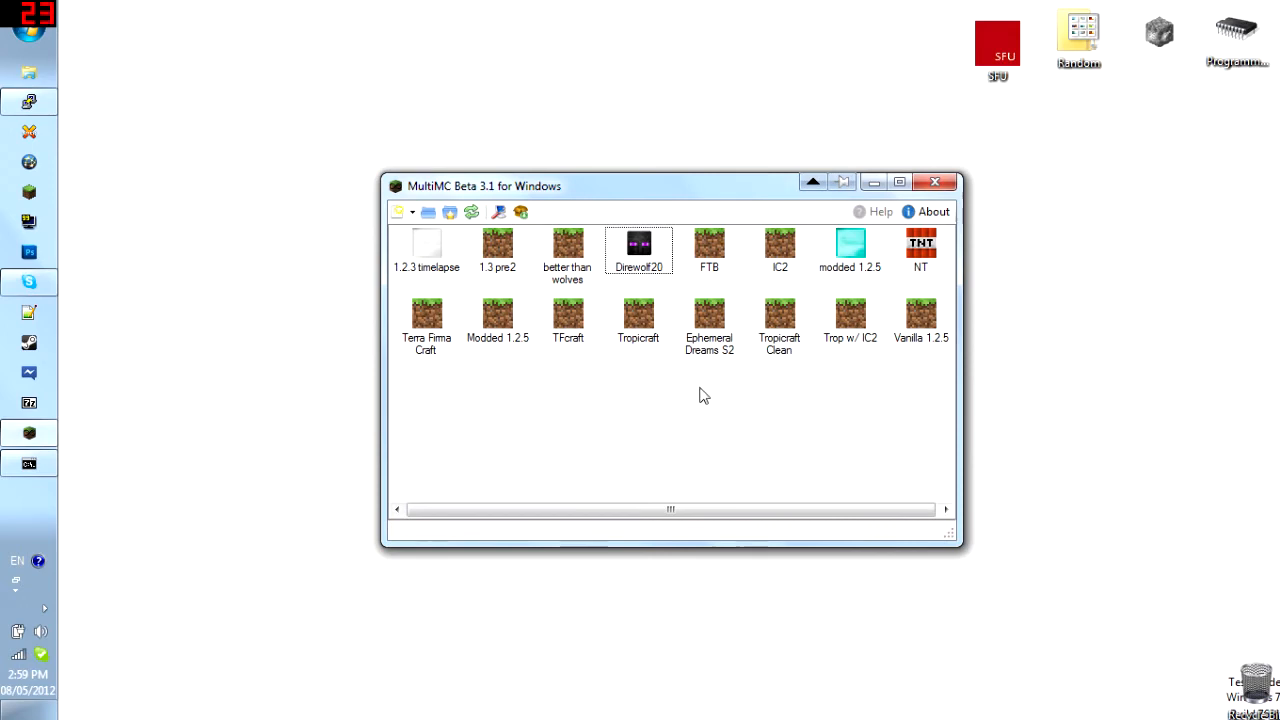
pyautogui.moveTo(786, 418)
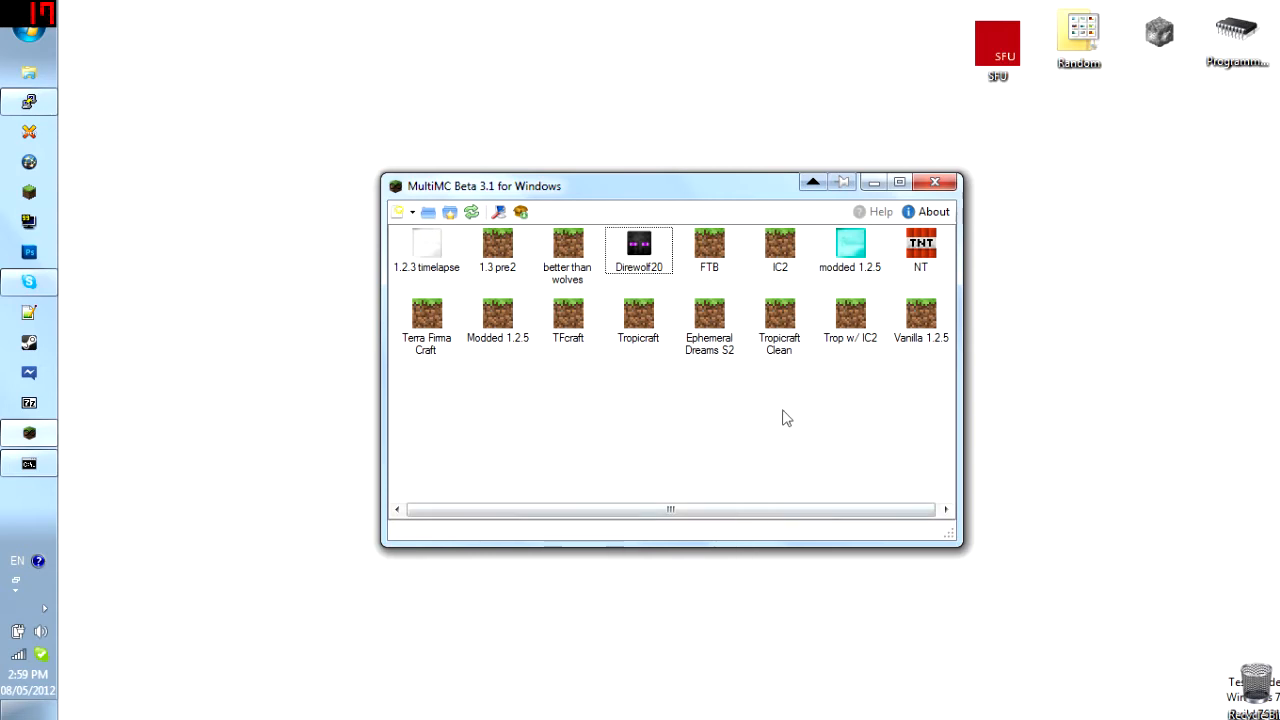
pyautogui.moveTo(936, 182)
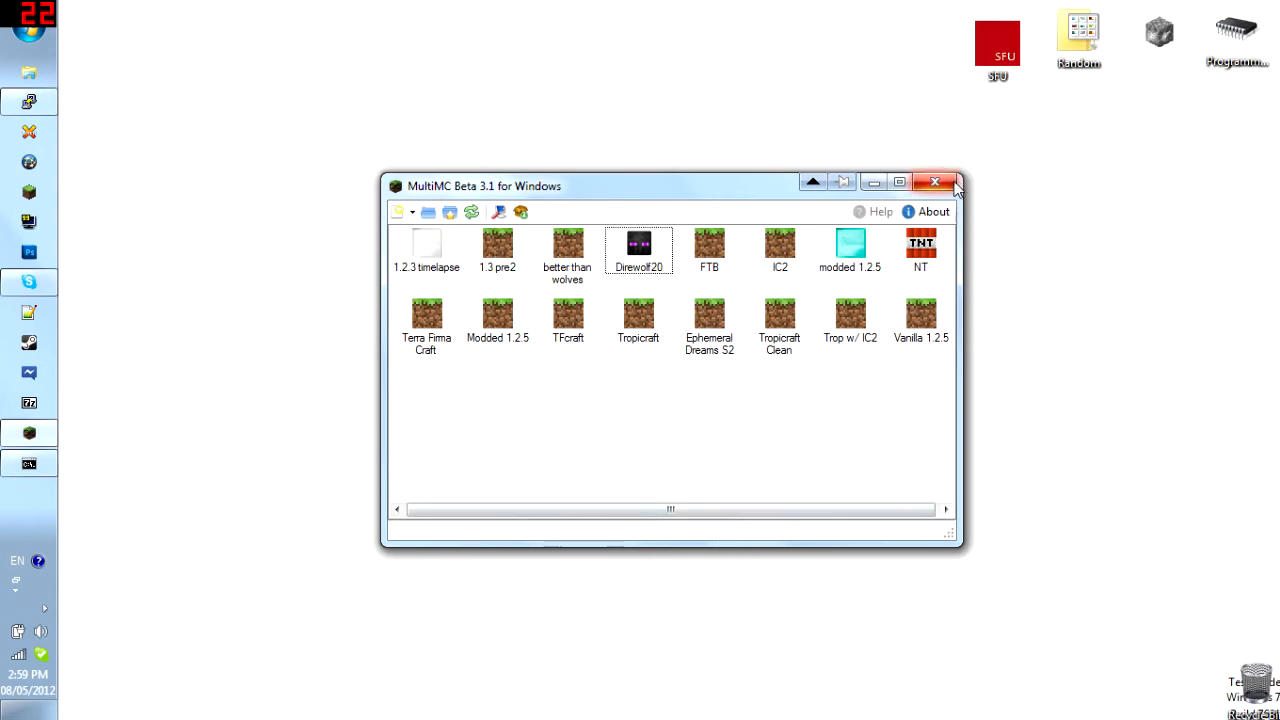
# Step: Close the MultiMC window, leaving the Windows desktop showing
pyautogui.click(936, 182)
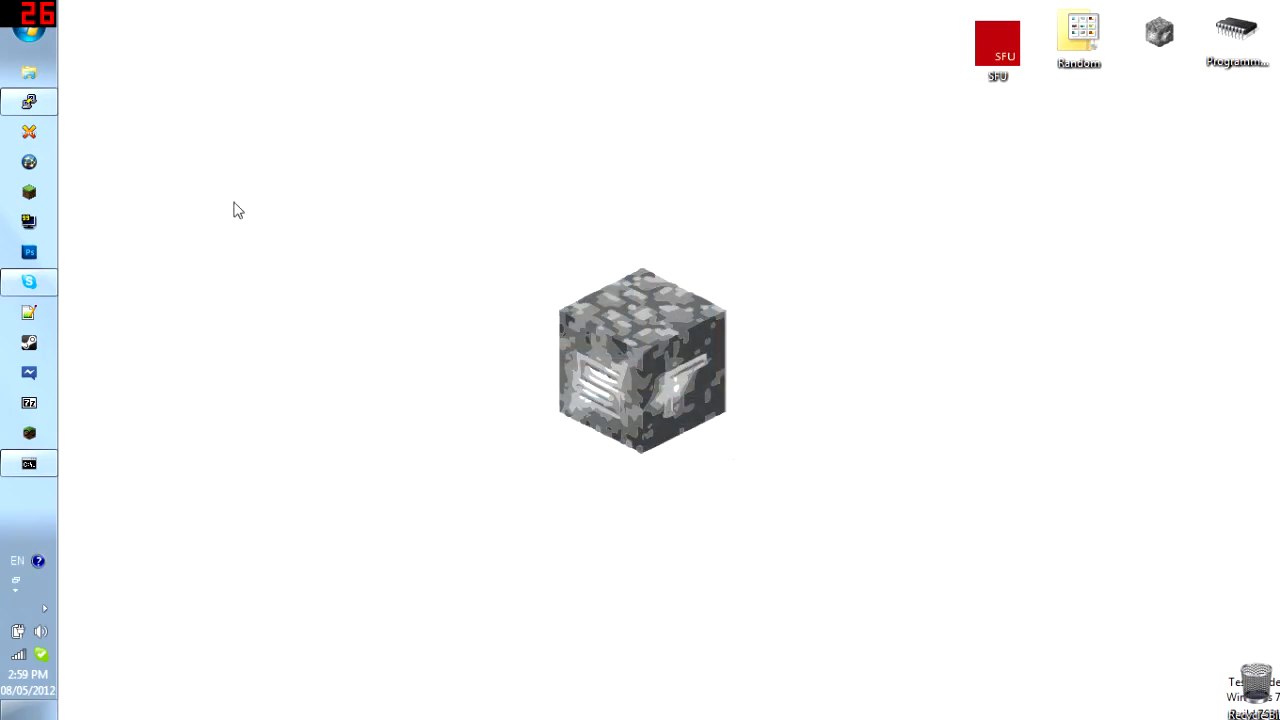
pyautogui.moveTo(52, 164)
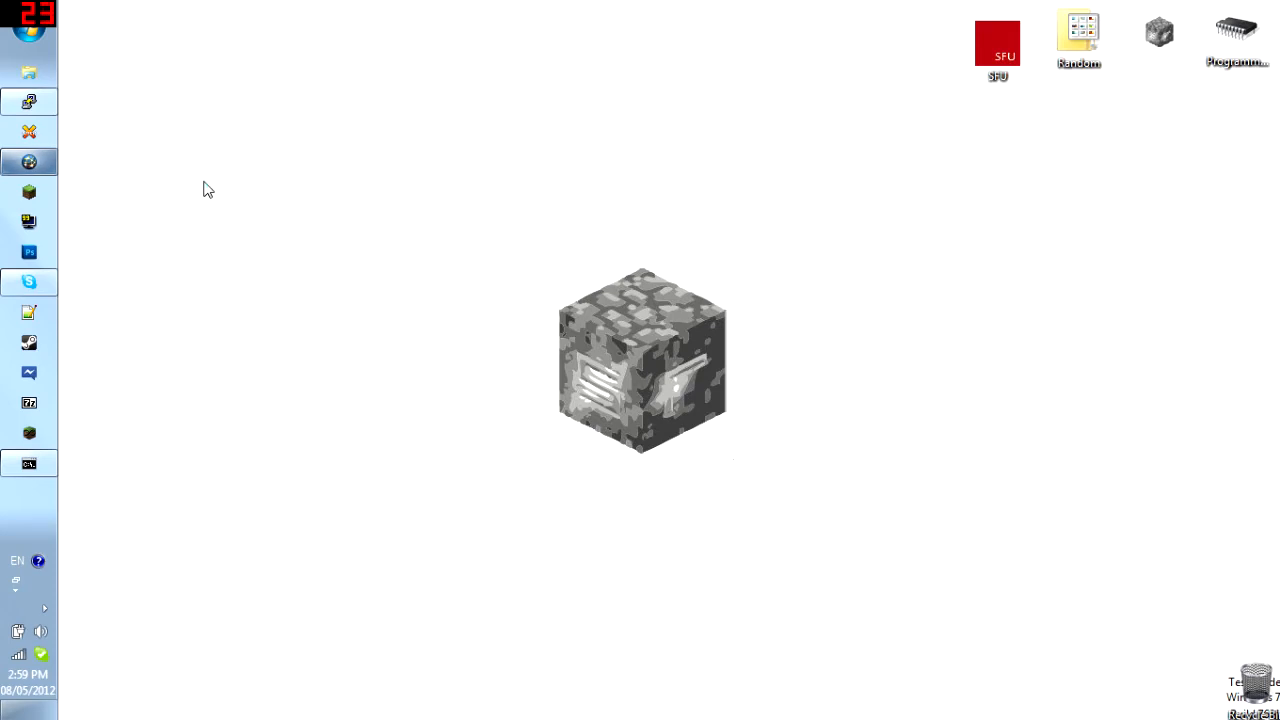
pyautogui.moveTo(212, 206)
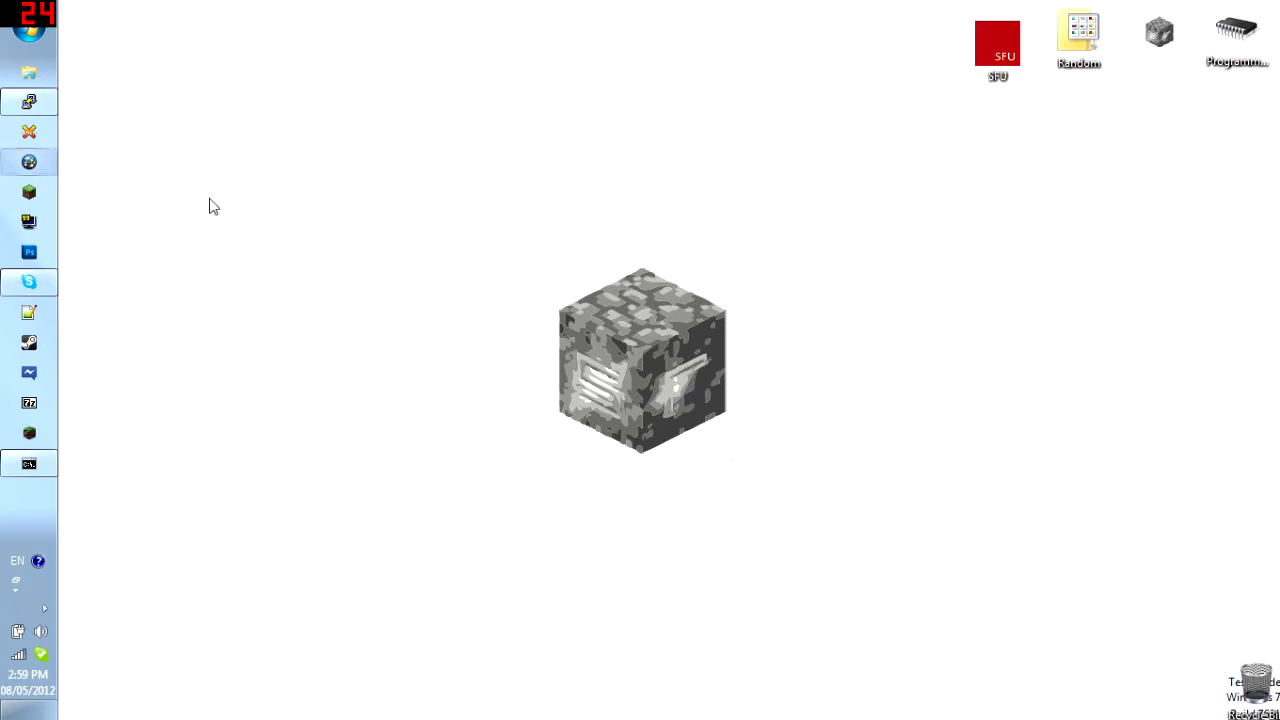
# Step: Launch RockMelt and reload the unavailable mod list page until the forum thread appears
pyautogui.click(28, 100)
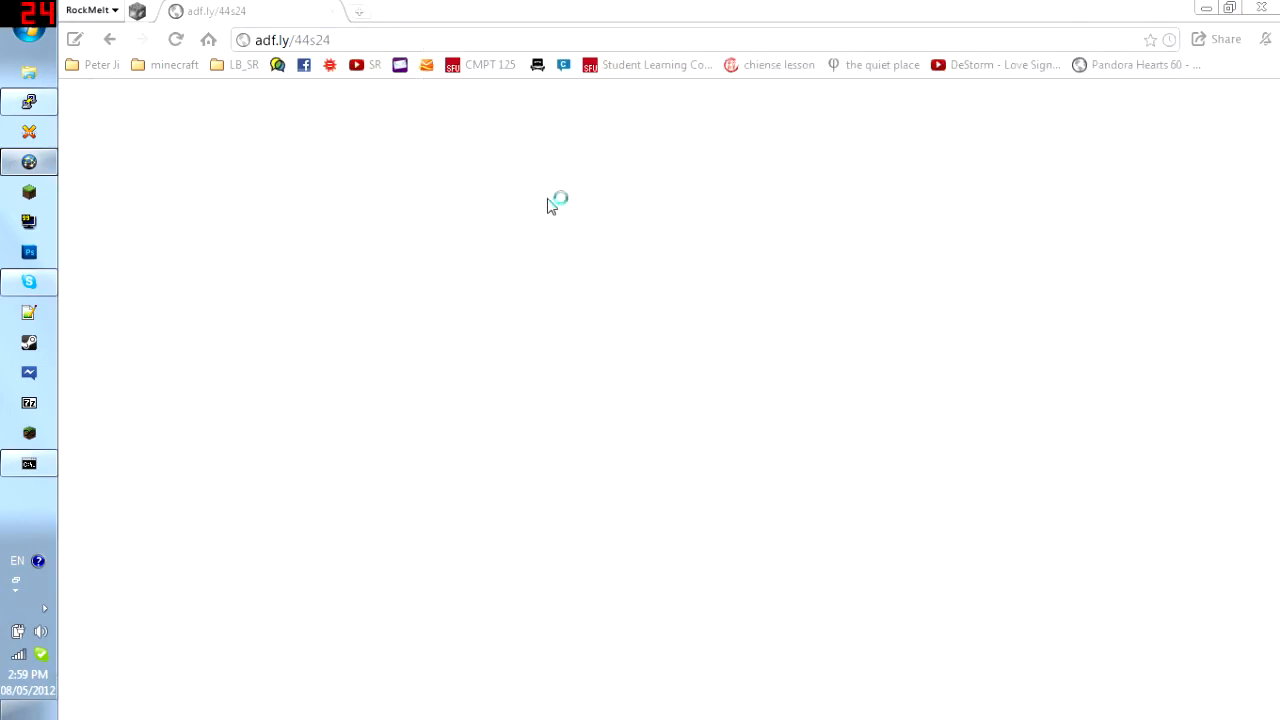
pyautogui.moveTo(560, 200)
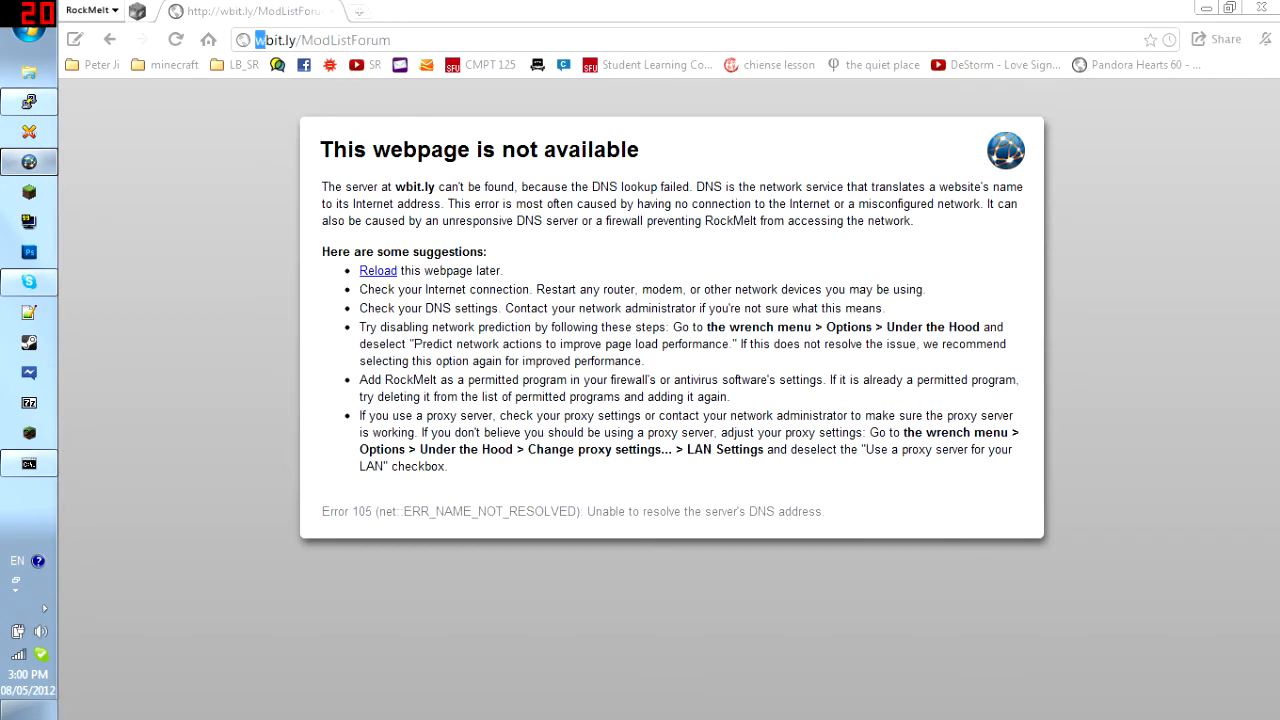
pyautogui.click(176, 40)
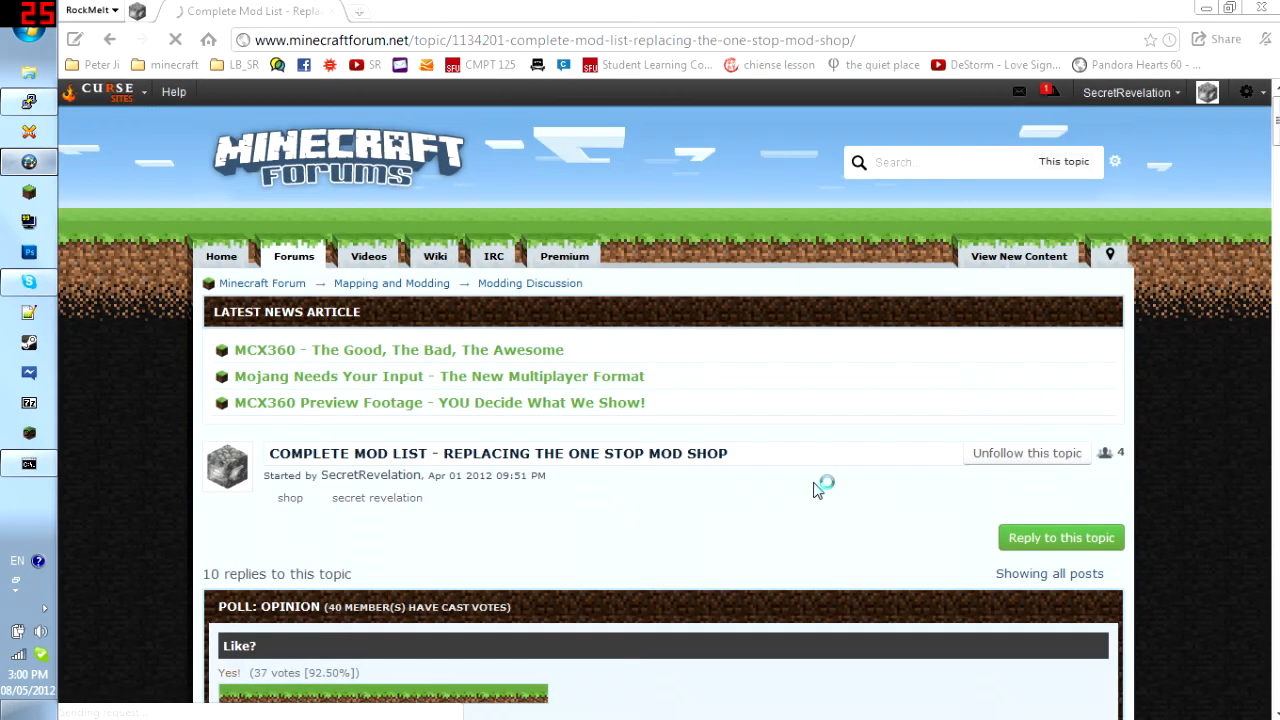
# Step: Scroll the Complete Mod List thread past the poll to the first post's Mod Index image
pyautogui.scroll(-3)
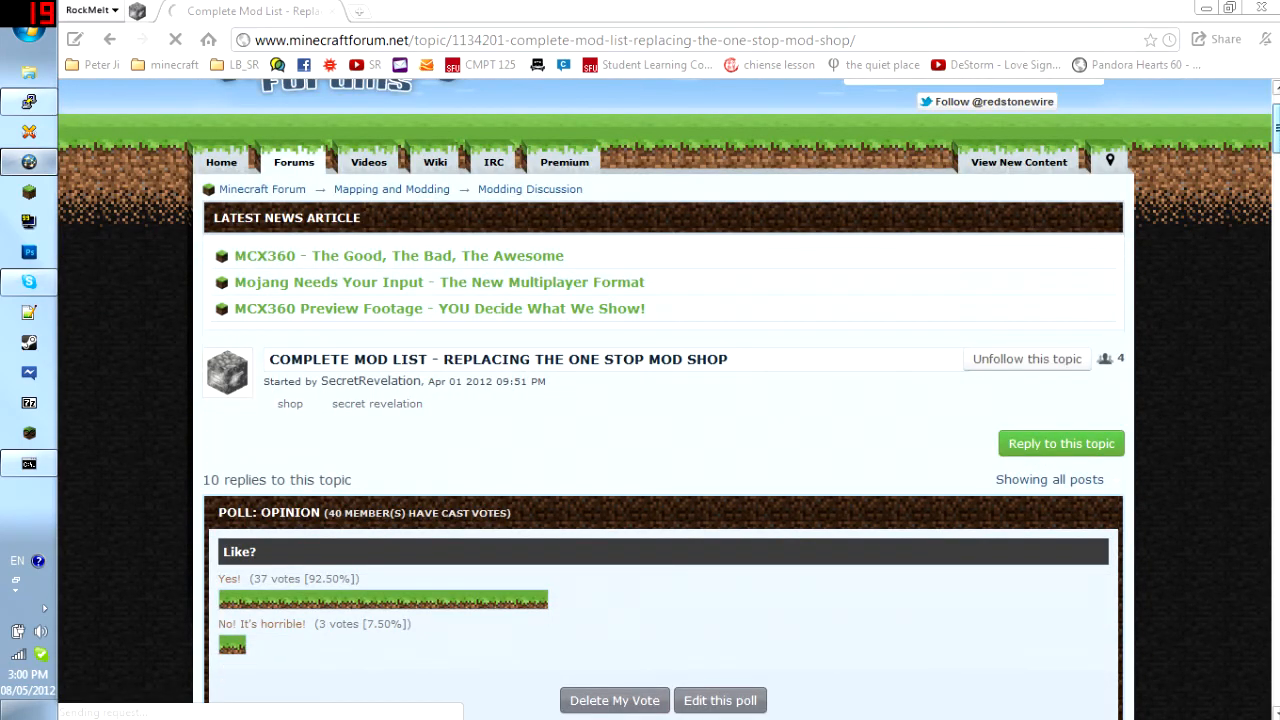
pyautogui.scroll(-3)
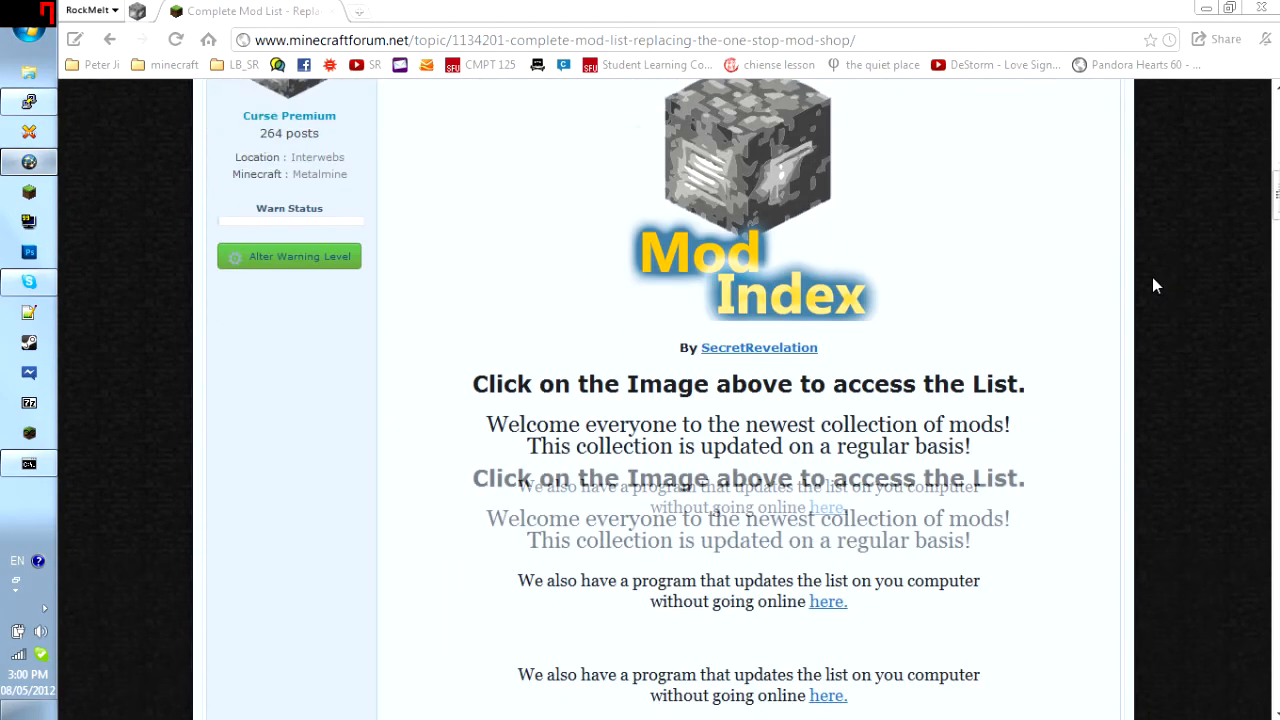
pyautogui.scroll(-3)
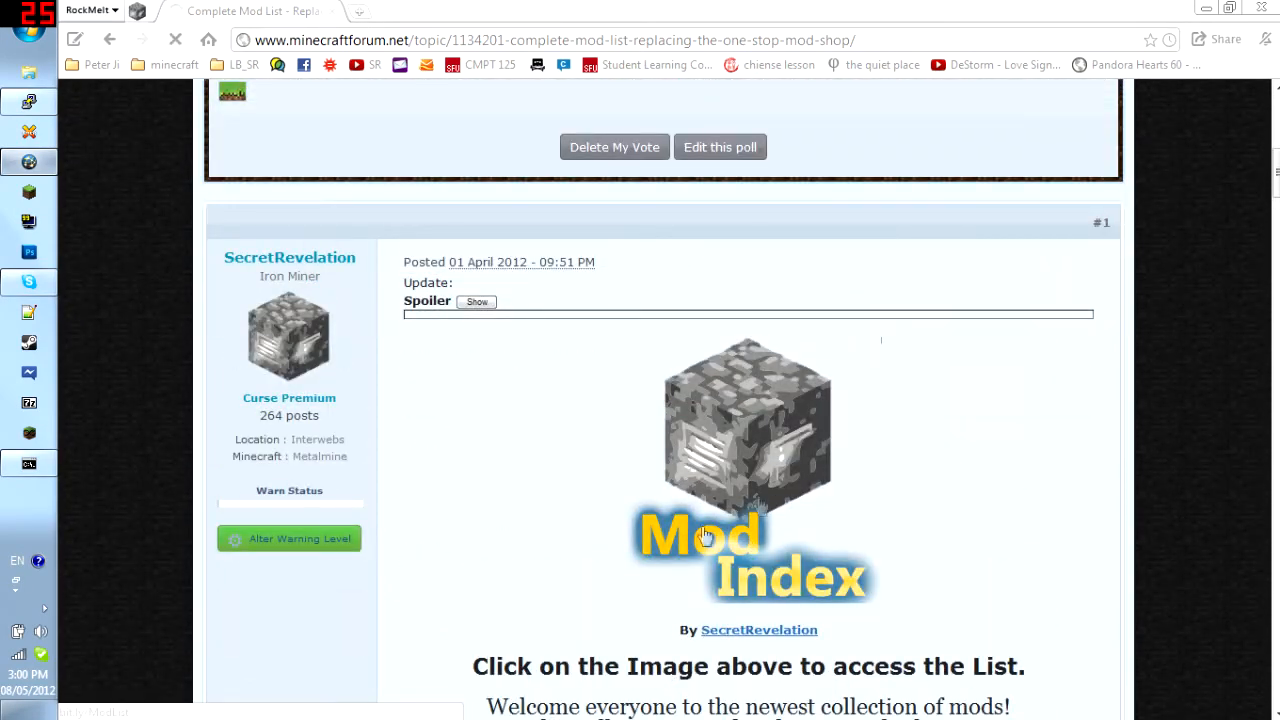
# Step: Follow the Mod Index image to the published SR Mod Index spreadsheet's Main Page
pyautogui.click(744, 450)
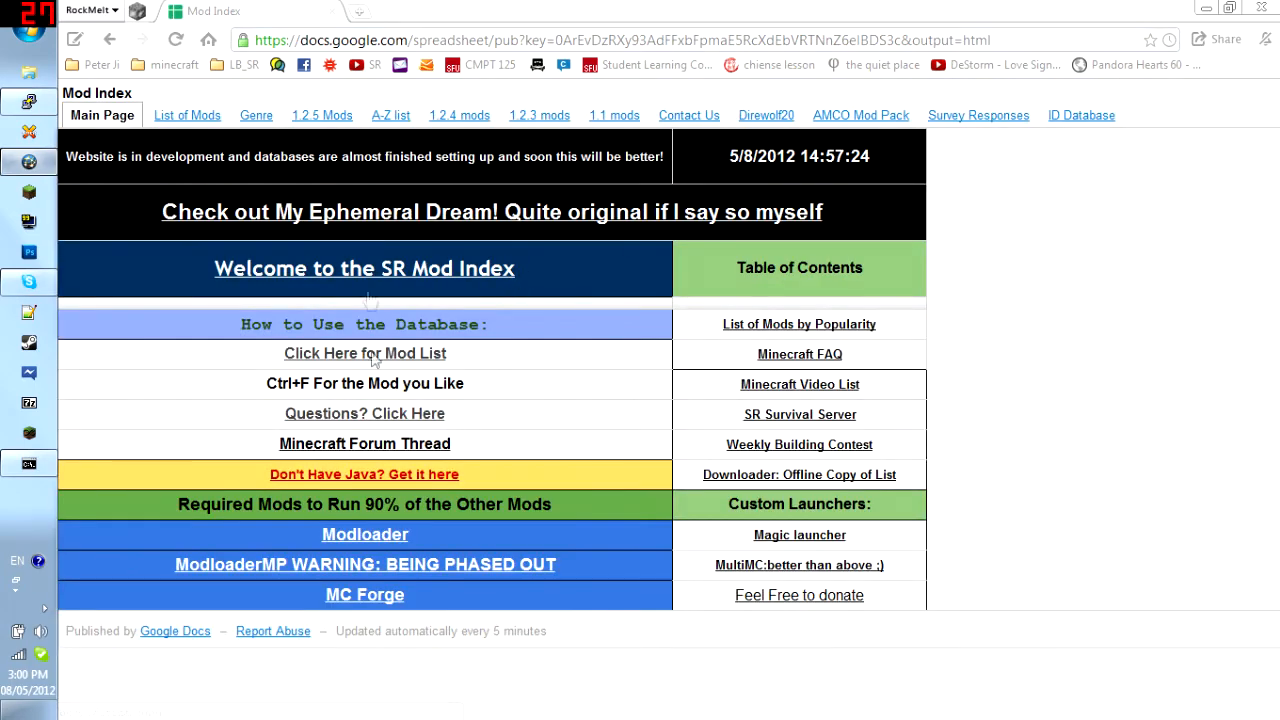
pyautogui.moveTo(490, 300)
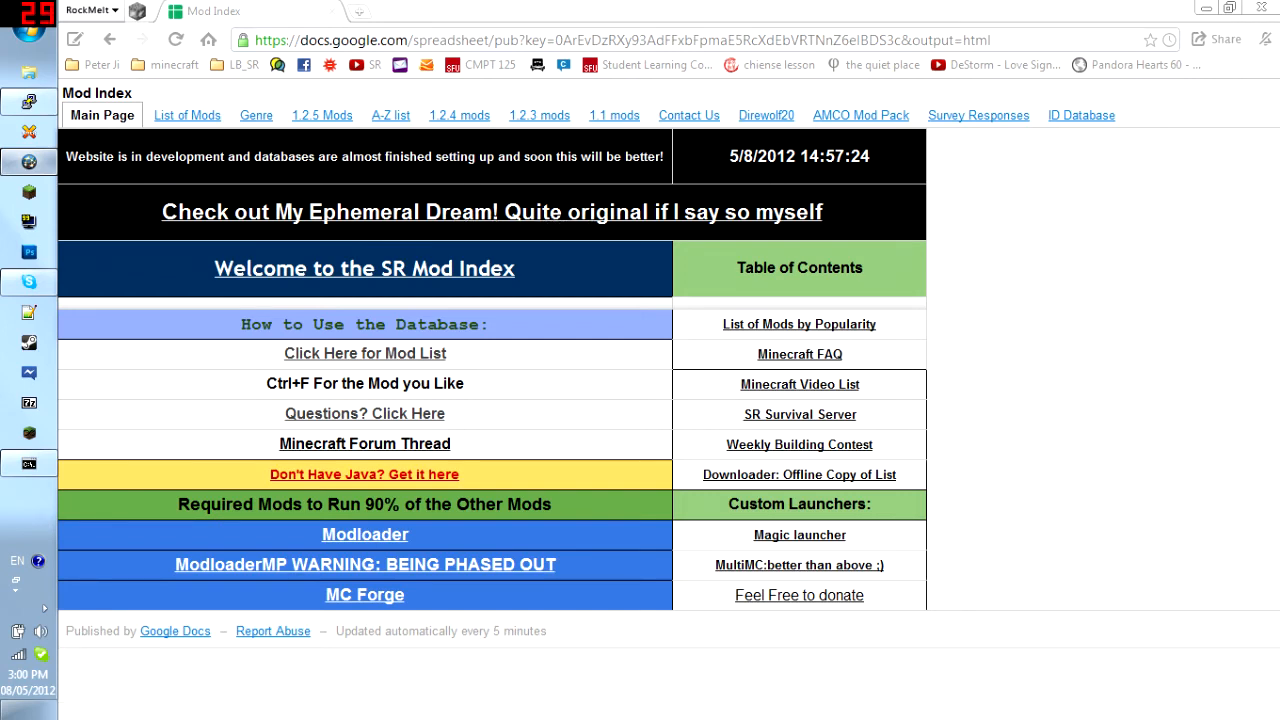
pyautogui.moveTo(896, 168)
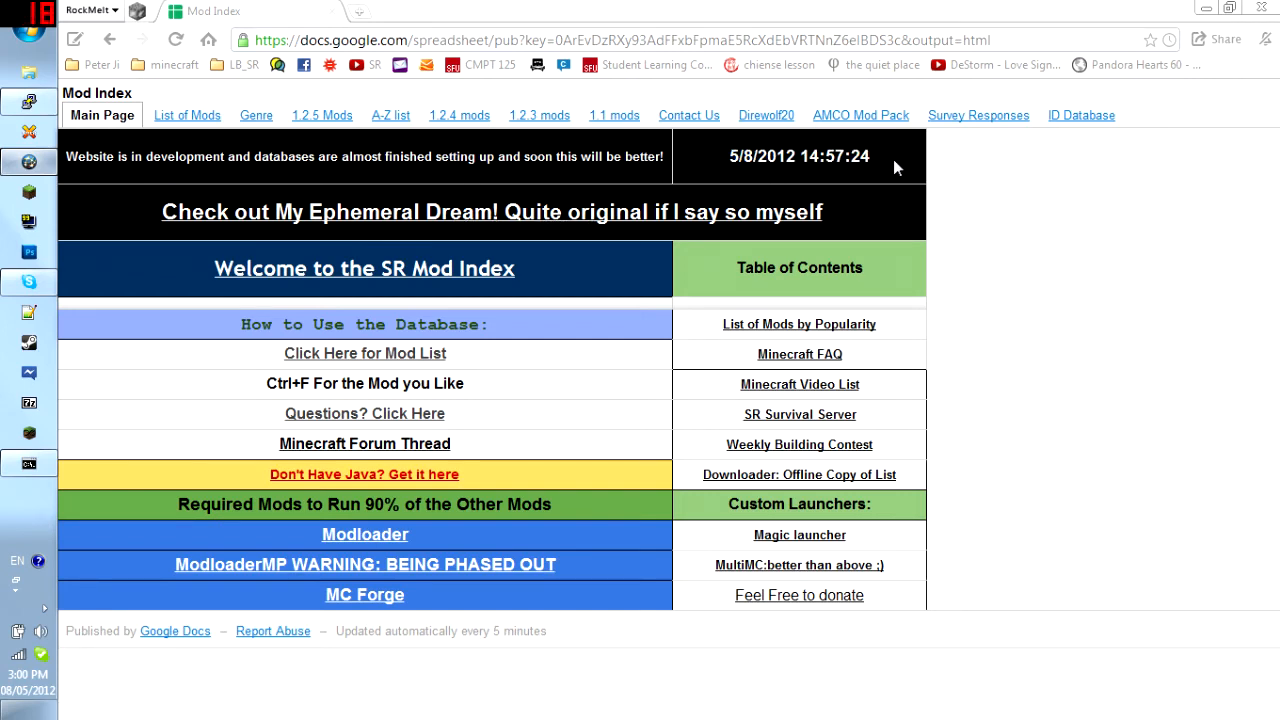
pyautogui.moveTo(852, 304)
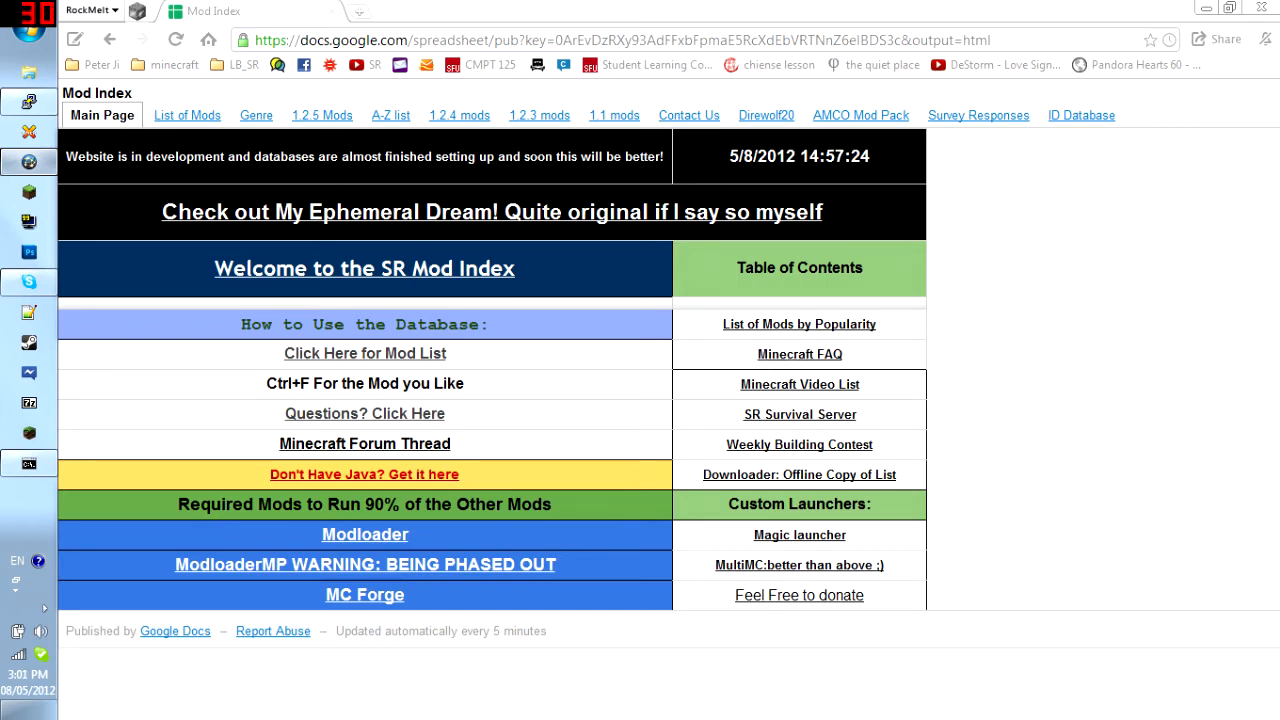
pyautogui.moveTo(188, 114)
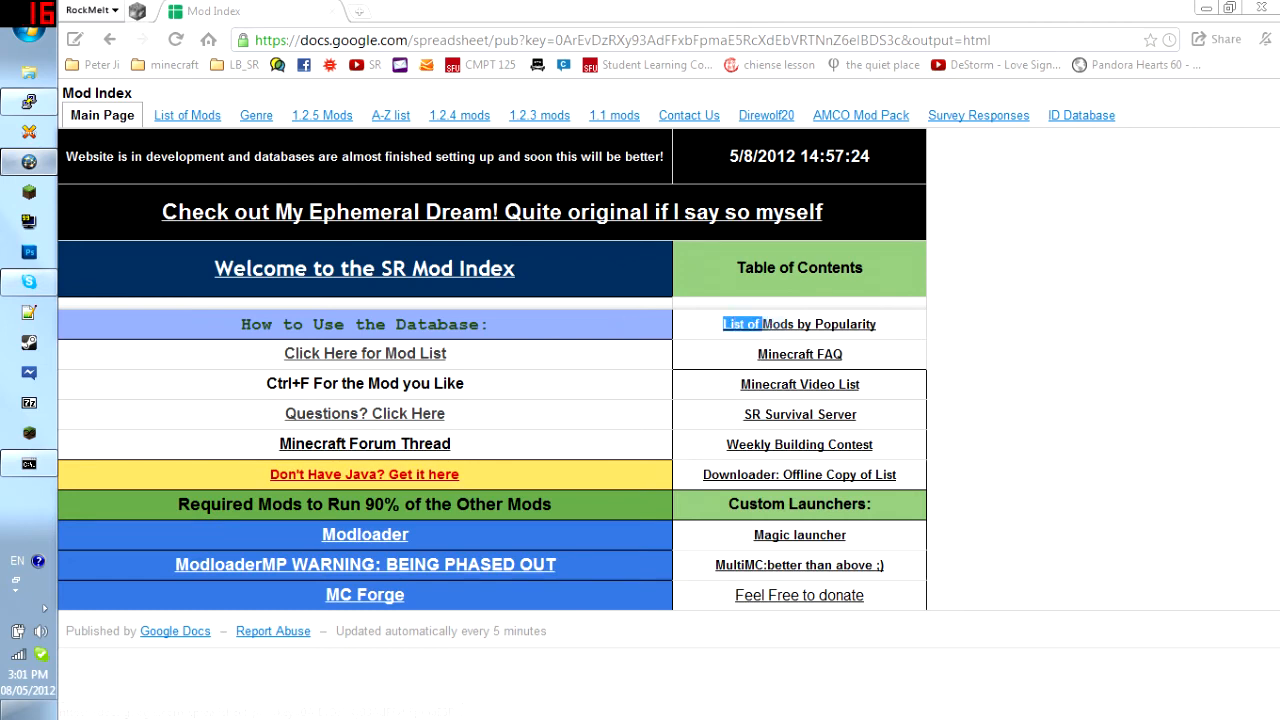
pyautogui.moveTo(800, 324)
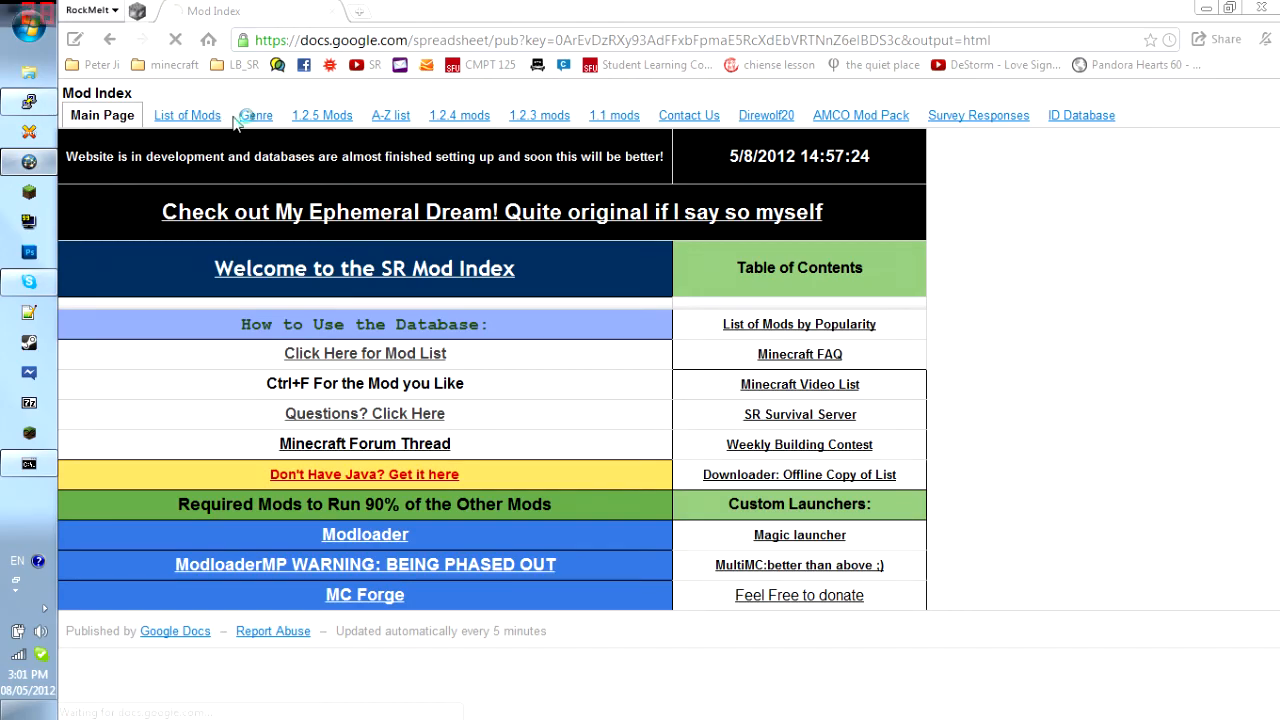
# Step: Switch to the List of Mods sheet and scroll down its rows
pyautogui.click(364, 352)
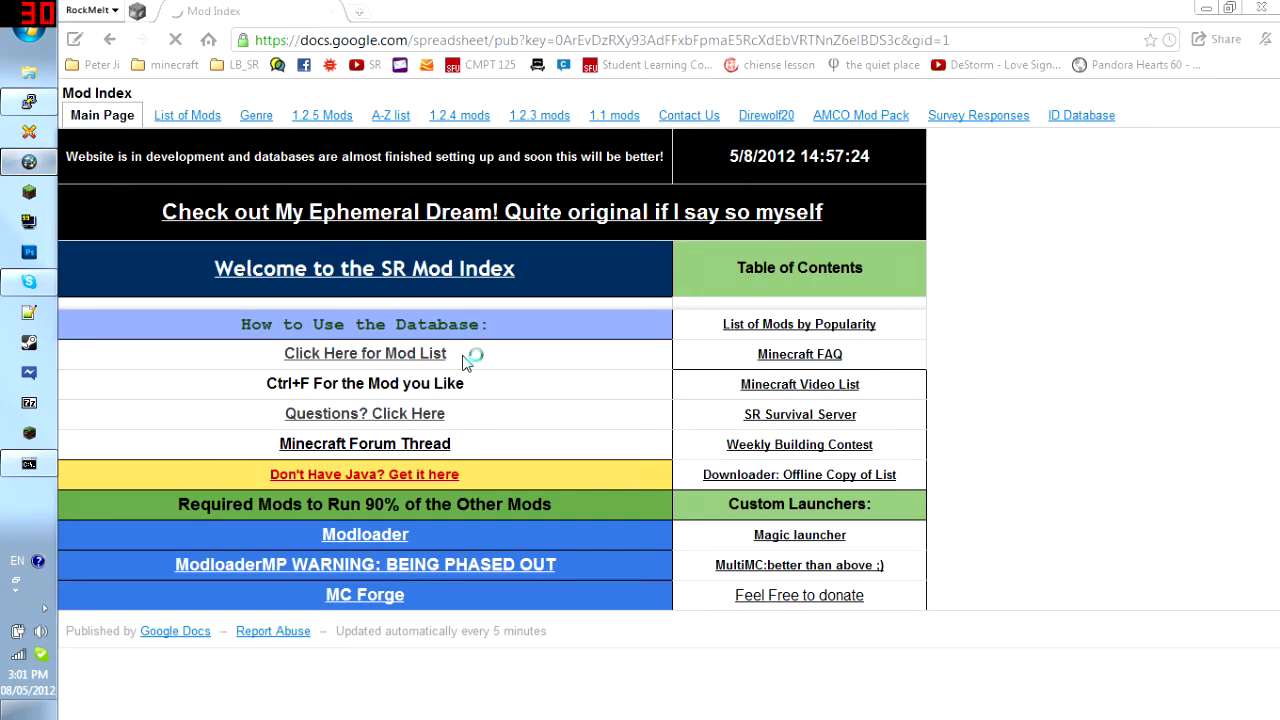
pyautogui.click(364, 352)
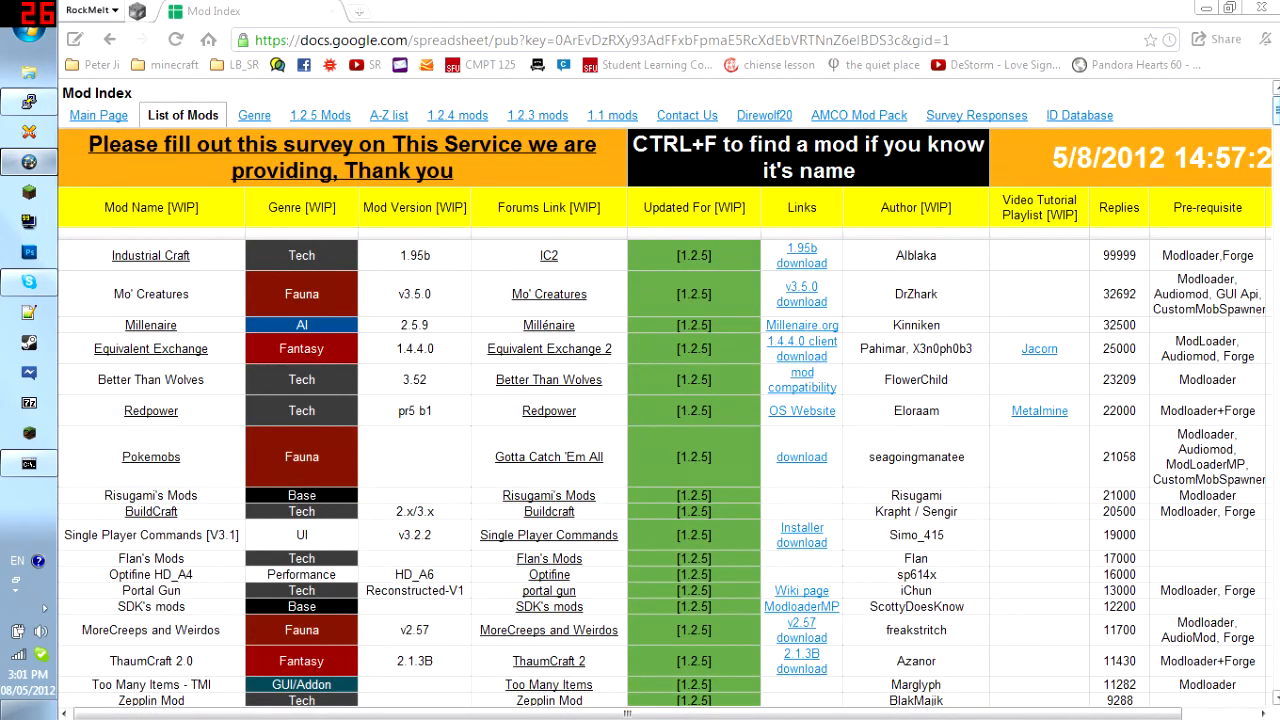
pyautogui.scroll(-3)
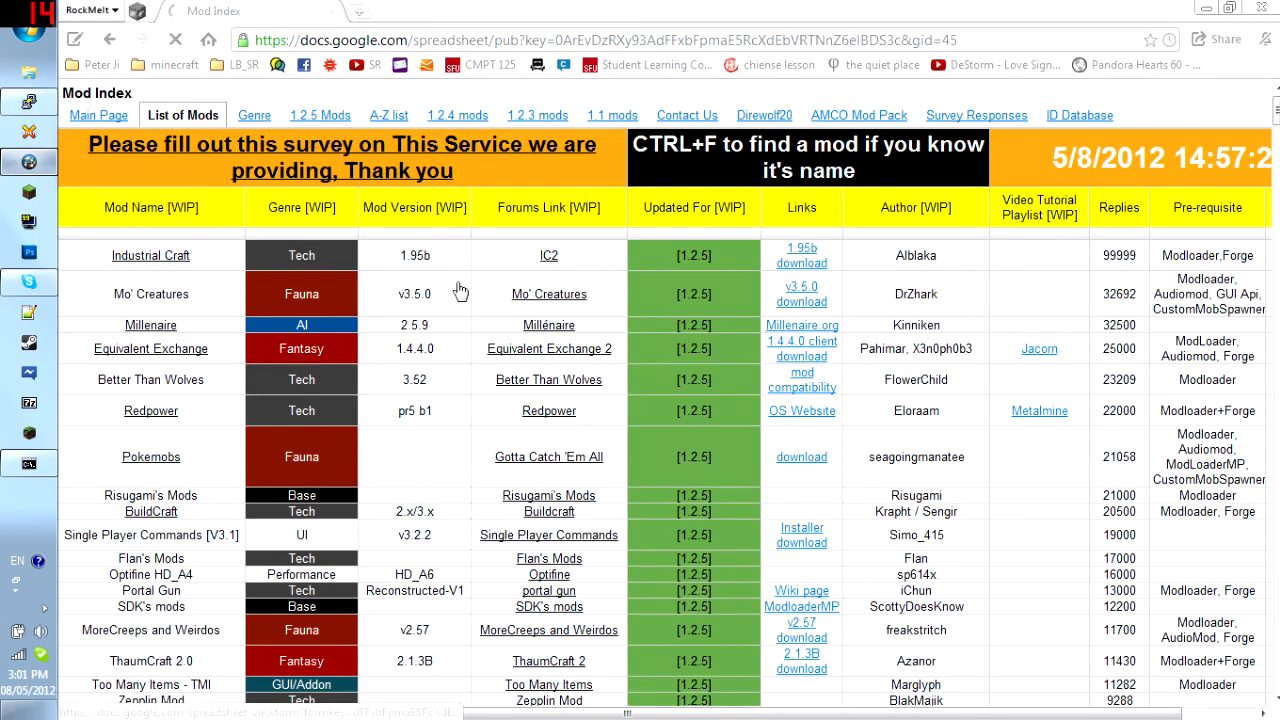
# Step: Show the Genre sheet and scroll through its mods grouped by genre, returning to the top
pyautogui.click(252, 114)
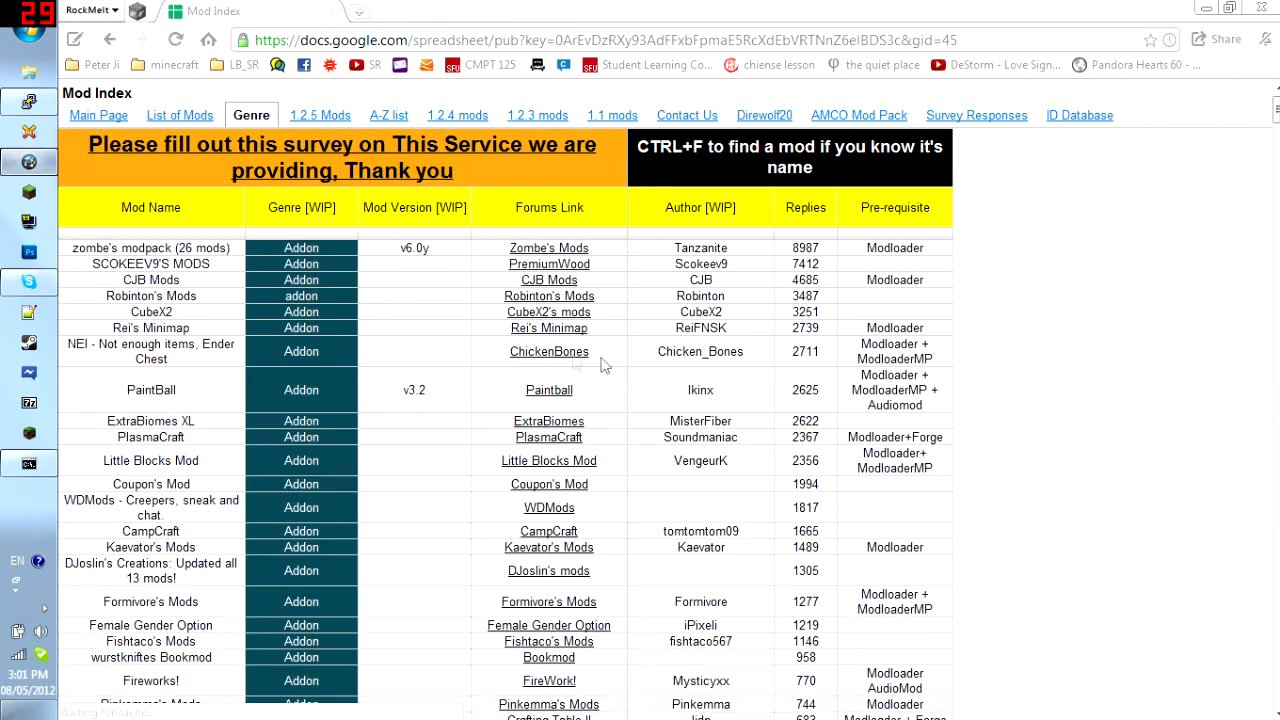
pyautogui.scroll(-3)
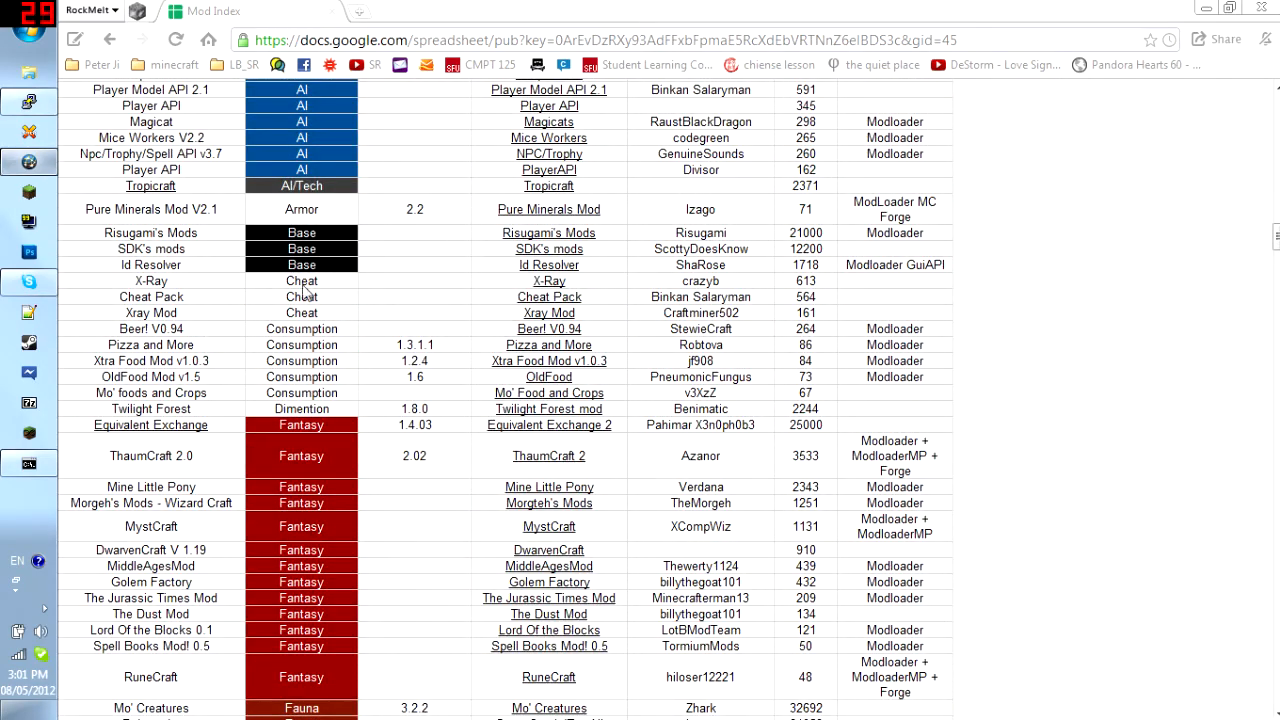
pyautogui.moveTo(356, 368)
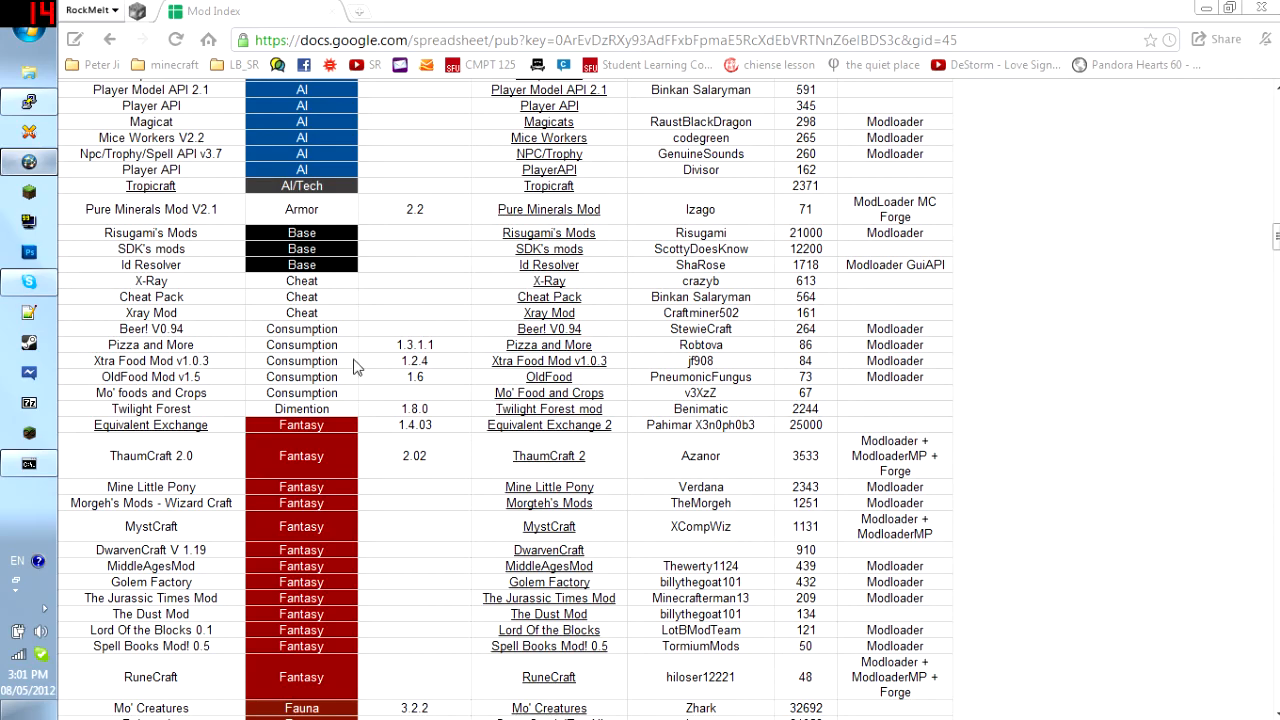
pyautogui.scroll(-3)
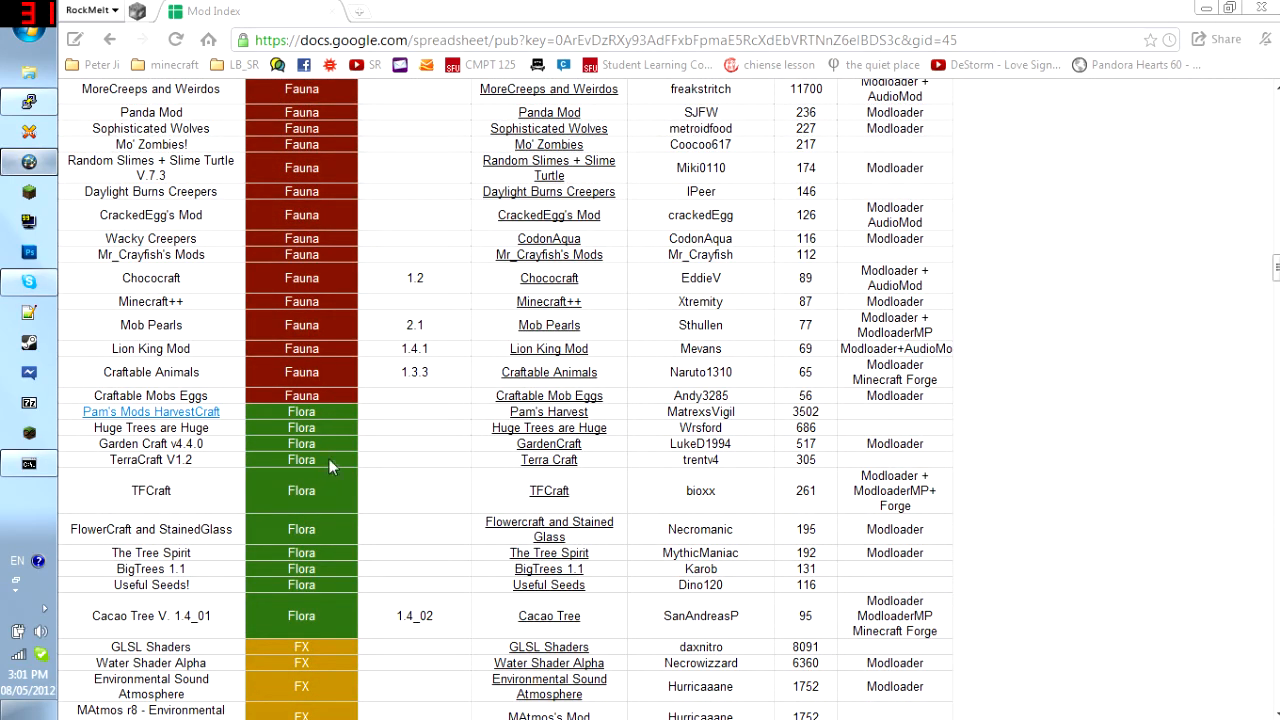
pyautogui.scroll(-3)
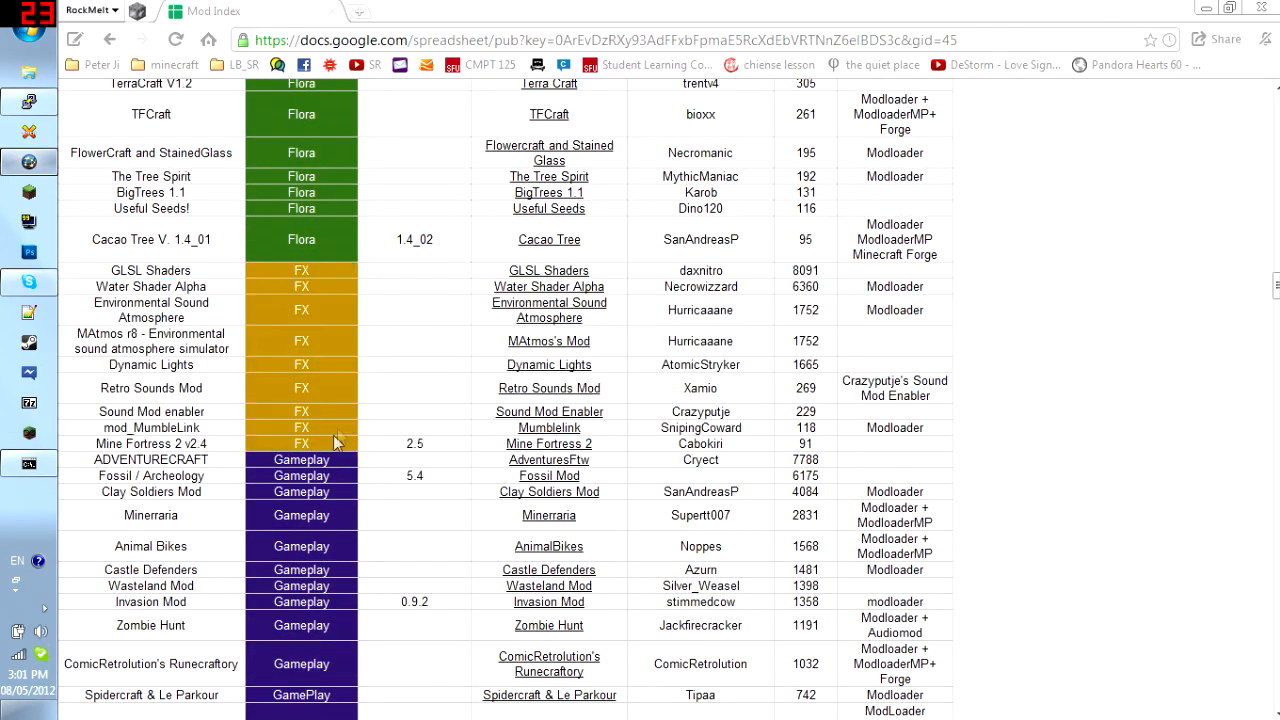
pyautogui.scroll(-3)
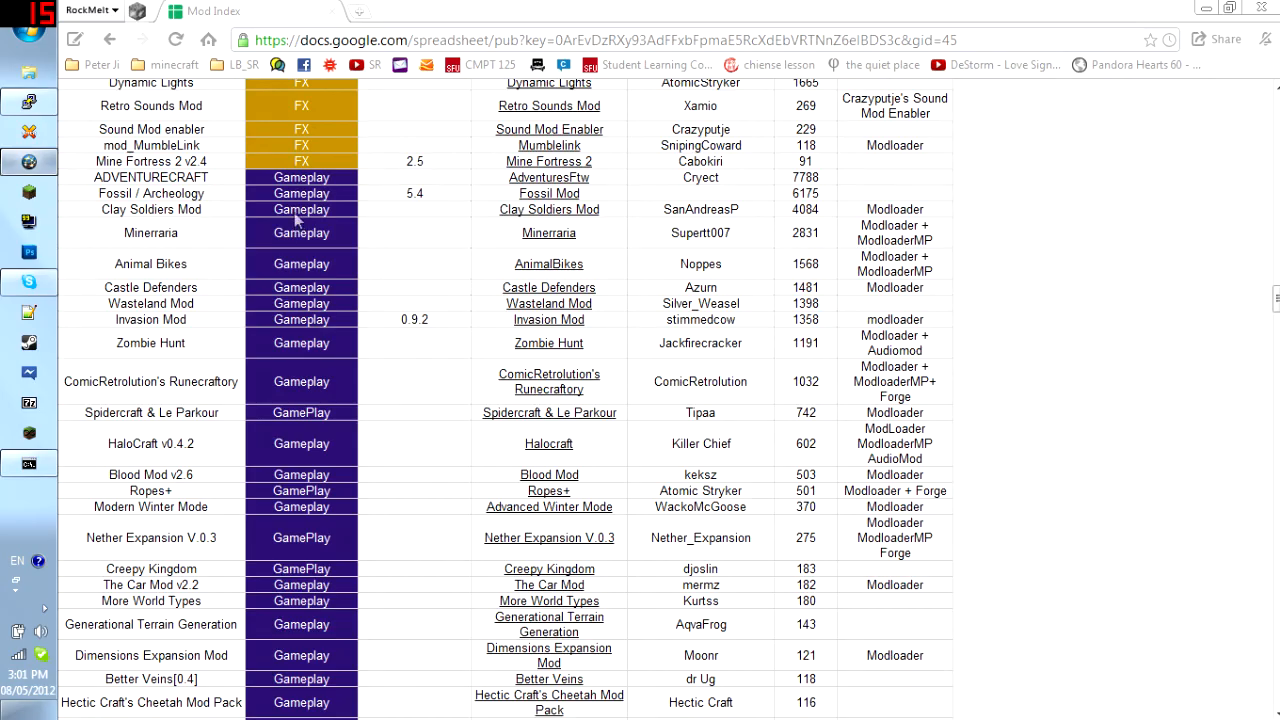
pyautogui.scroll(-3)
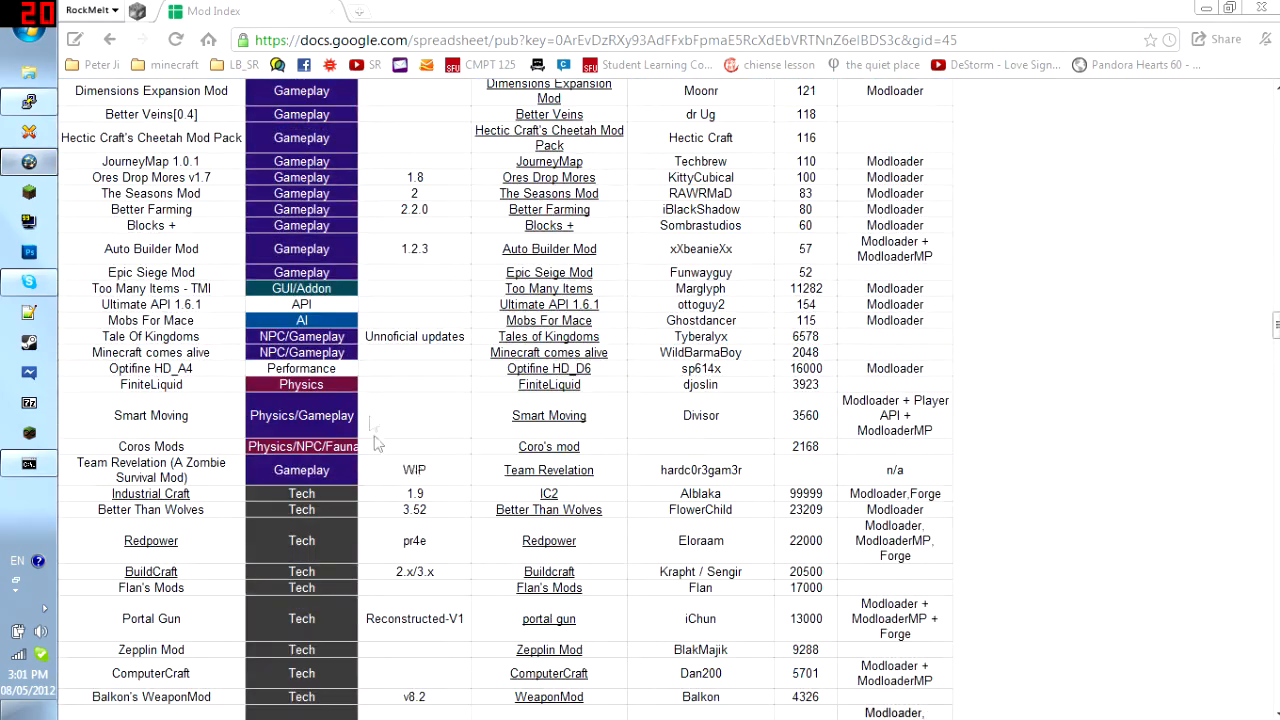
pyautogui.scroll(-3)
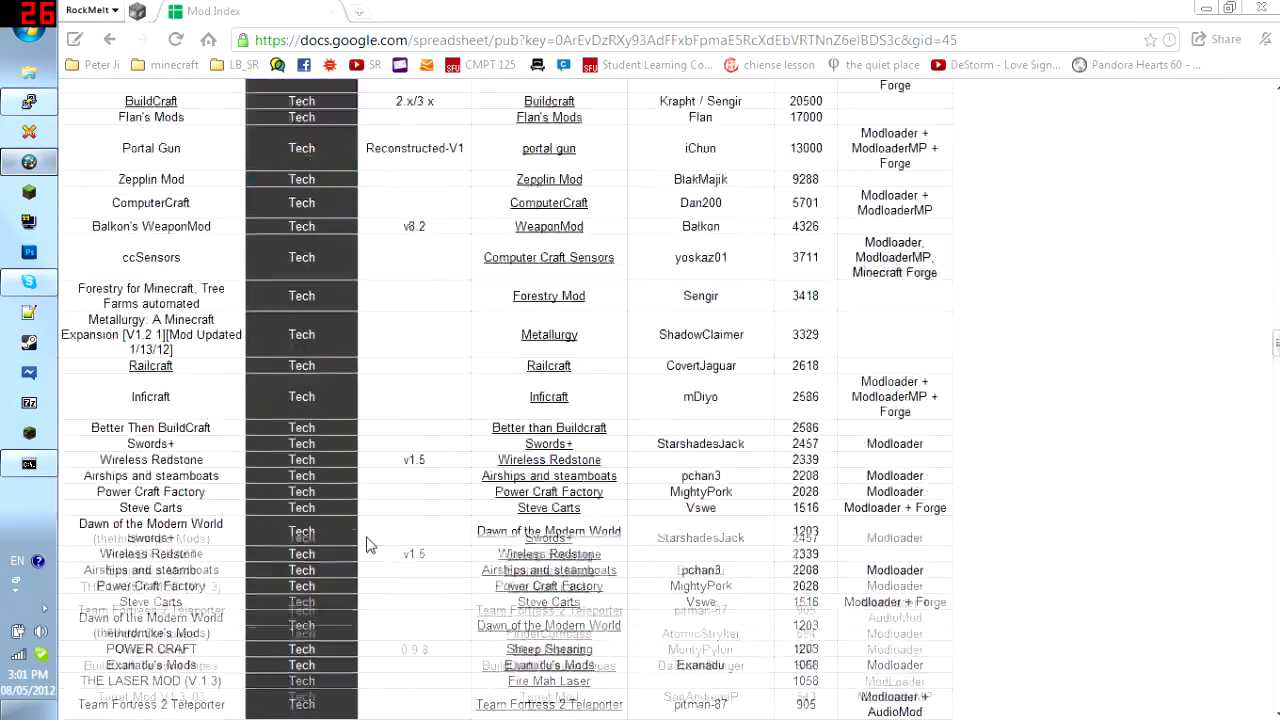
pyautogui.scroll(-3)
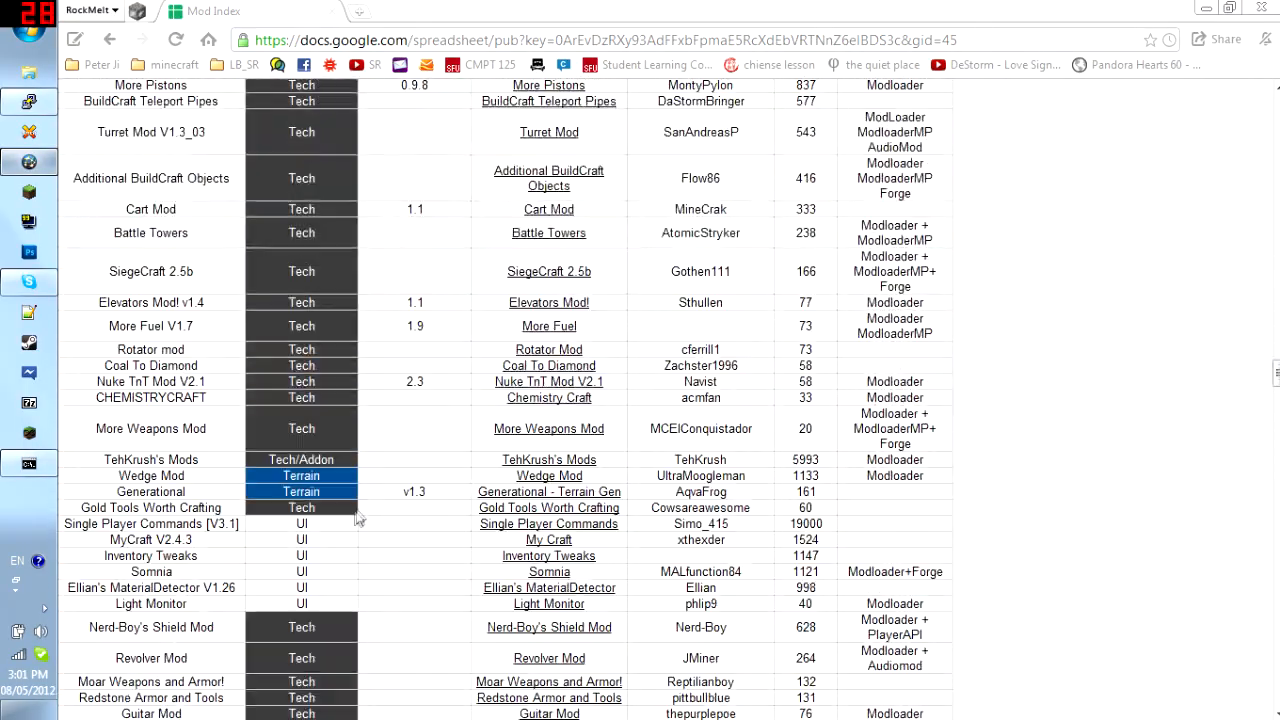
pyautogui.scroll(-3)
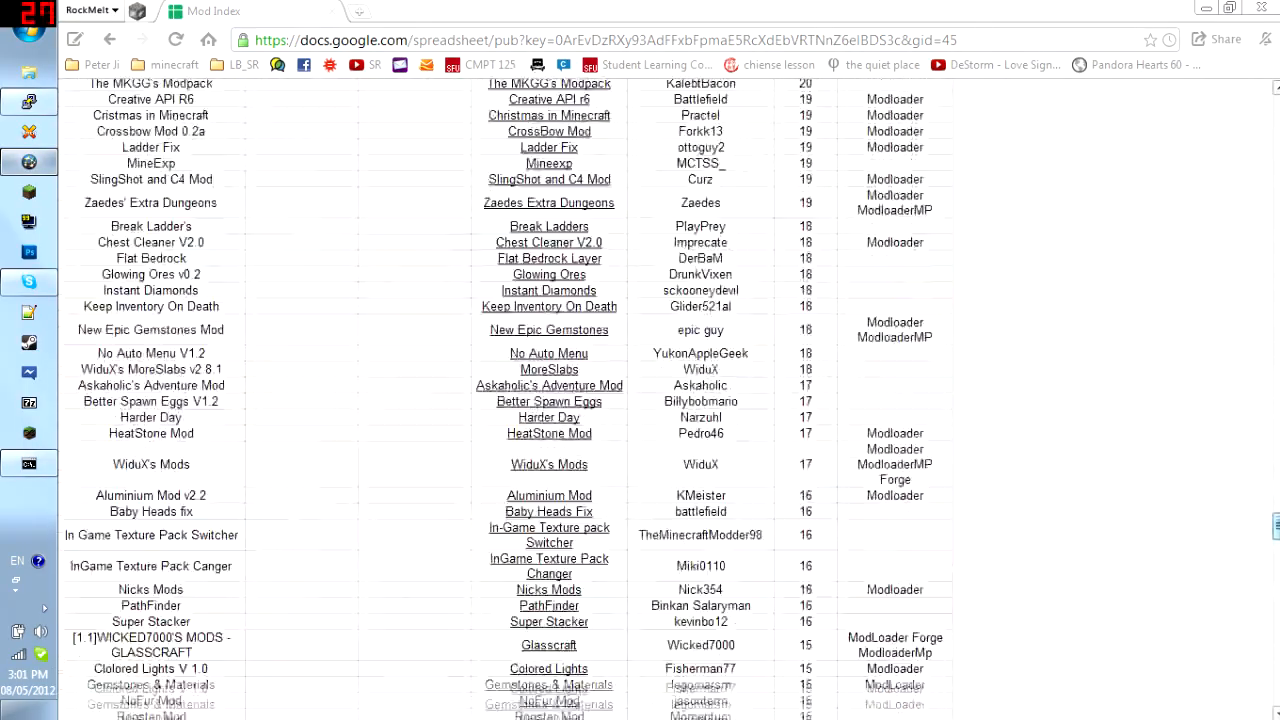
pyautogui.scroll(-3)
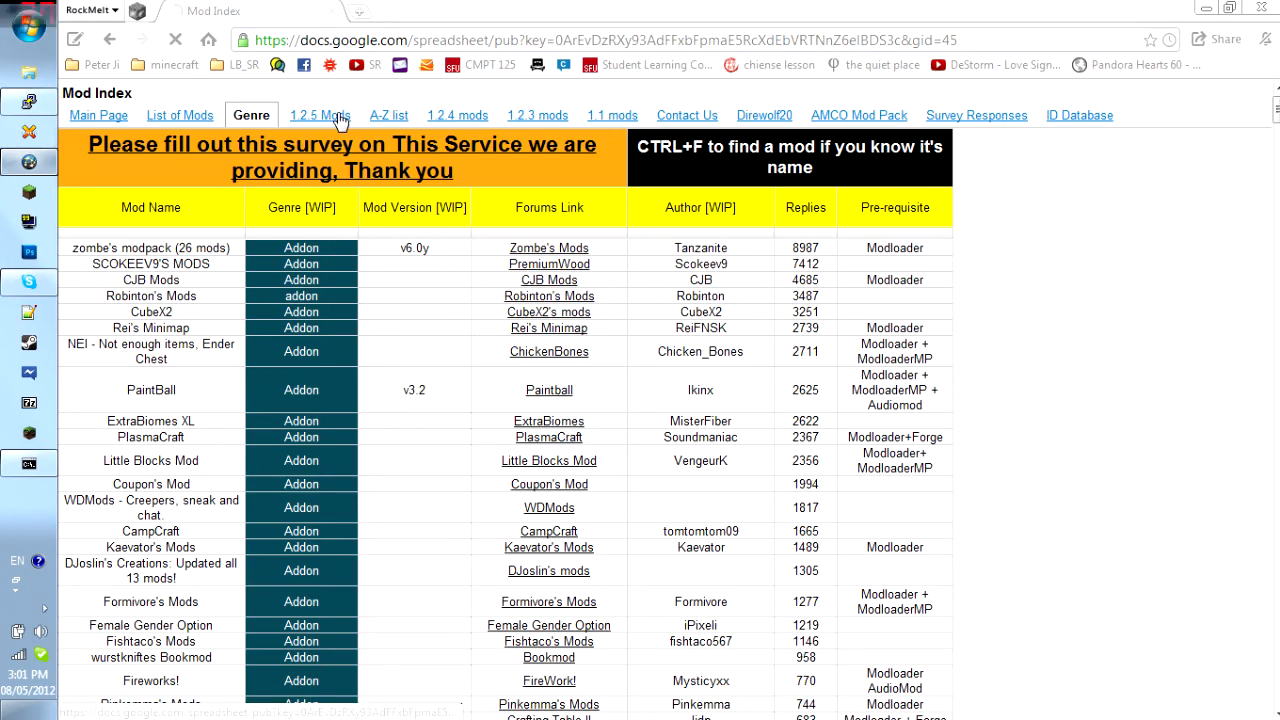
# Step: View the 1.2.5 Mods sheet, then the A-Z list sheet, scrolling through the alphabetical mods
pyautogui.click(320, 114)
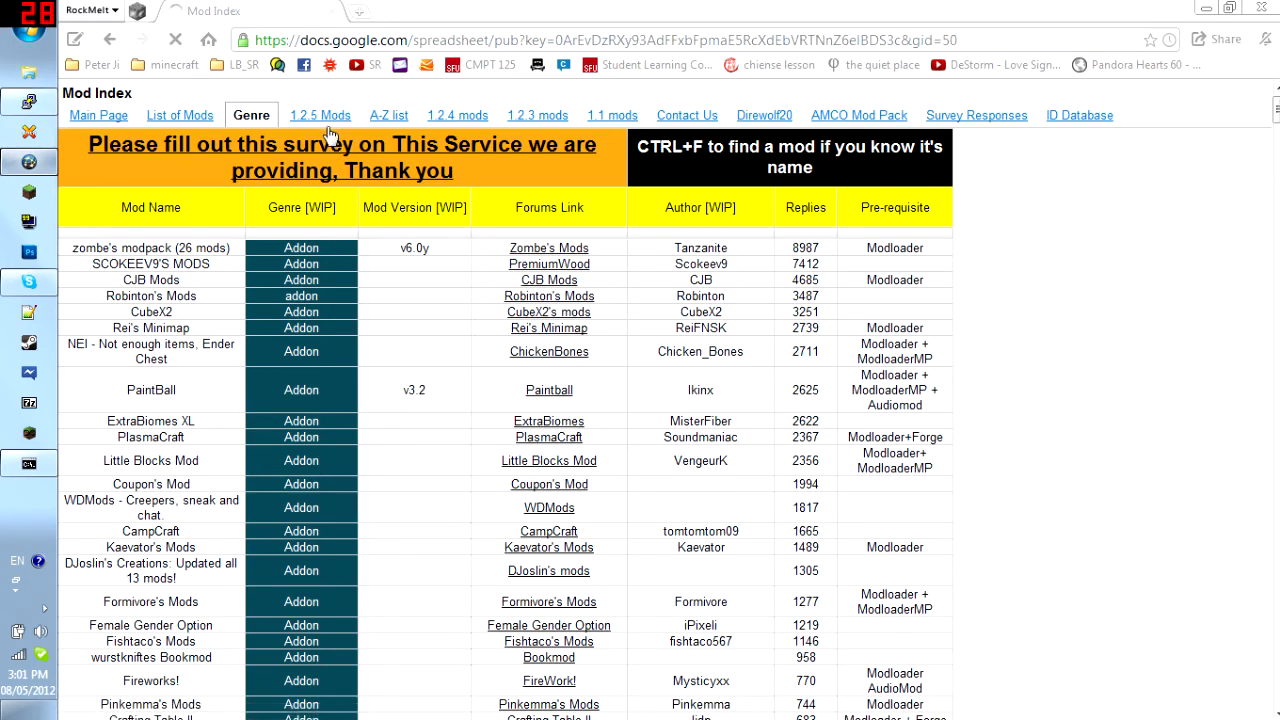
pyautogui.click(320, 114)
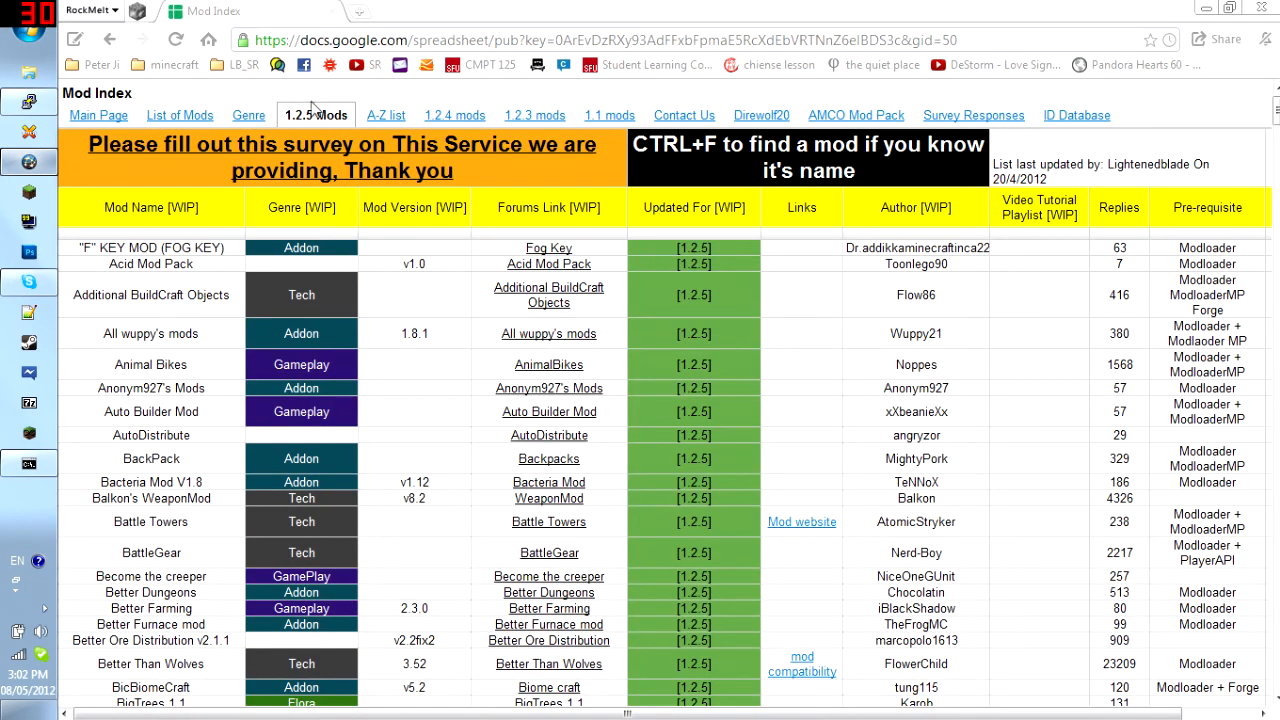
pyautogui.moveTo(390, 130)
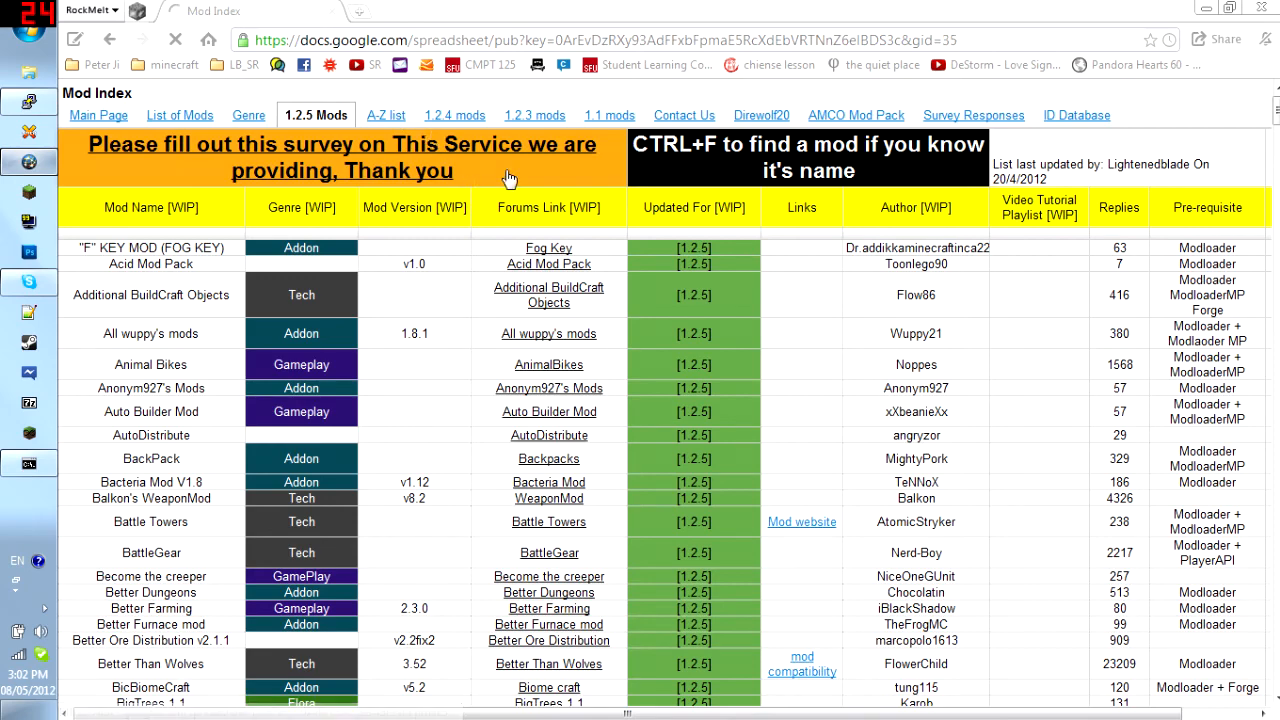
pyautogui.moveTo(504, 216)
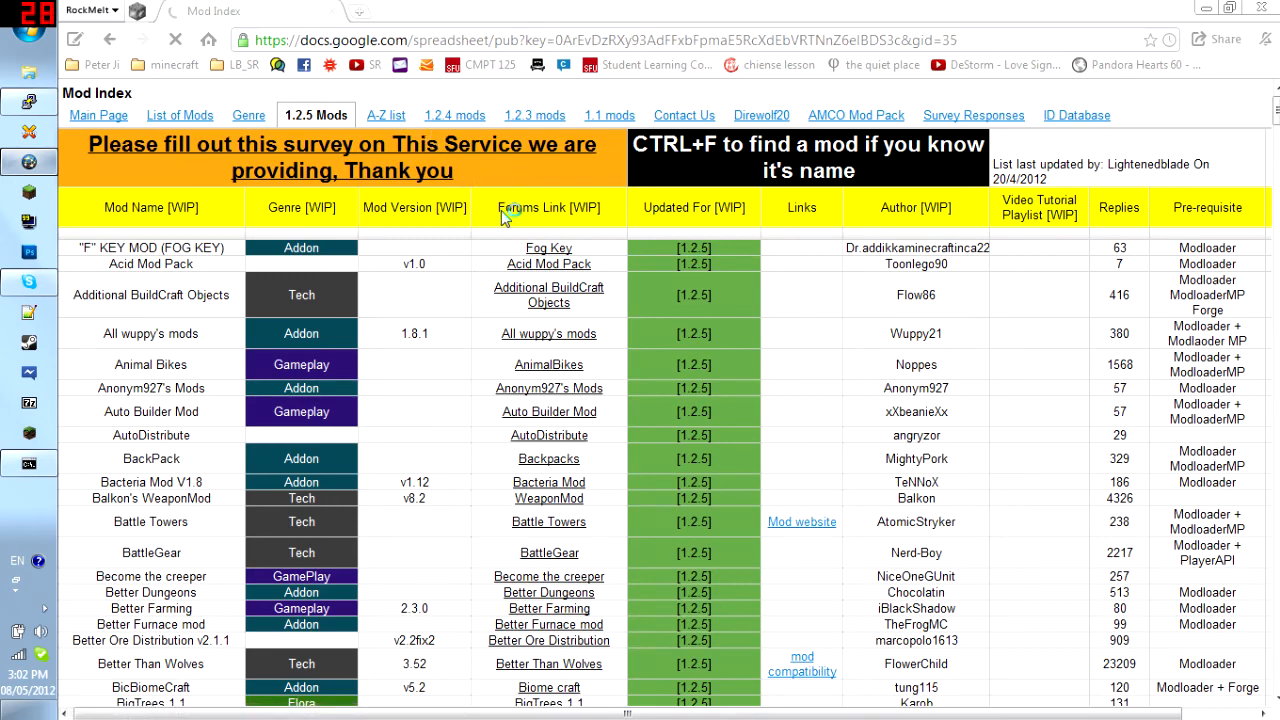
pyautogui.click(384, 114)
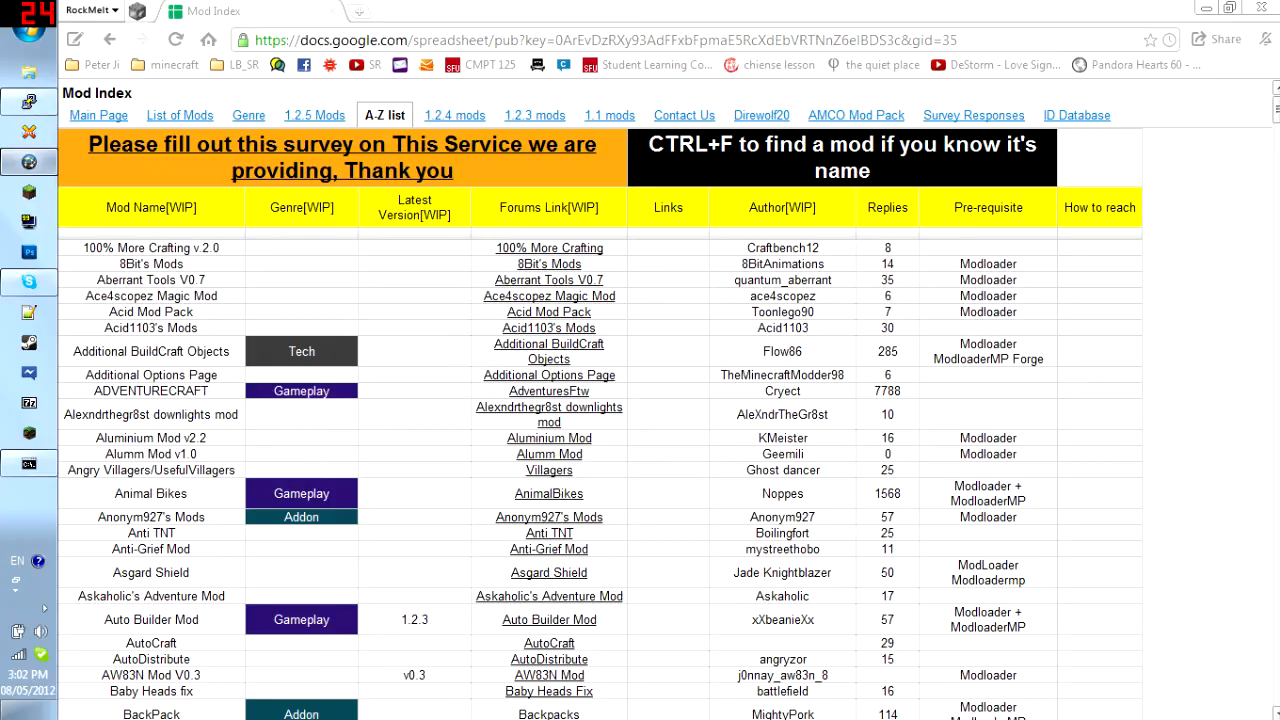
pyautogui.scroll(-3)
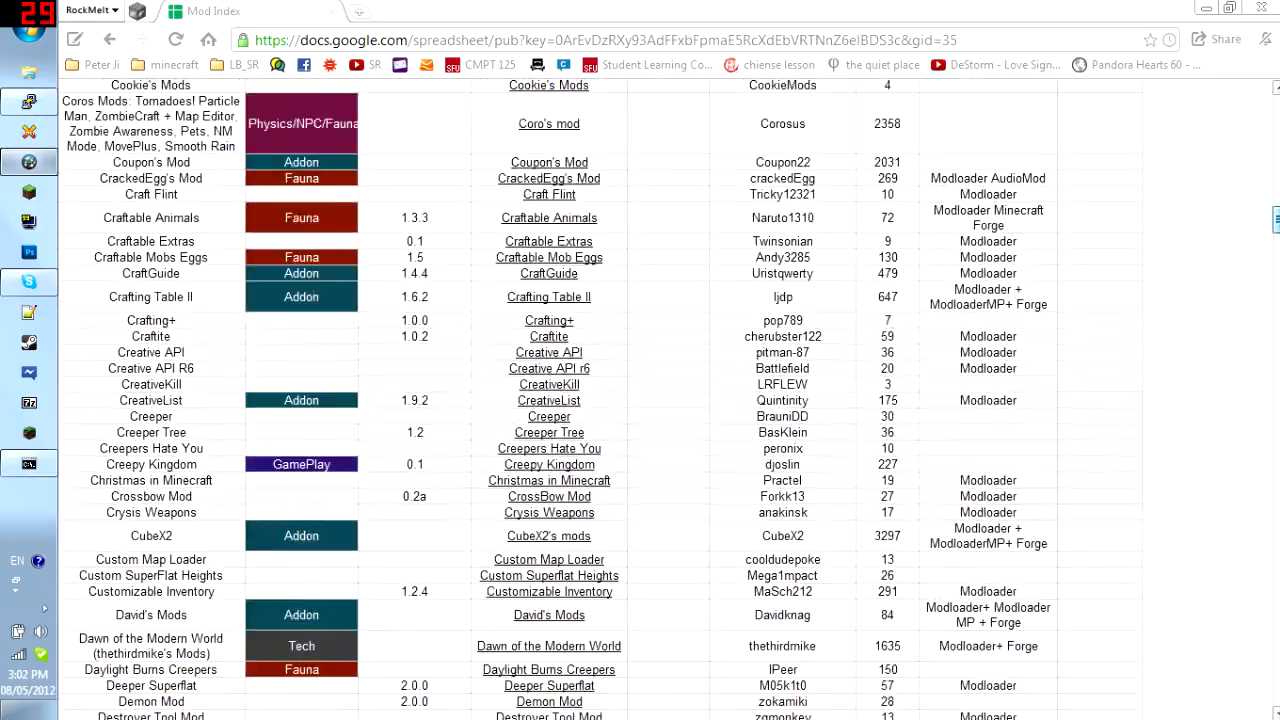
pyautogui.scroll(-3)
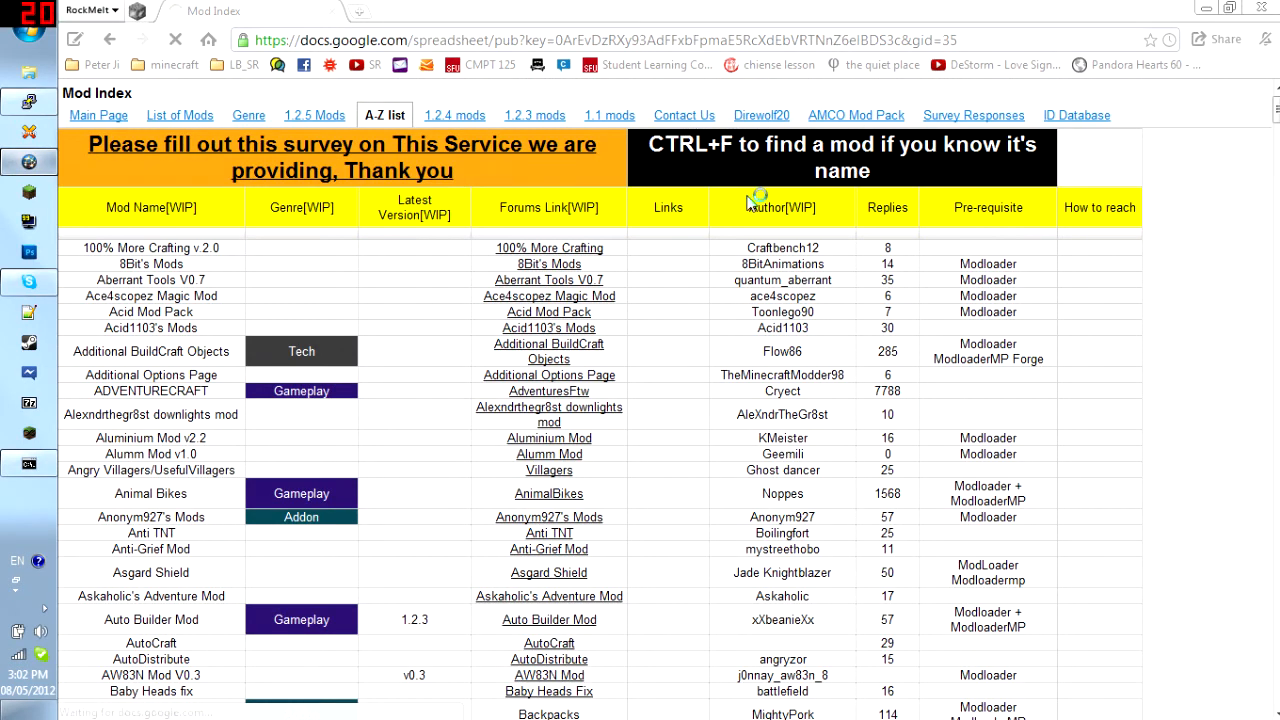
# Step: Show the Direwolf20 sheet, scrolling through its mod tables and Season 4 playlist and back up
pyautogui.click(684, 114)
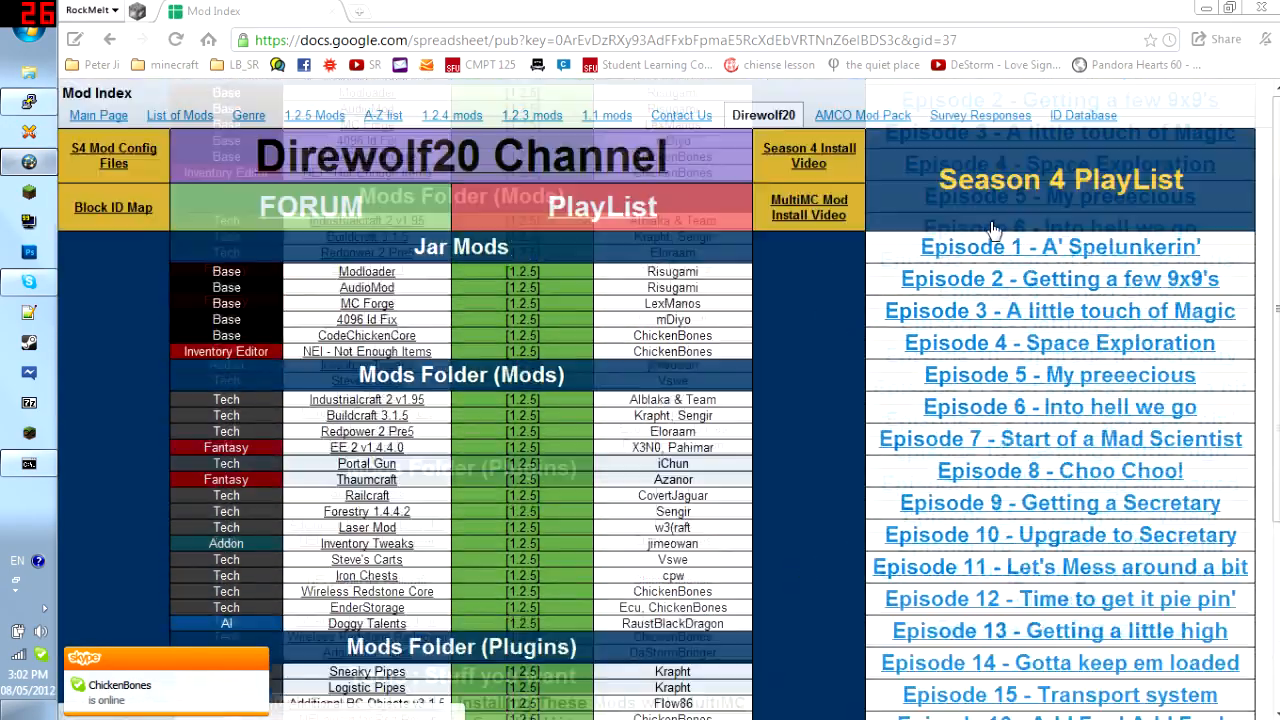
pyautogui.scroll(-3)
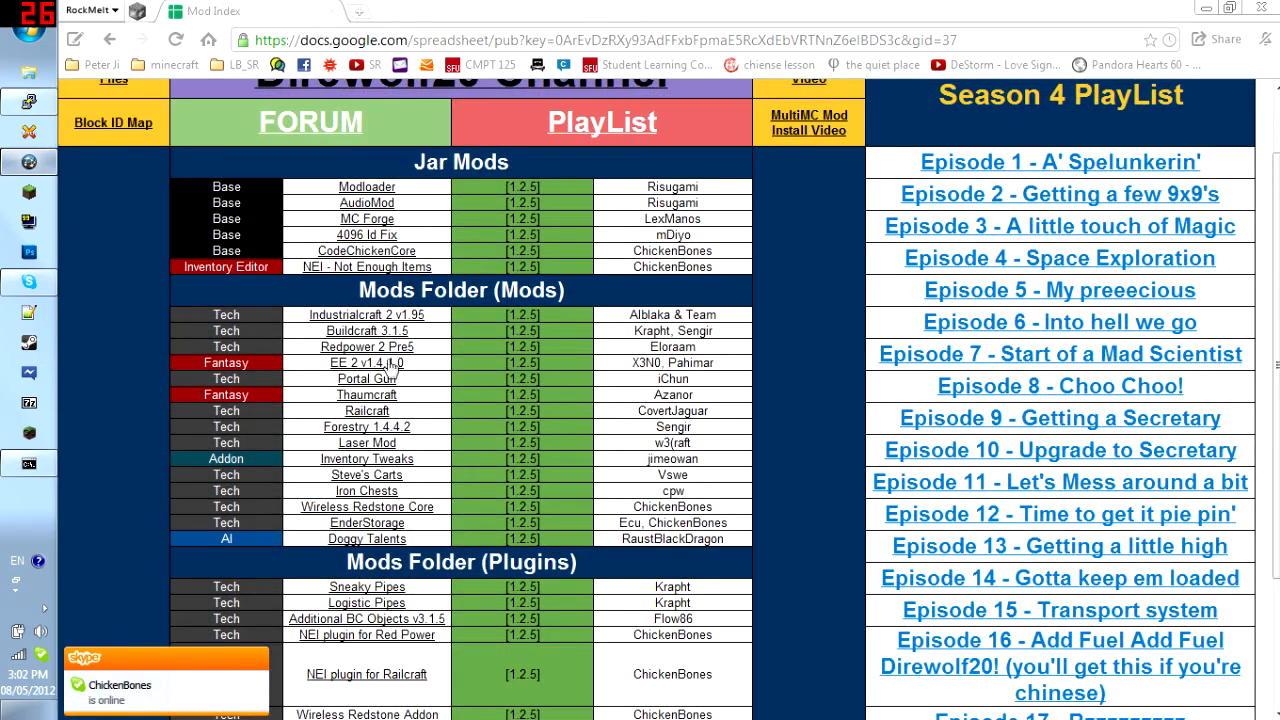
pyautogui.scroll(-3)
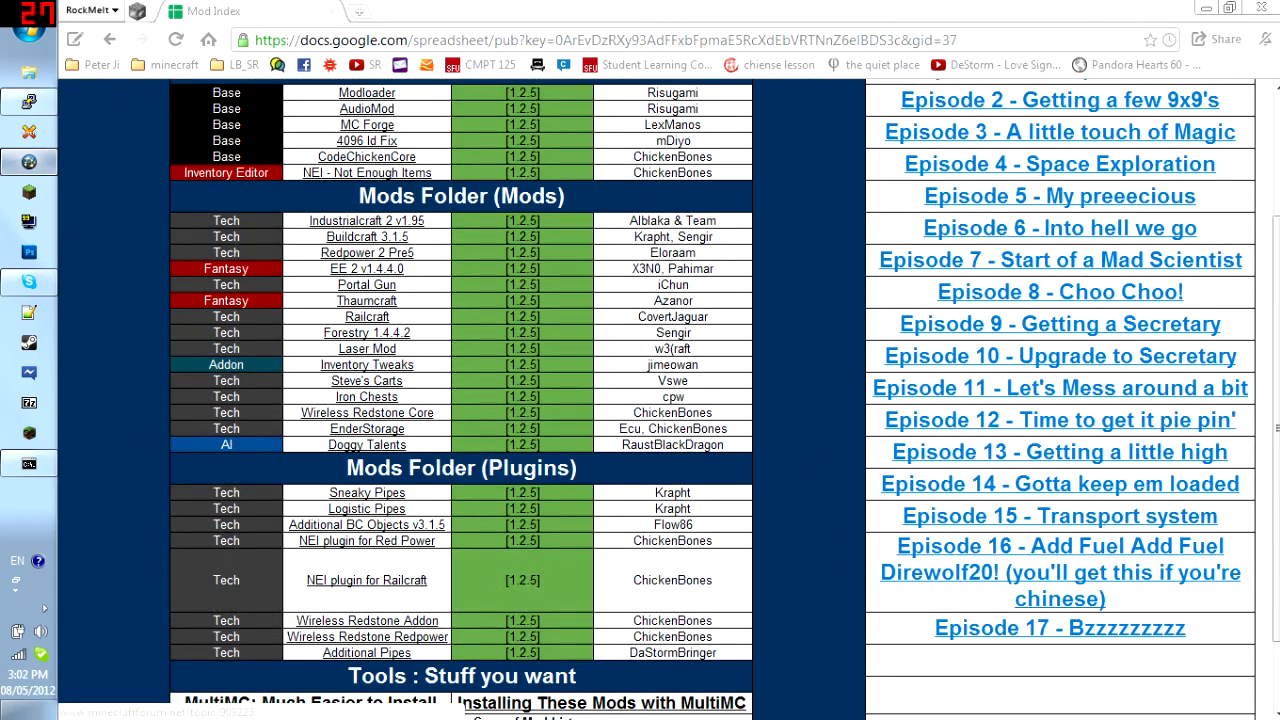
pyautogui.scroll(-3)
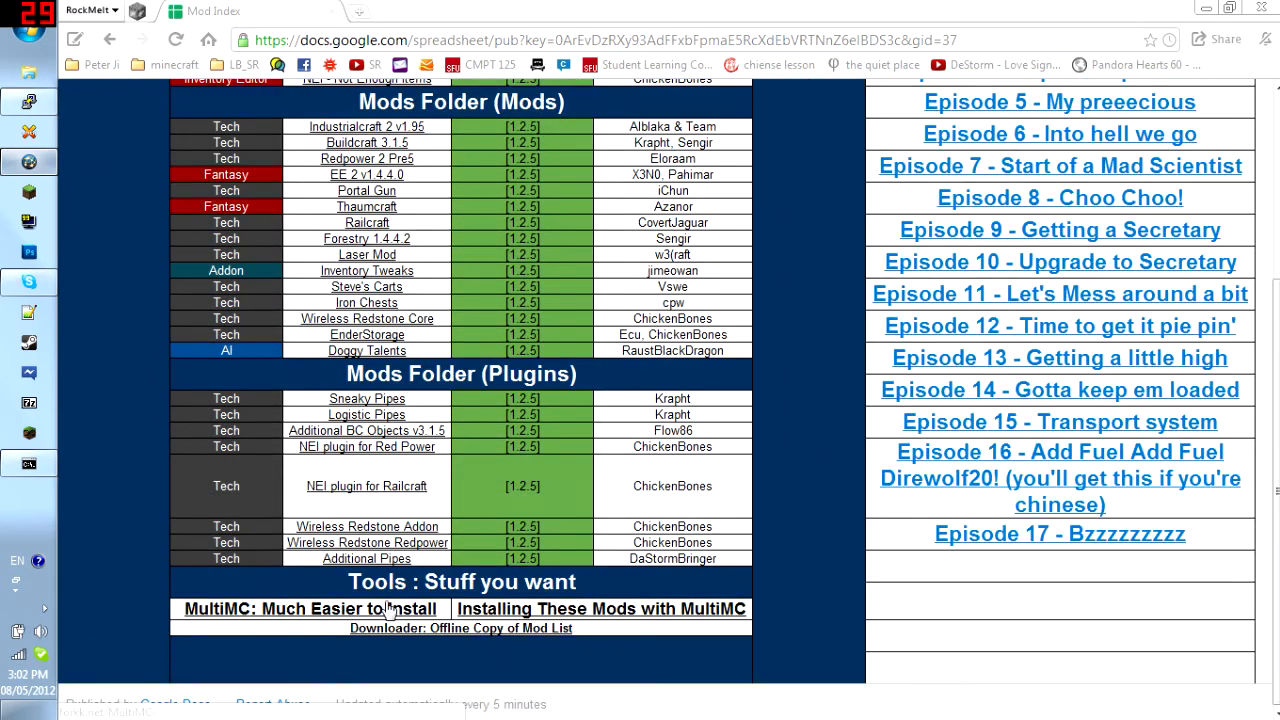
pyautogui.scroll(3)
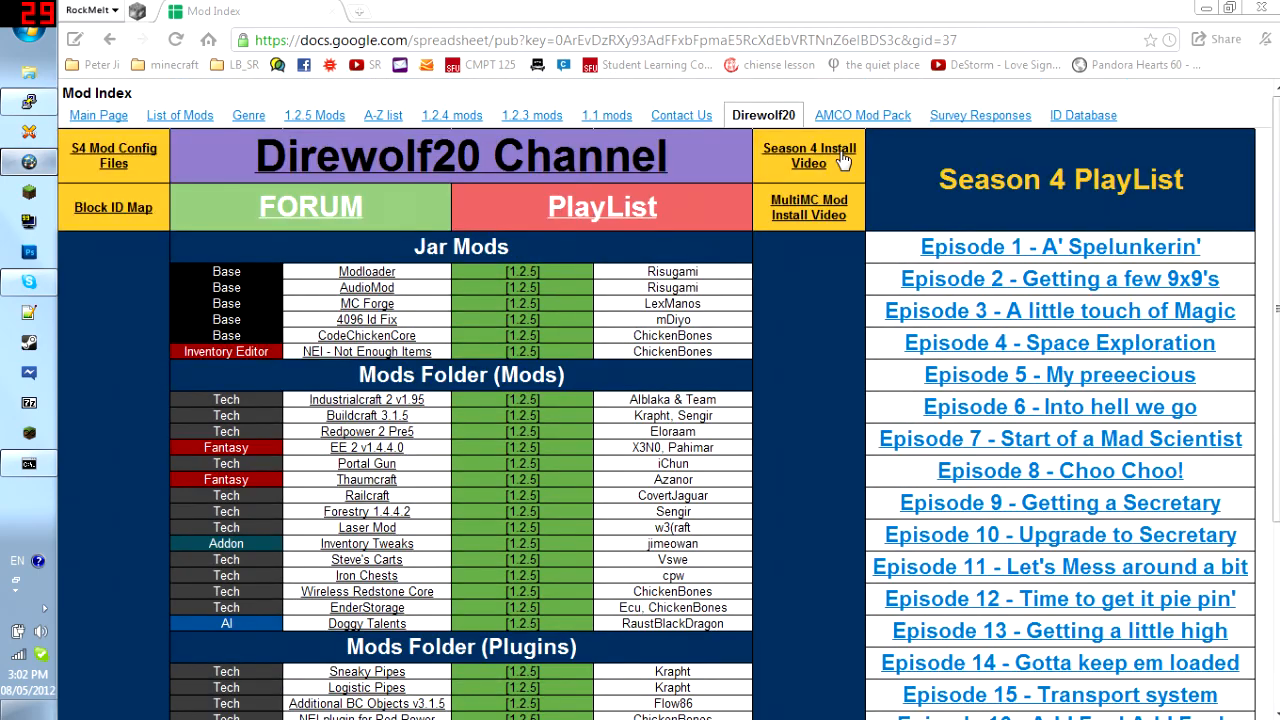
# Step: Show the AMCO Mod Pack sheet and scroll through its contents
pyautogui.click(856, 114)
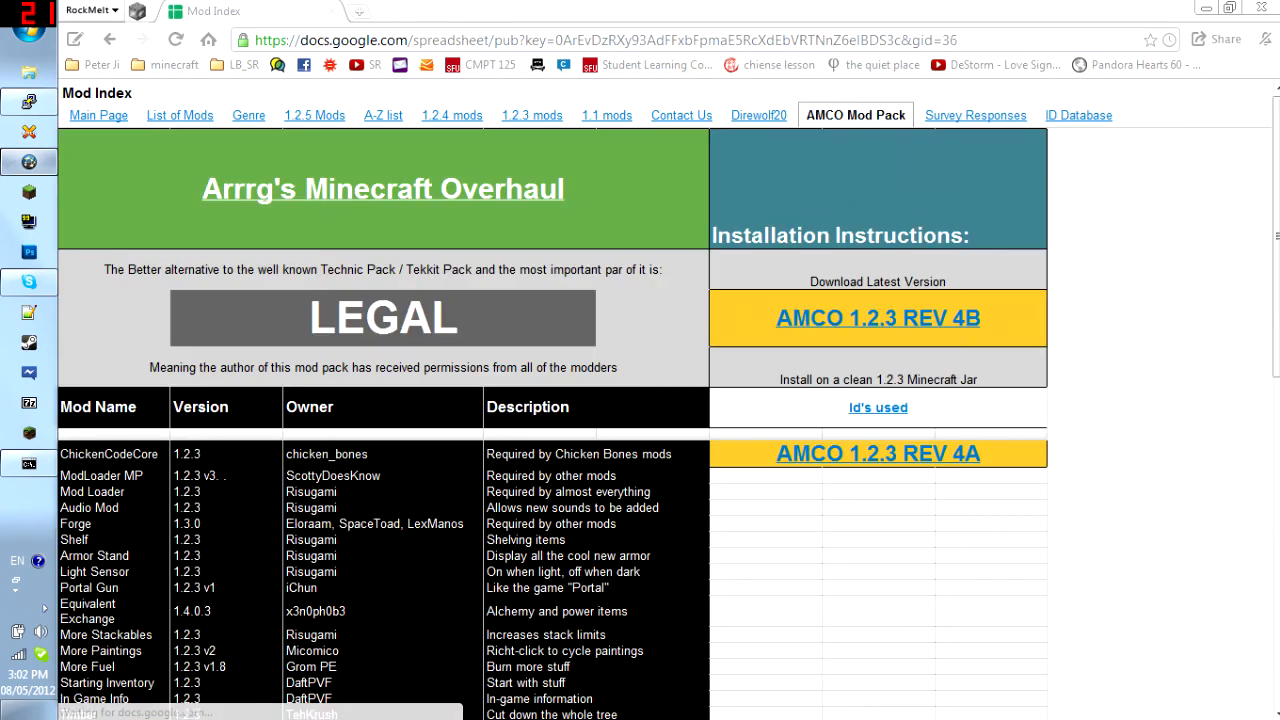
pyautogui.scroll(-3)
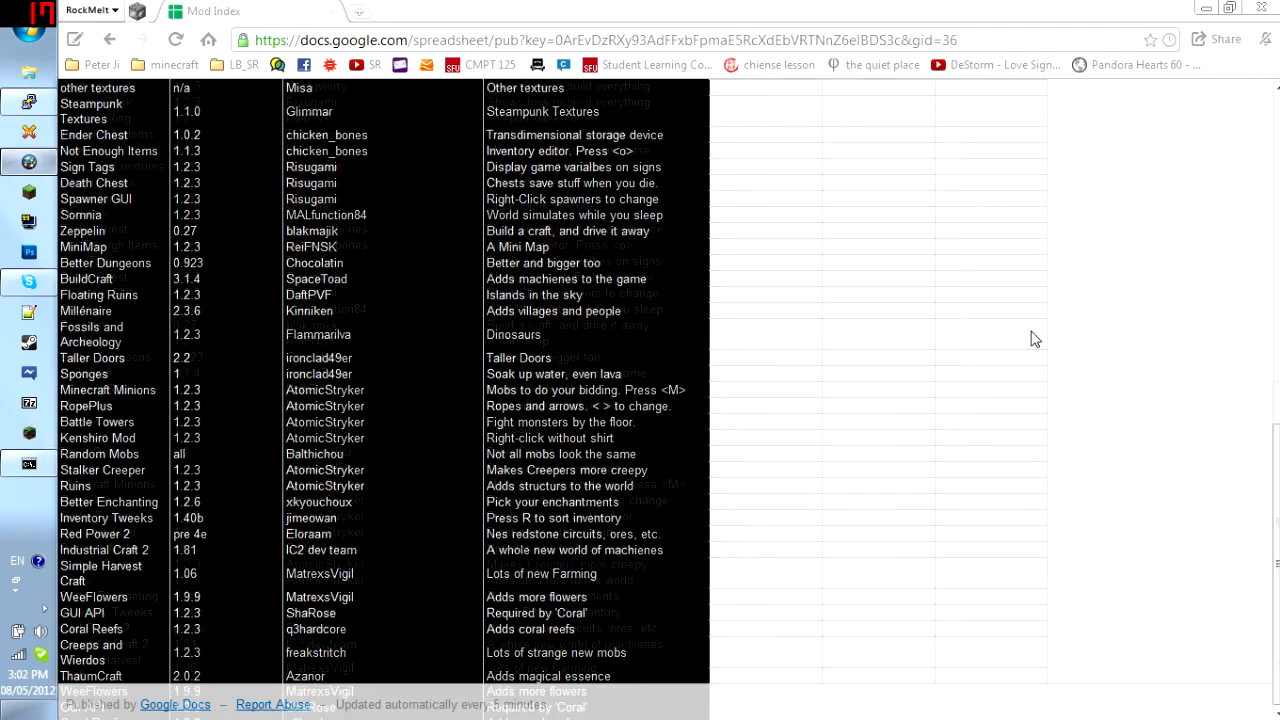
pyautogui.click(854, 114)
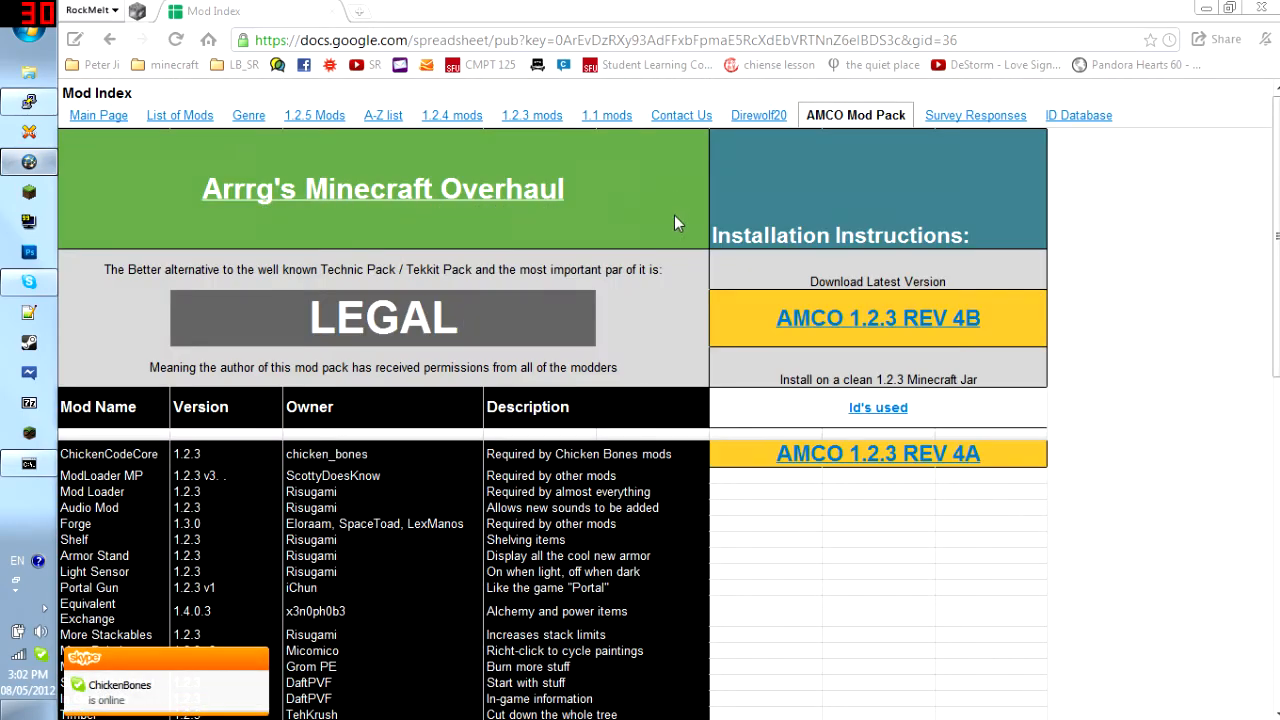
pyautogui.scroll(-3)
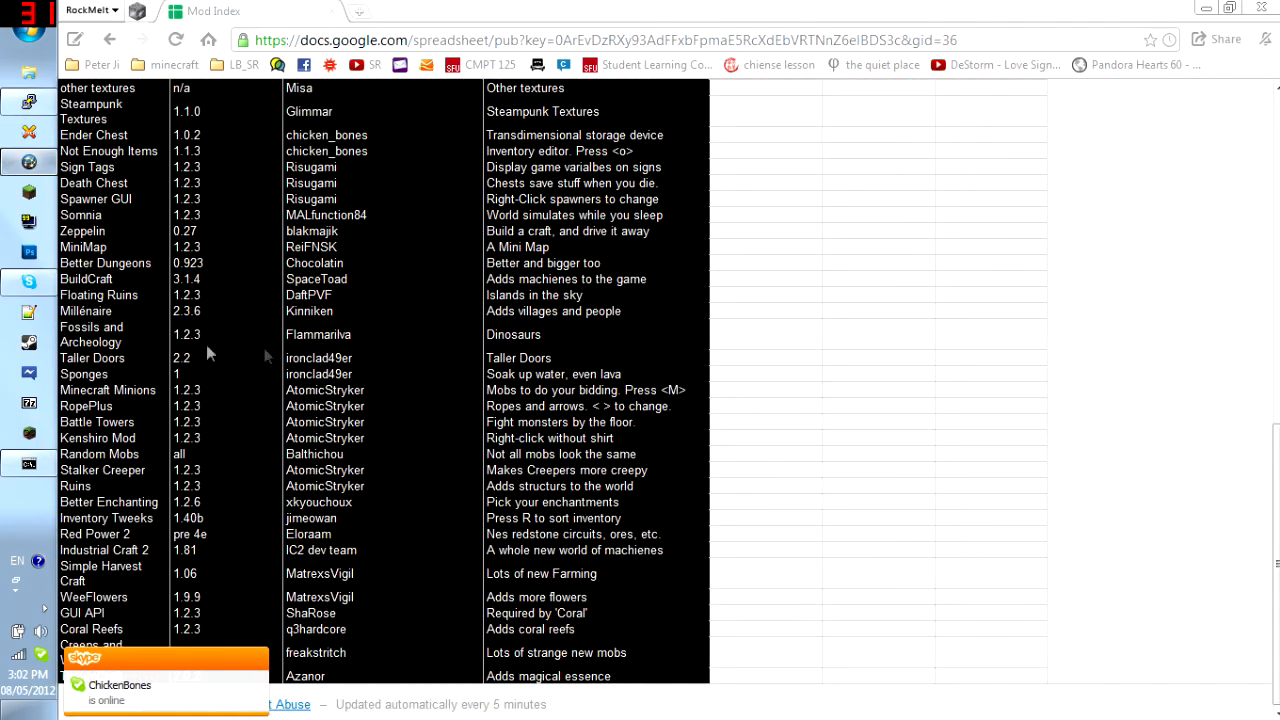
# Step: Visit the Survey Responses and List of Mods sheets, ending toward the ID Database tab
pyautogui.click(856, 114)
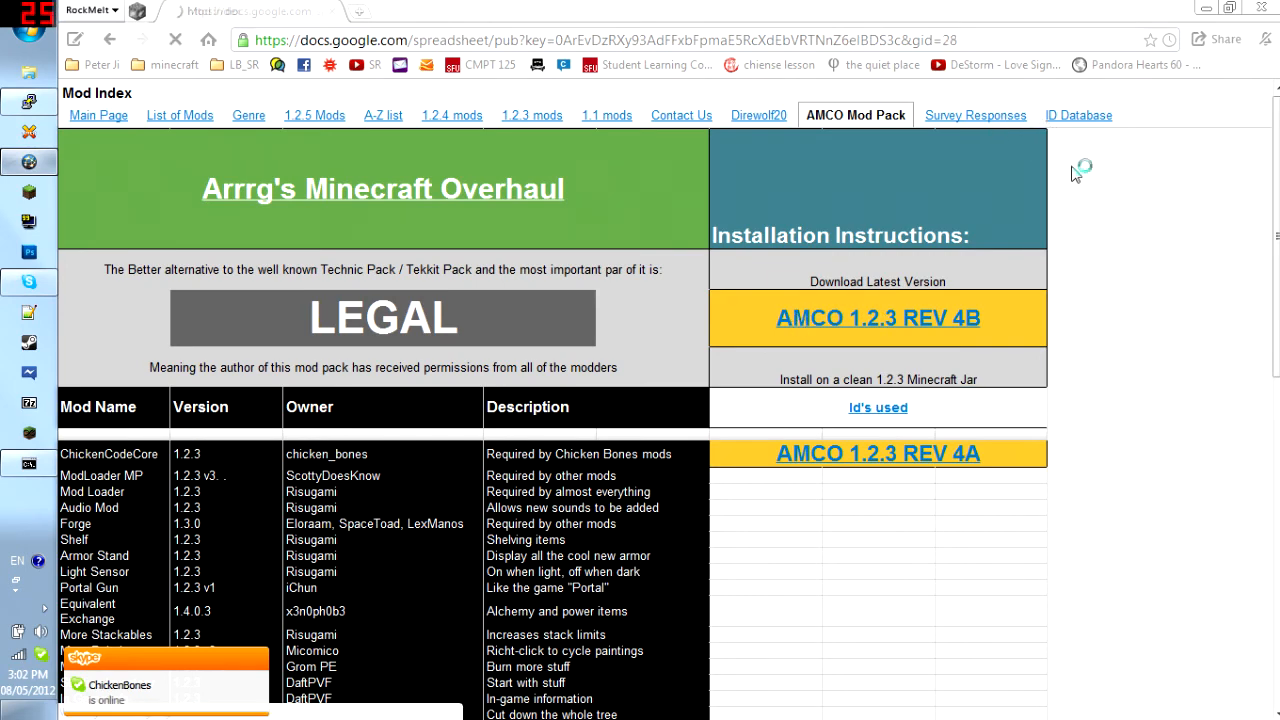
pyautogui.click(974, 114)
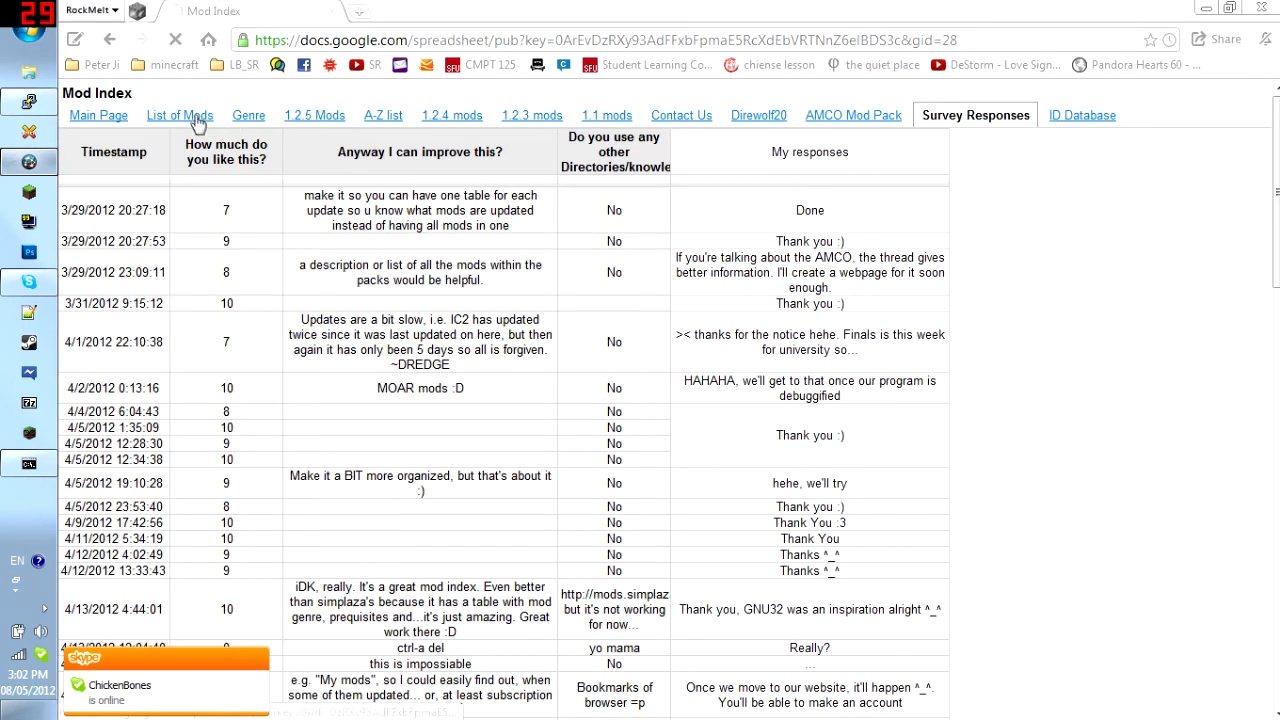
pyautogui.click(180, 114)
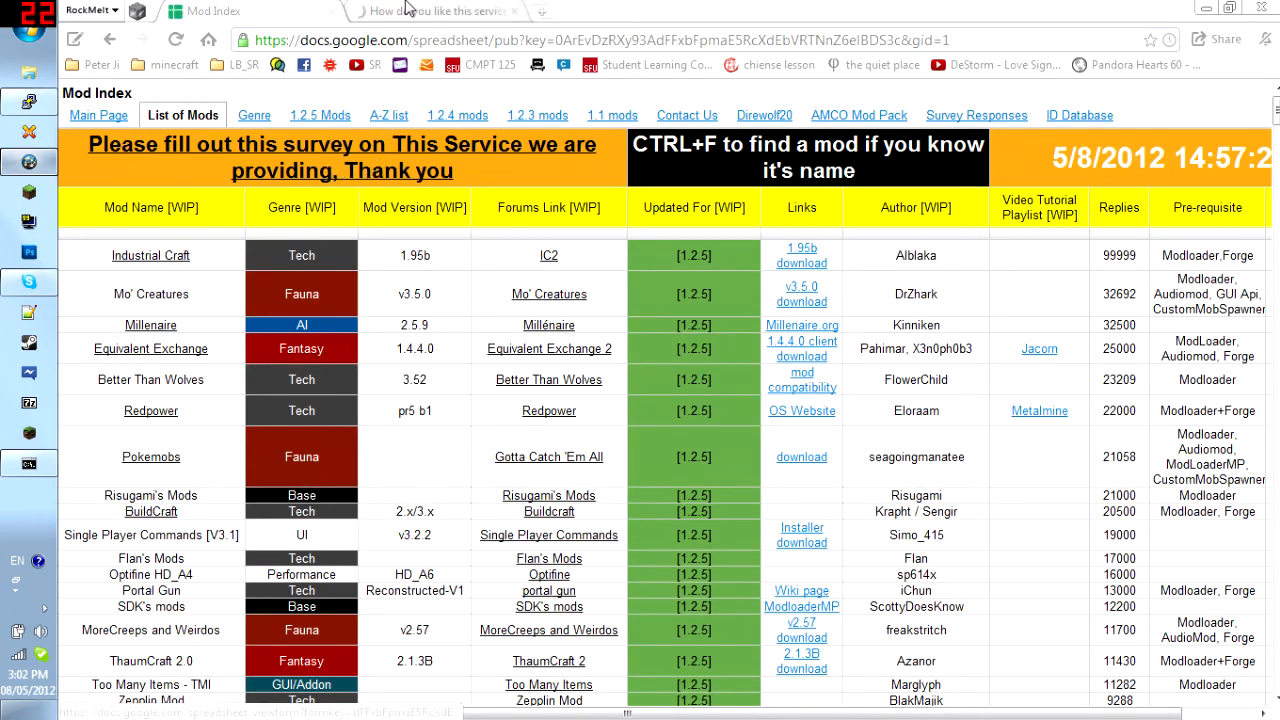
pyautogui.click(432, 12)
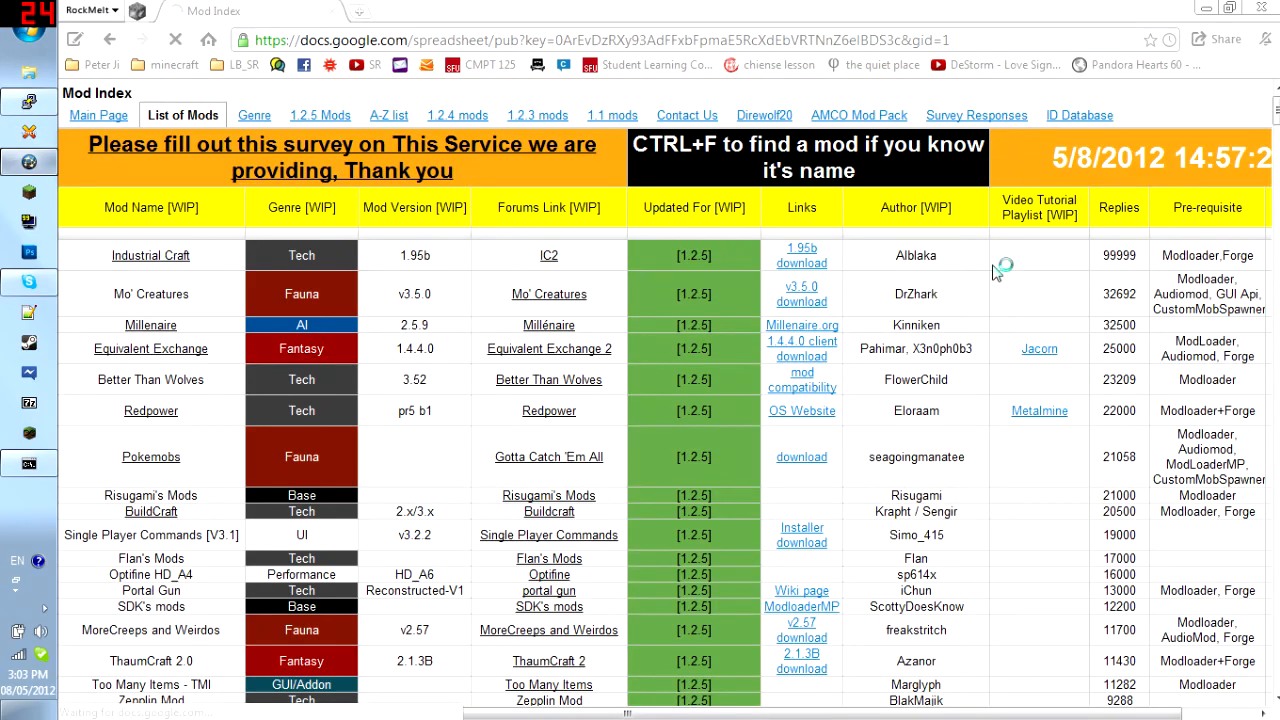
pyautogui.click(976, 114)
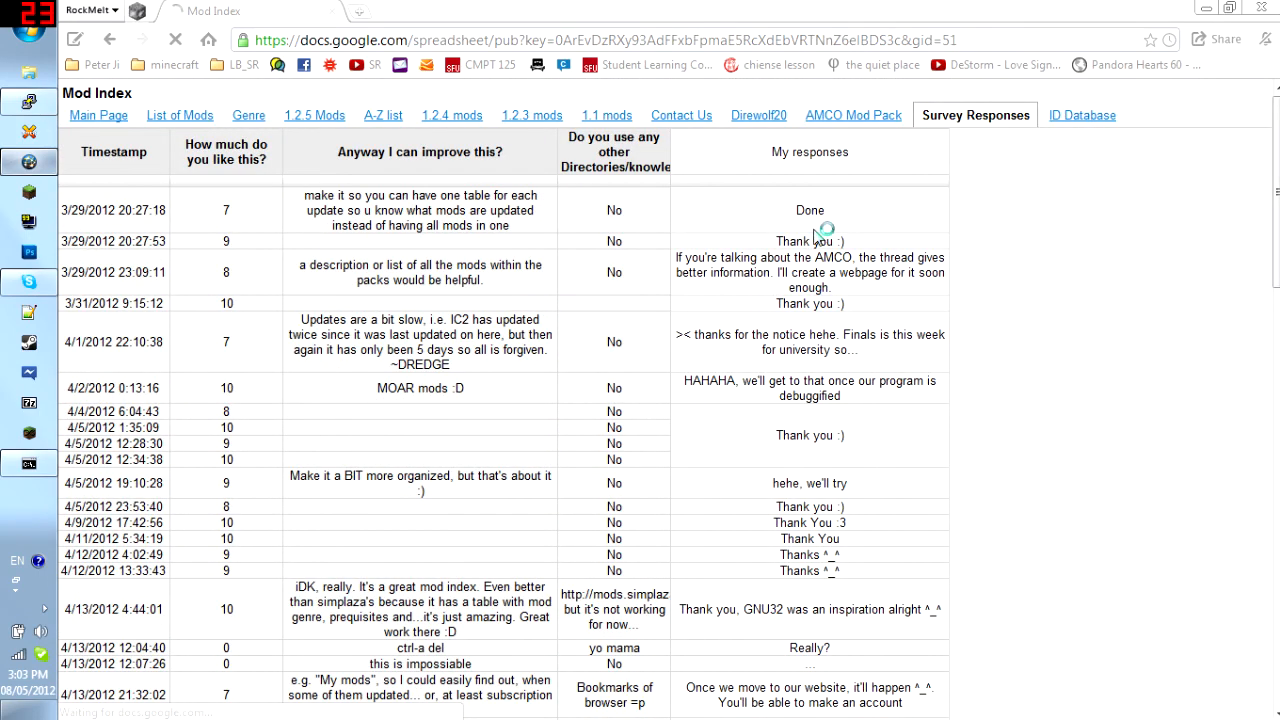
# Step: Scroll through the empty Mod Block ID's database grid
pyautogui.scroll(-3)
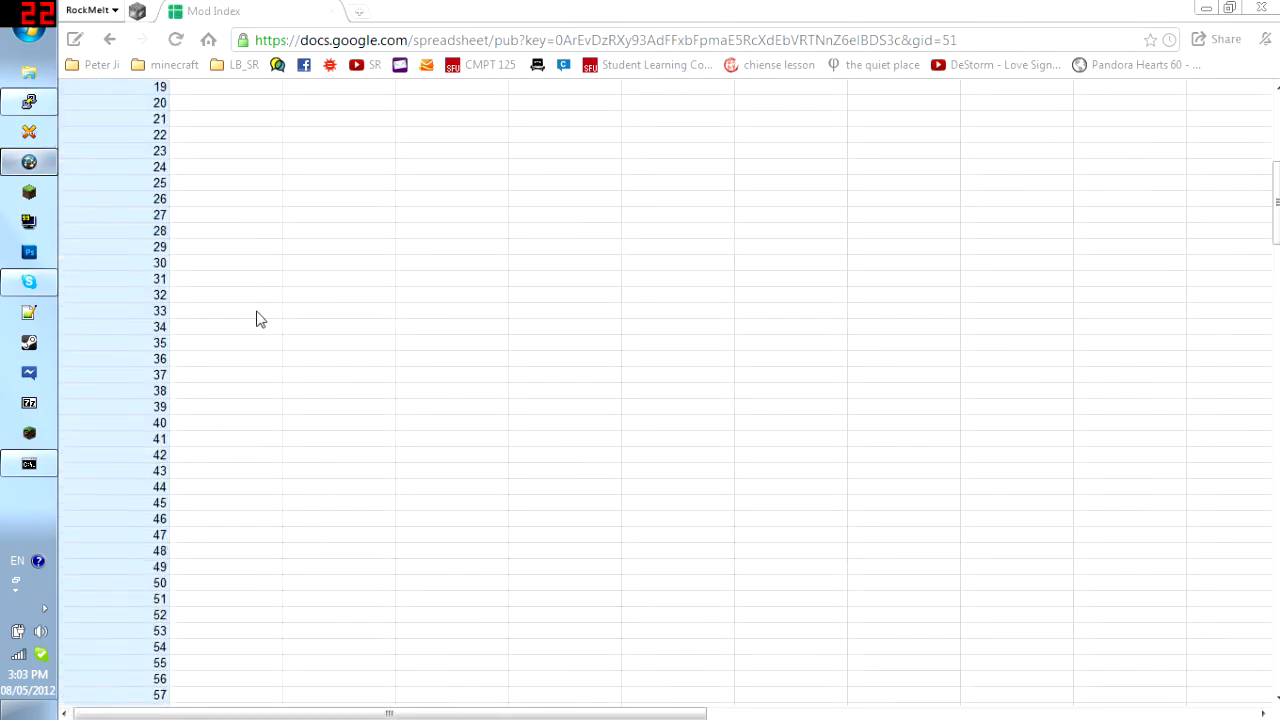
pyautogui.scroll(-3)
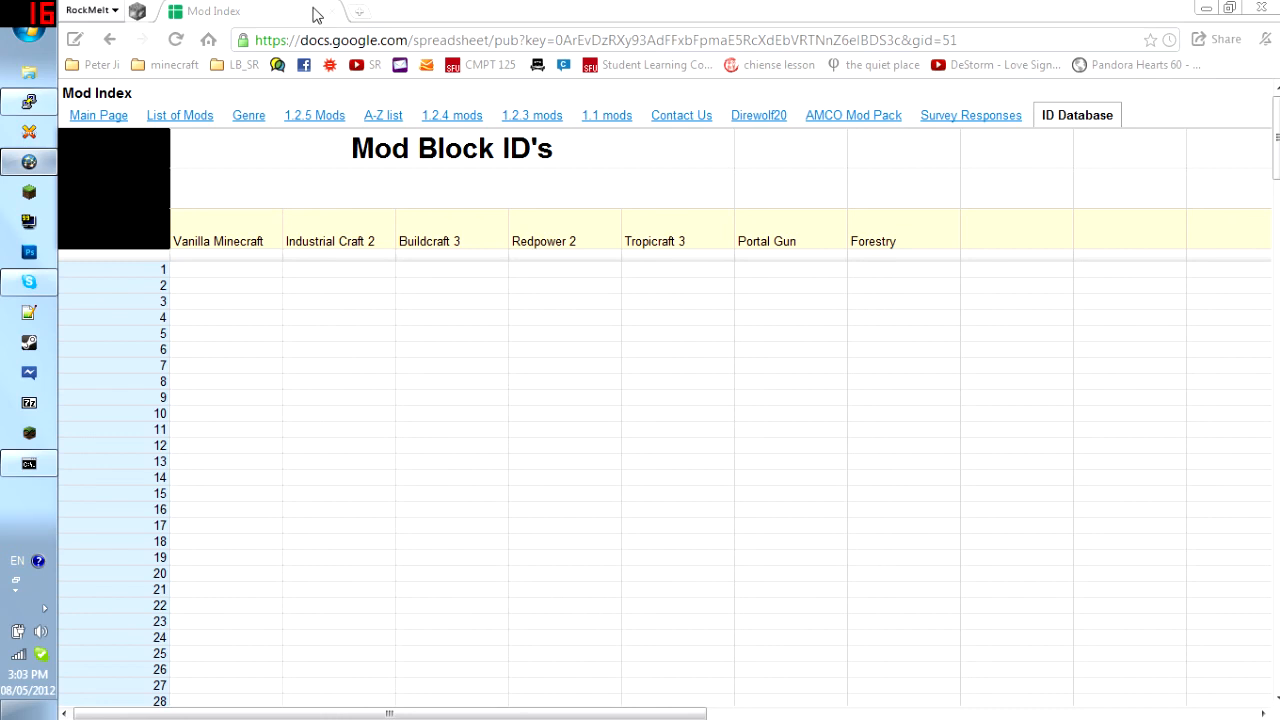
pyautogui.moveTo(638, 388)
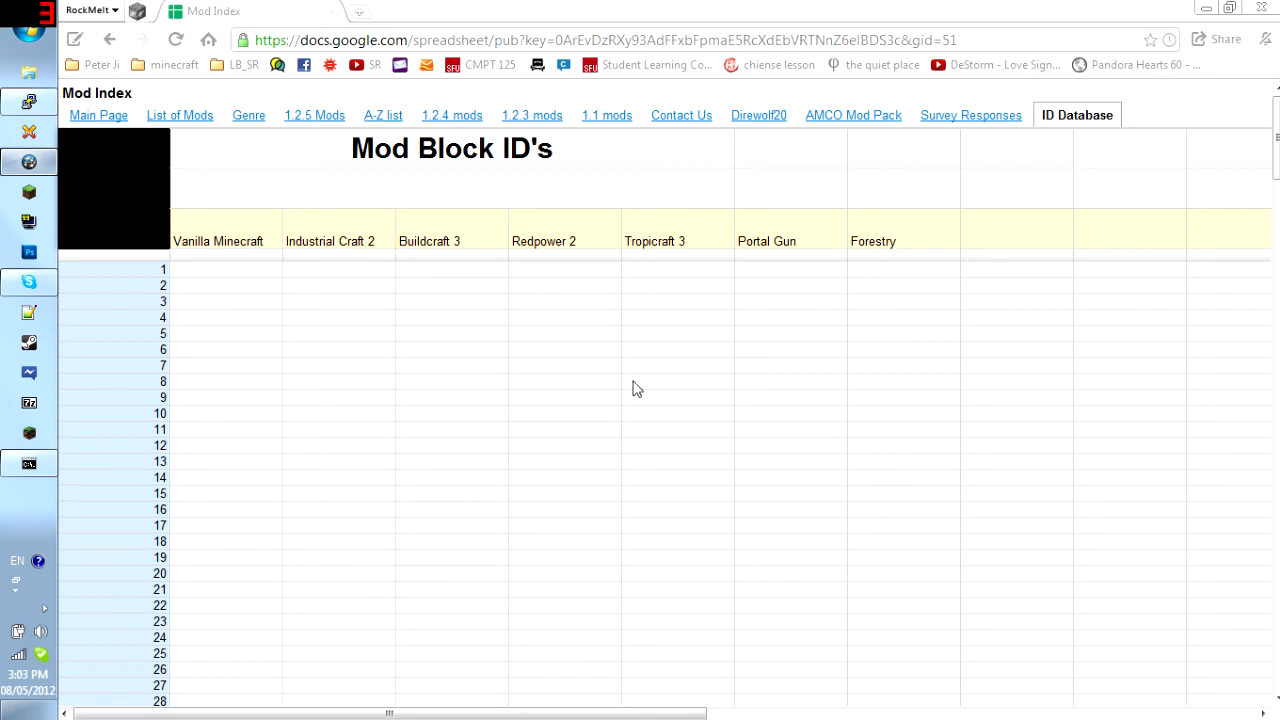